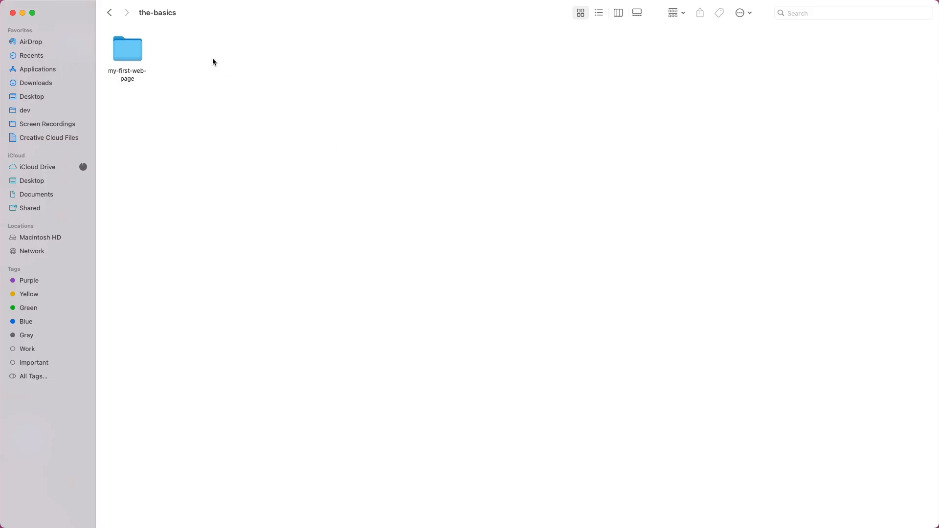
# Write console.log("Hello World!"); in index.js using autocomplete.
pyautogui.rightClick(213, 62)
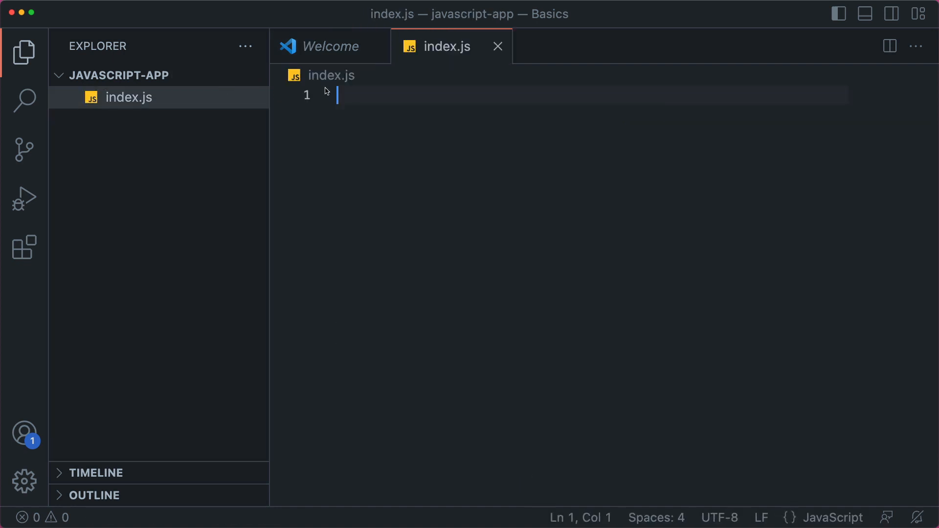
pyautogui.write('c')
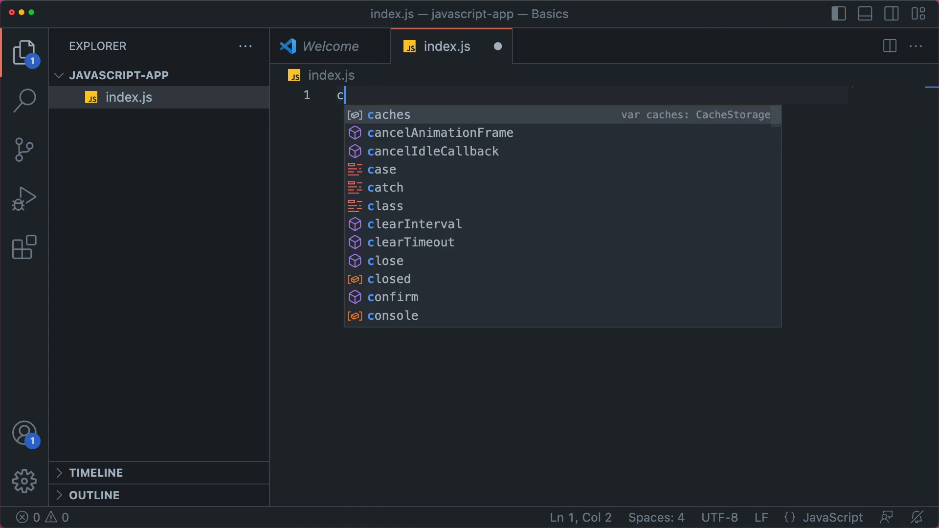
pyautogui.write('onsole.')
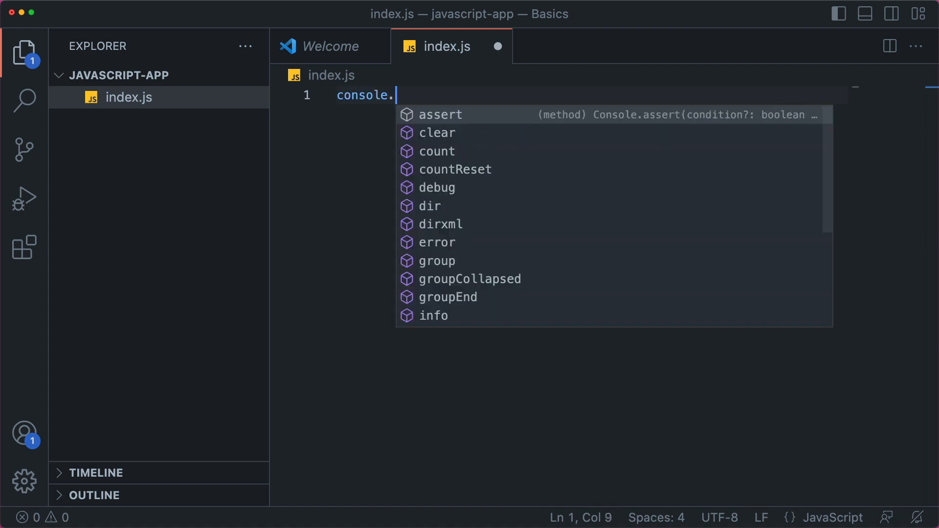
pyautogui.write('log("Hello")')
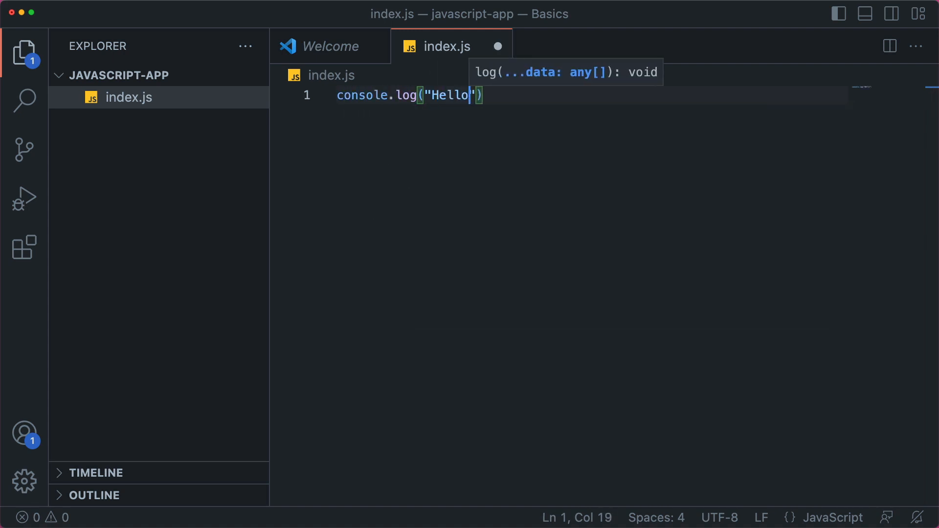
pyautogui.write('World!')
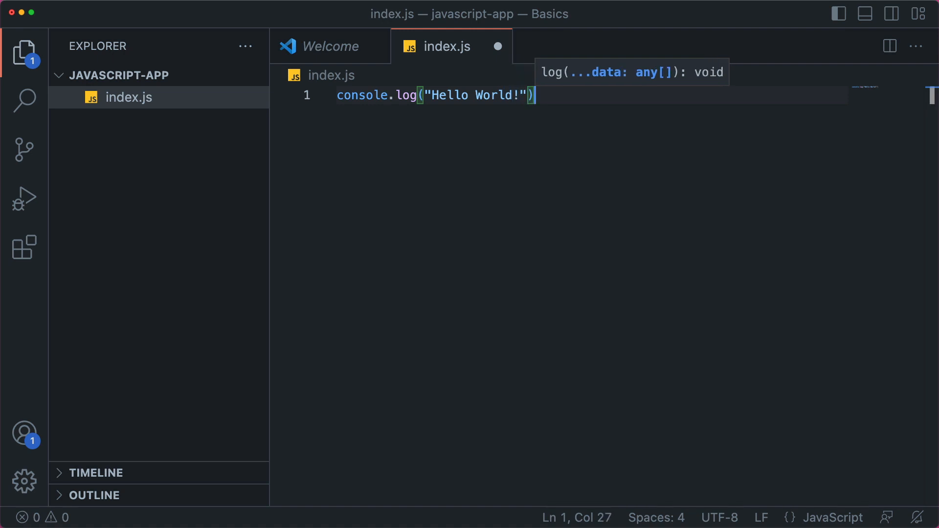
pyautogui.write(';')
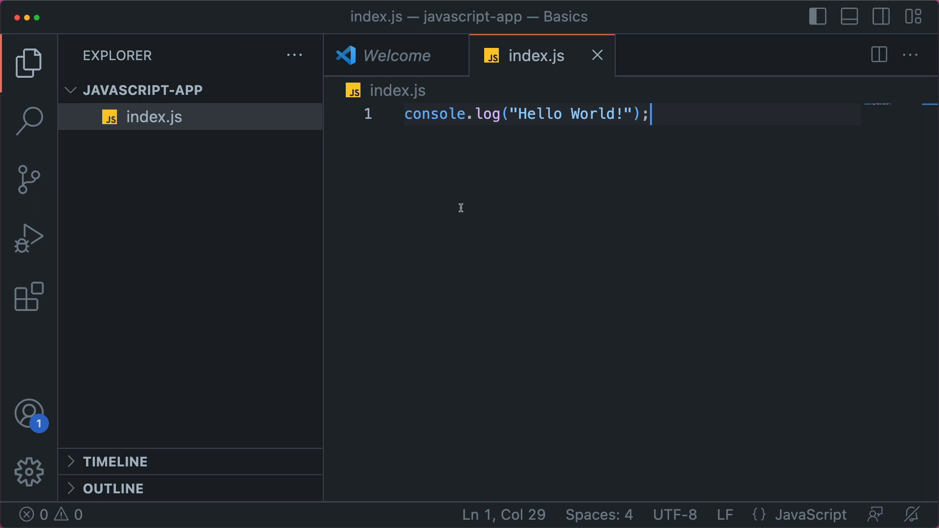
pyautogui.moveTo(29, 299)
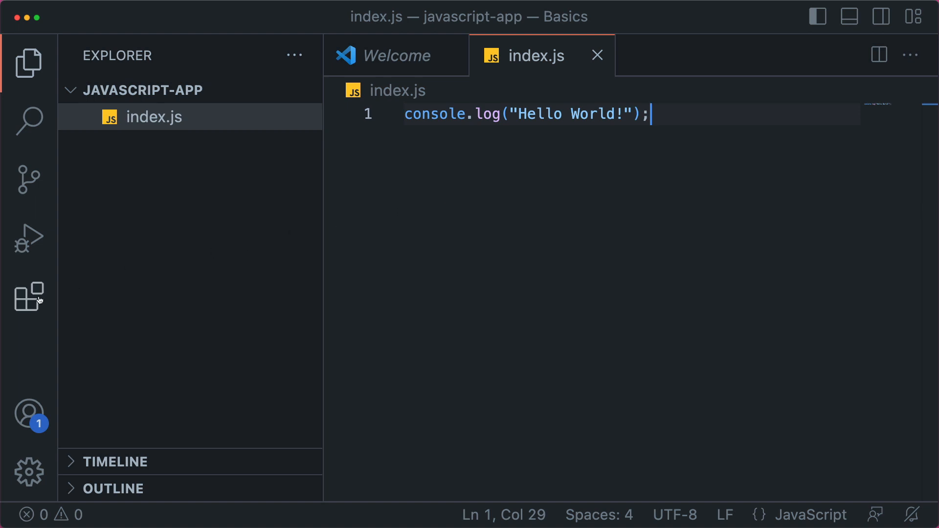
# Check the installed Live Preview extension in the Extensions view and return to the editor.
pyautogui.click(28, 298)
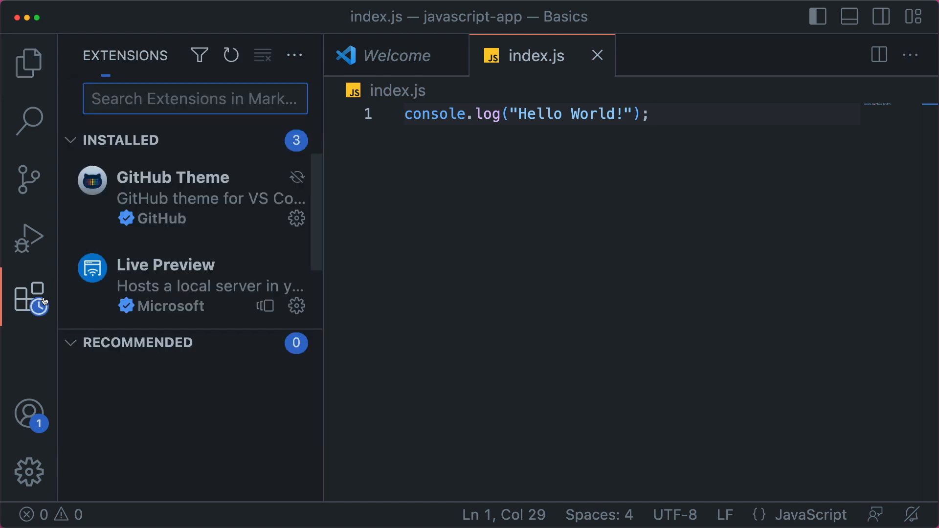
pyautogui.click(167, 265)
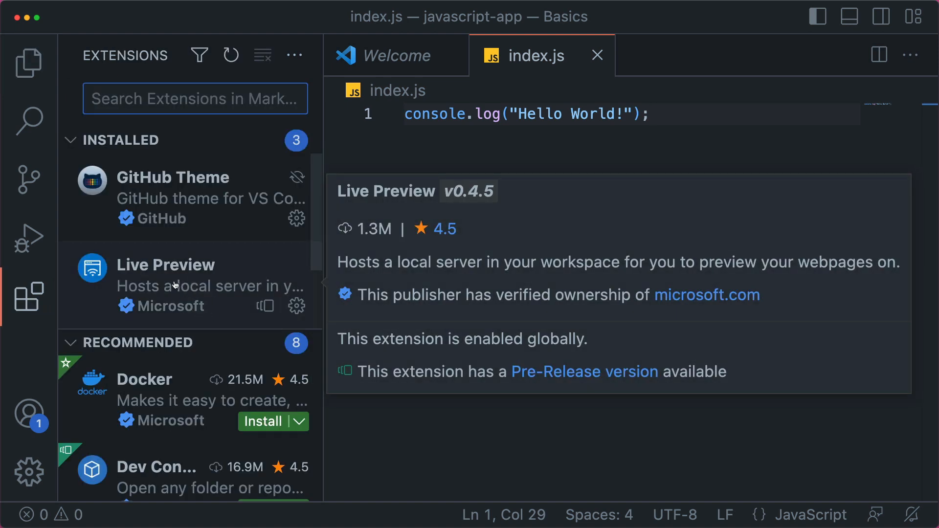
pyautogui.click(661, 164)
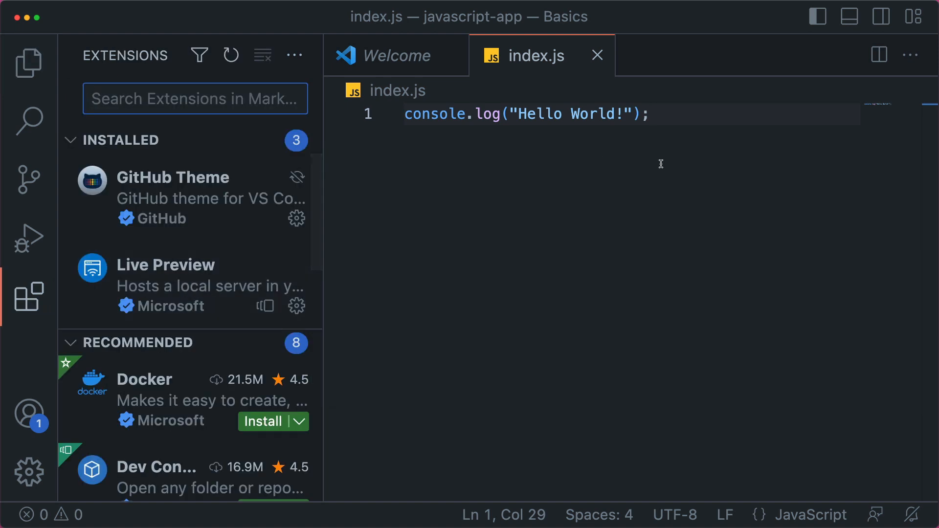
# Start the Live Preview server, view index.js in the preview, then close the preview and Welcome tab.
pyautogui.press('cmd+shift+p')
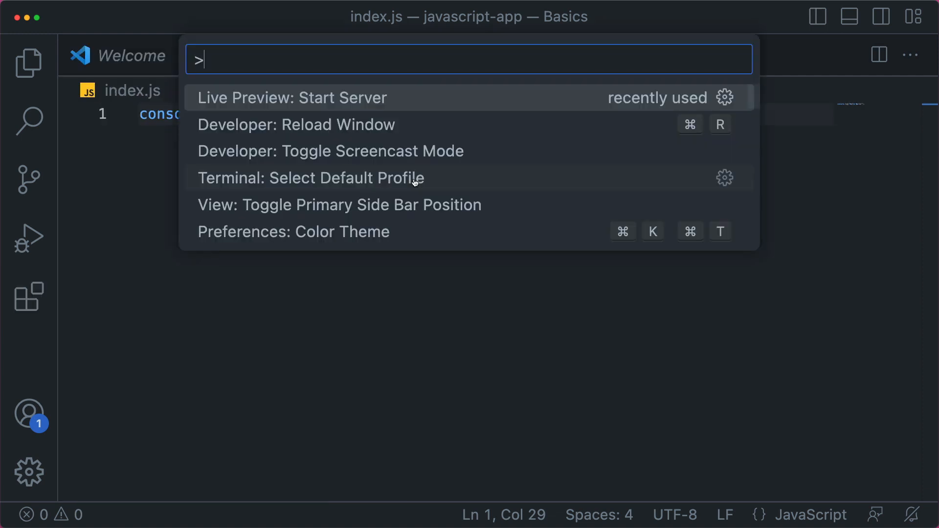
pyautogui.click(291, 97)
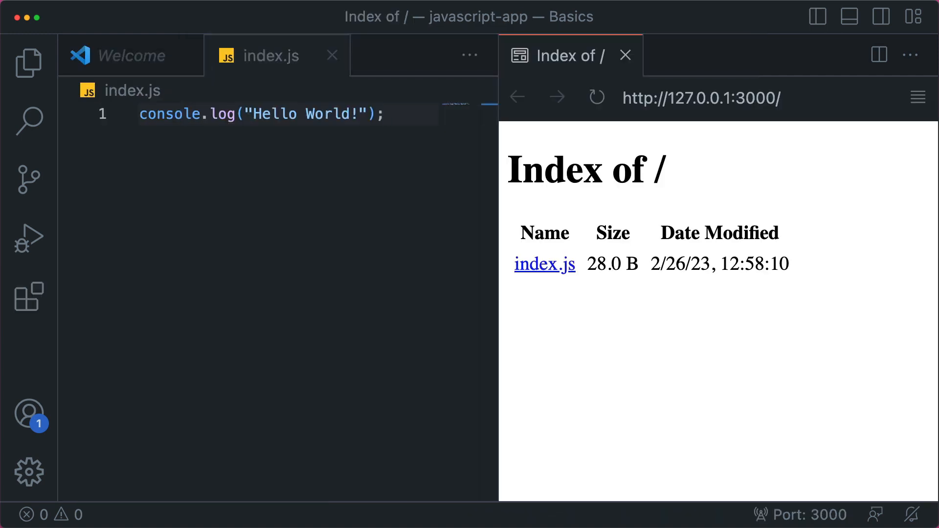
pyautogui.moveTo(544, 263)
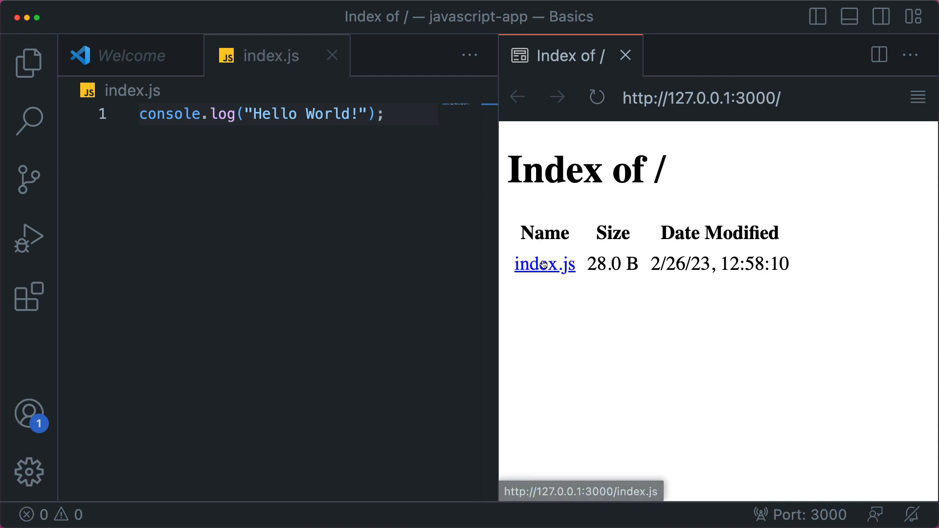
pyautogui.click(544, 264)
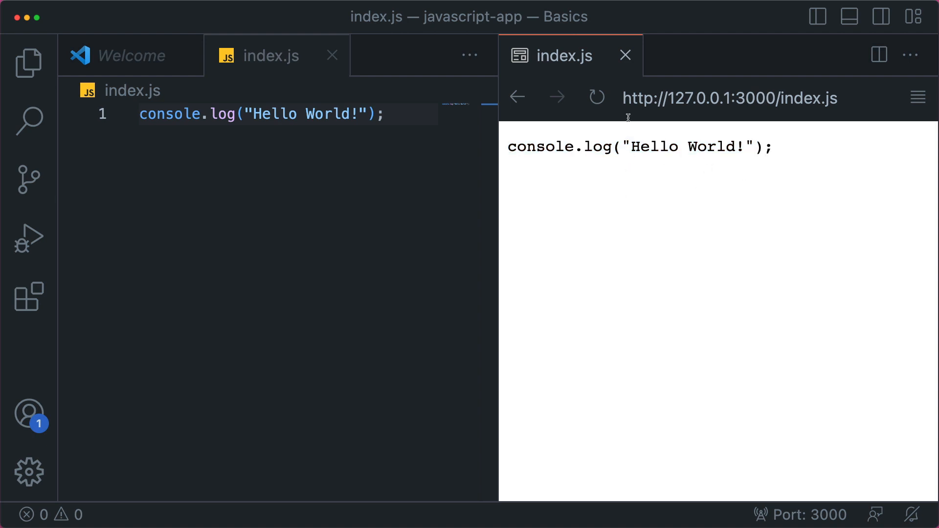
pyautogui.moveTo(625, 54)
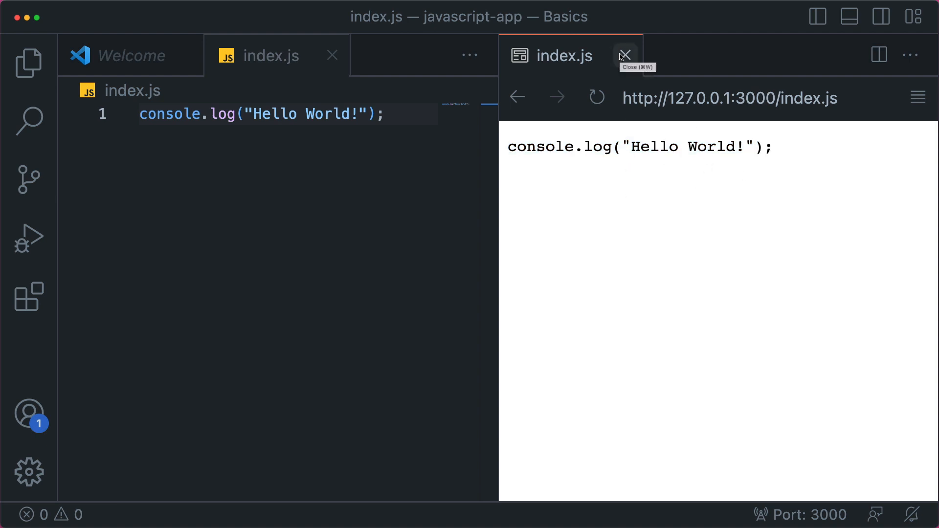
pyautogui.moveTo(630, 58)
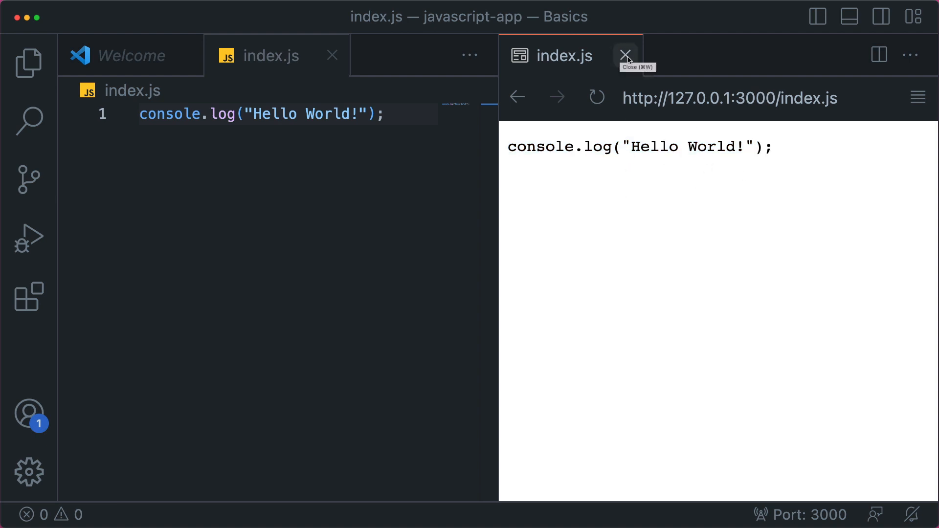
pyautogui.click(626, 54)
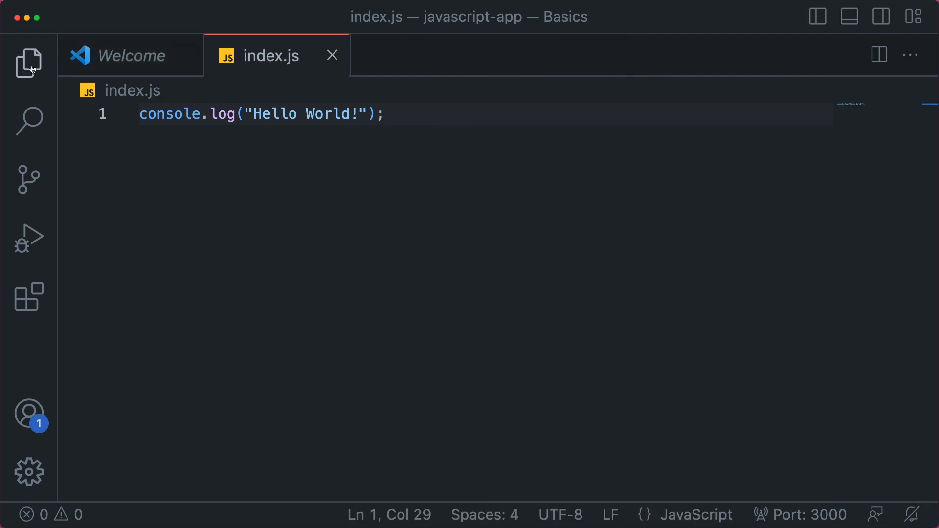
pyautogui.moveTo(185, 56)
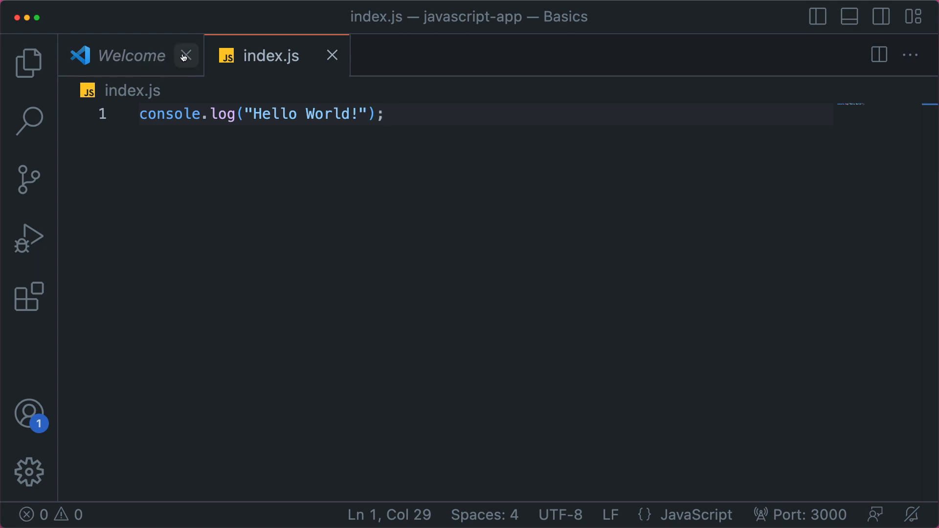
pyautogui.click(185, 55)
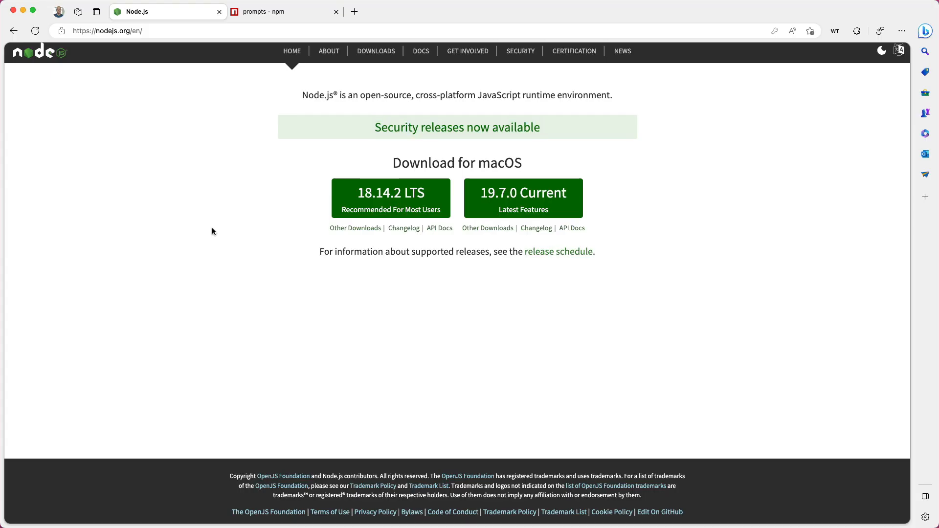
pyautogui.moveTo(321, 211)
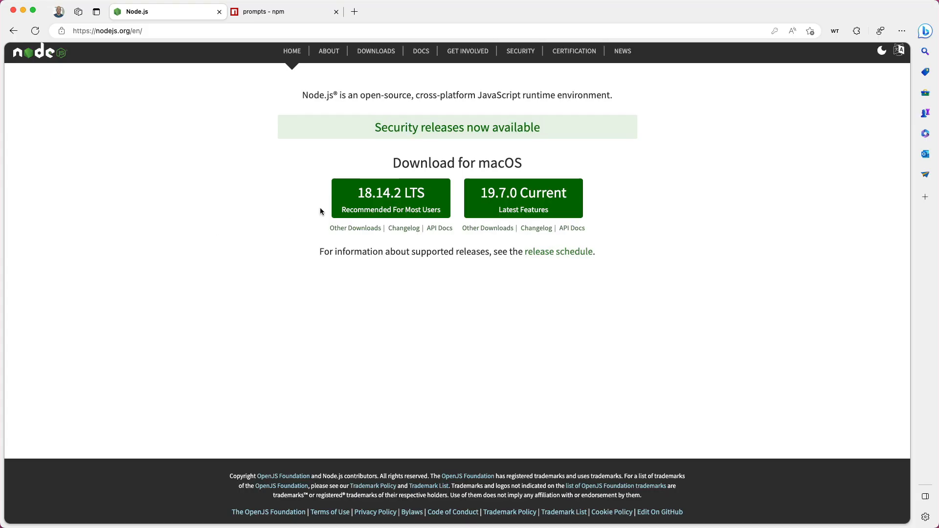
pyautogui.moveTo(325, 191)
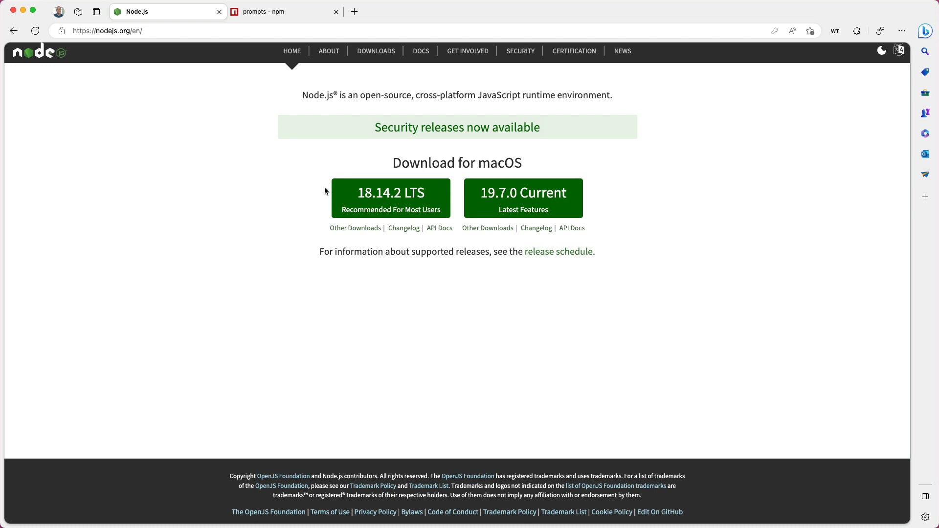
pyautogui.moveTo(348, 176)
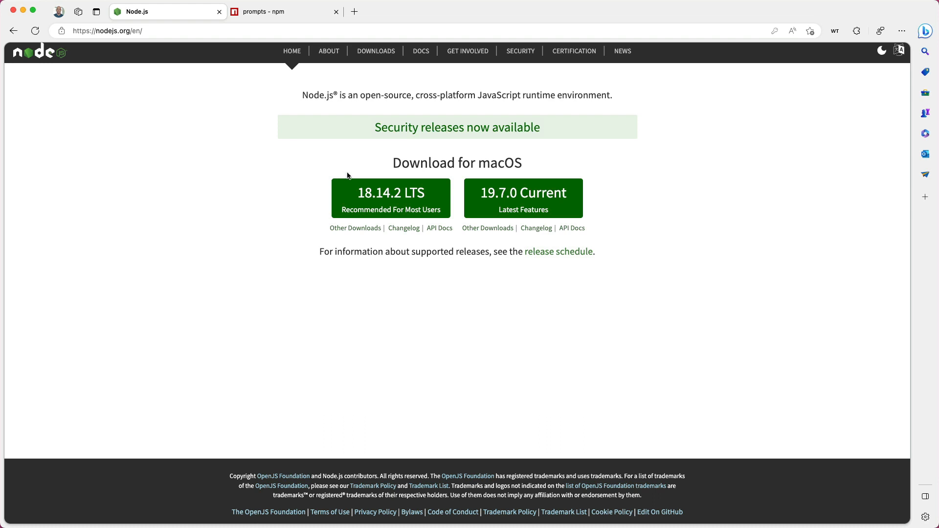
pyautogui.moveTo(390, 193)
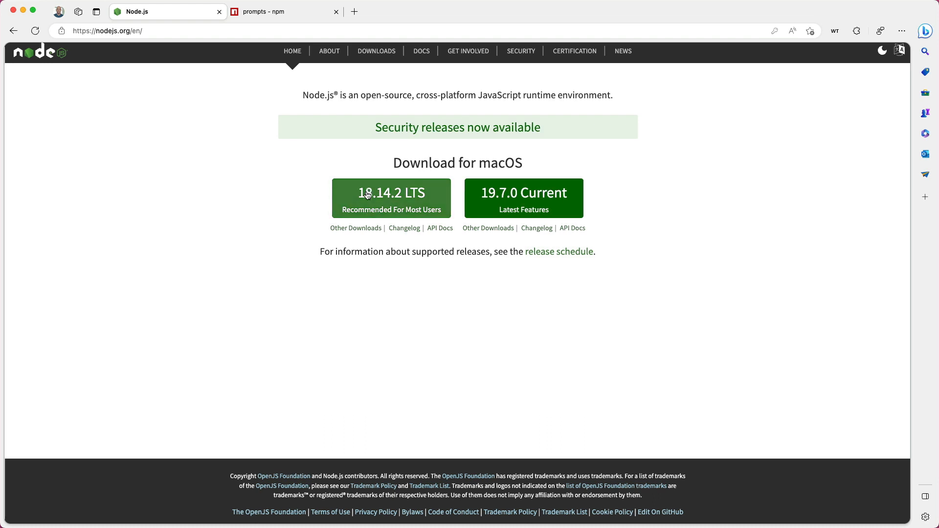
pyautogui.moveTo(526, 197)
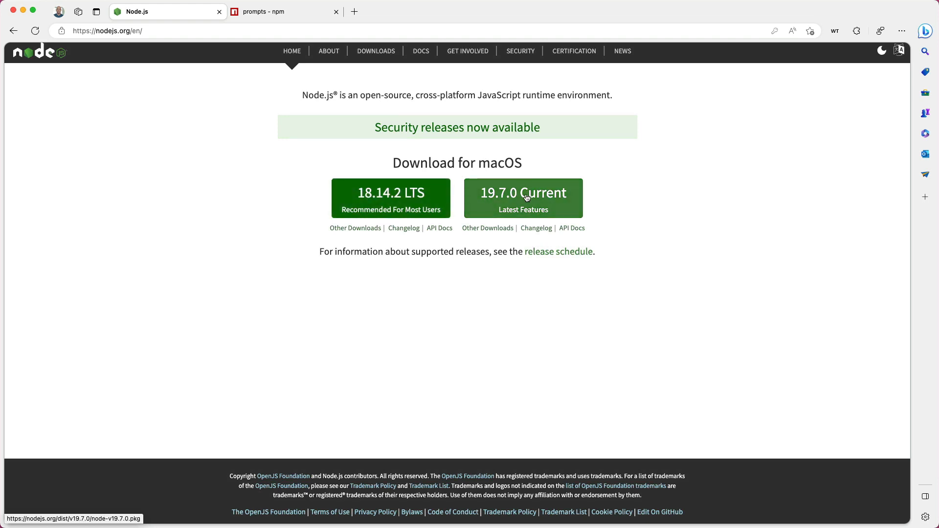
pyautogui.moveTo(536, 207)
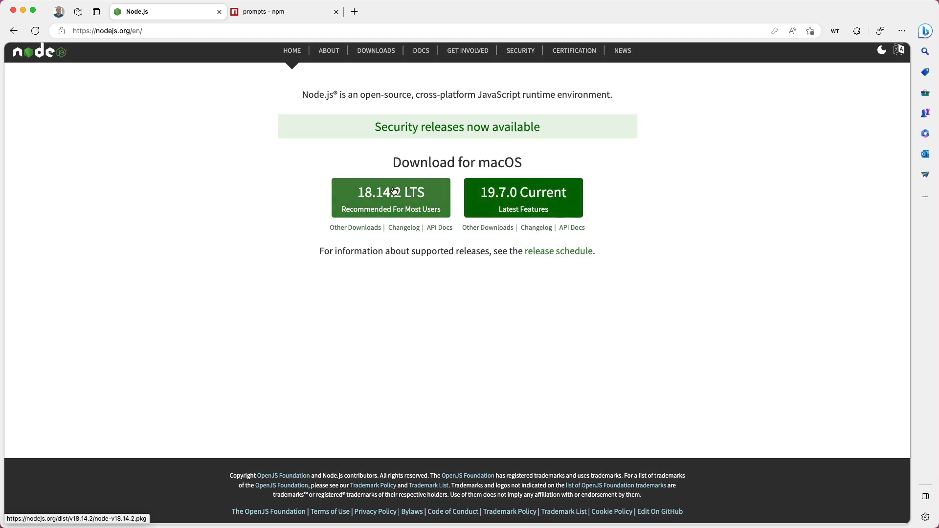
pyautogui.moveTo(423, 198)
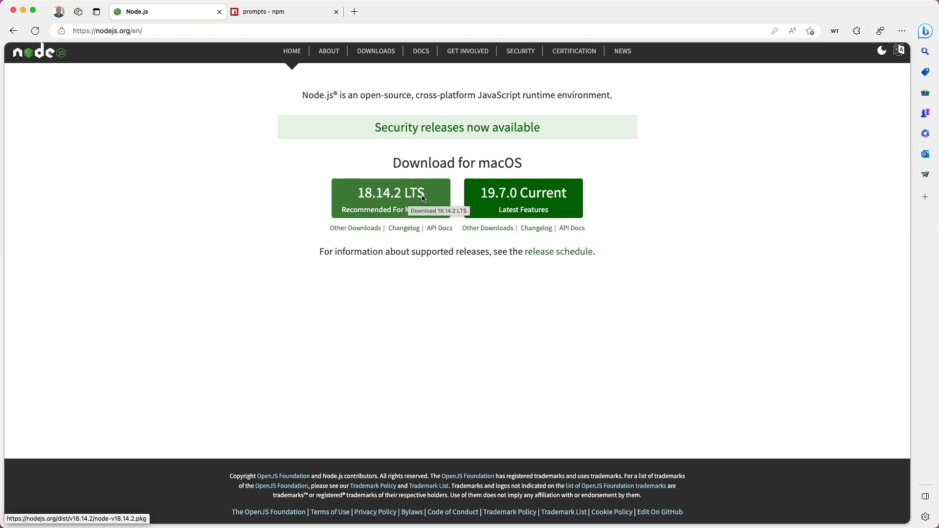
pyautogui.moveTo(302, 229)
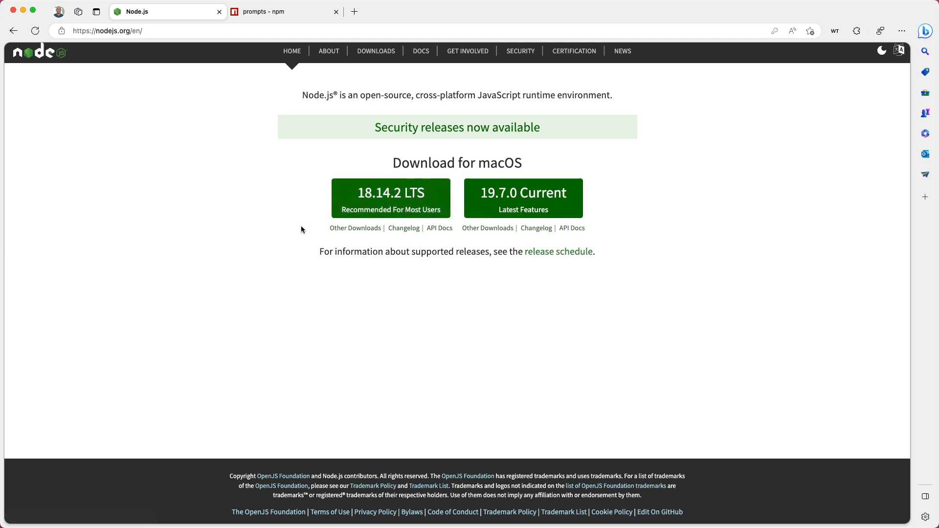
pyautogui.moveTo(442, 212)
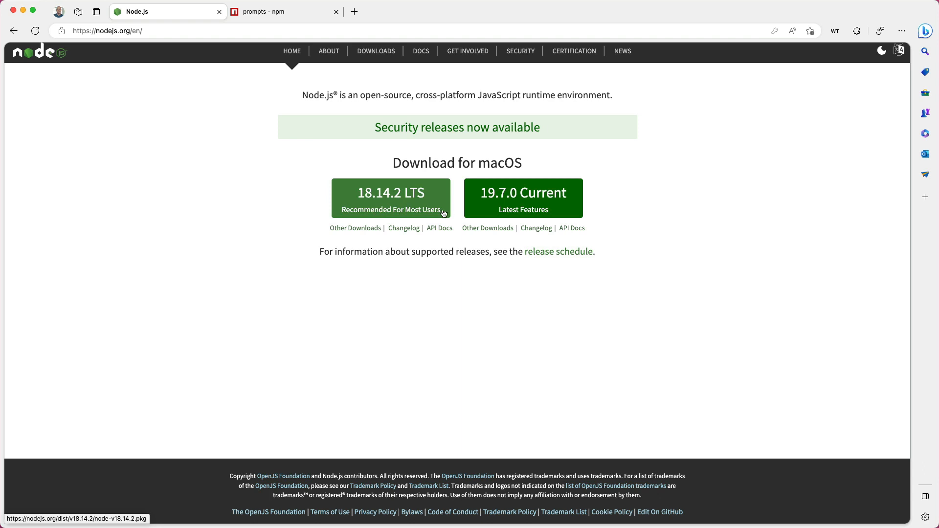
pyautogui.moveTo(177, 193)
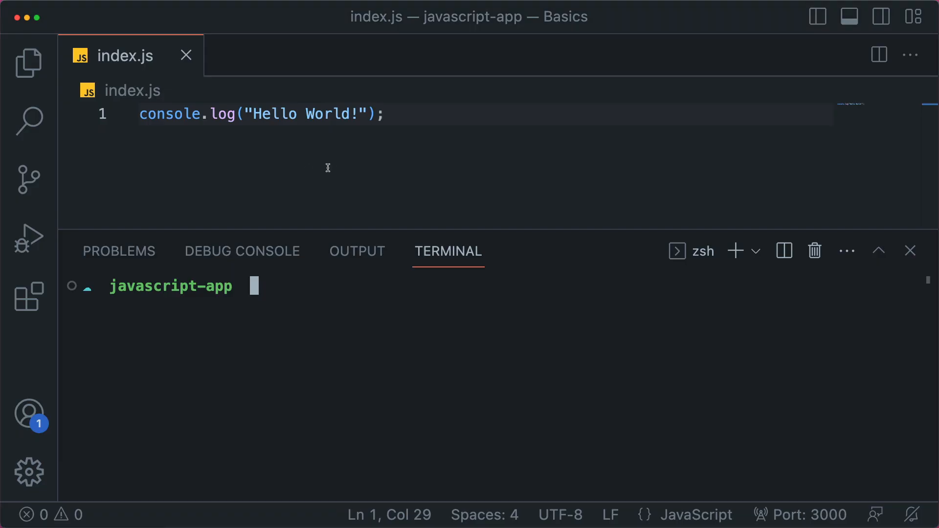
# Check the Node version (v16.13.1), clear the terminal and run node index.js to print Hello World!
pyautogui.write('noc')
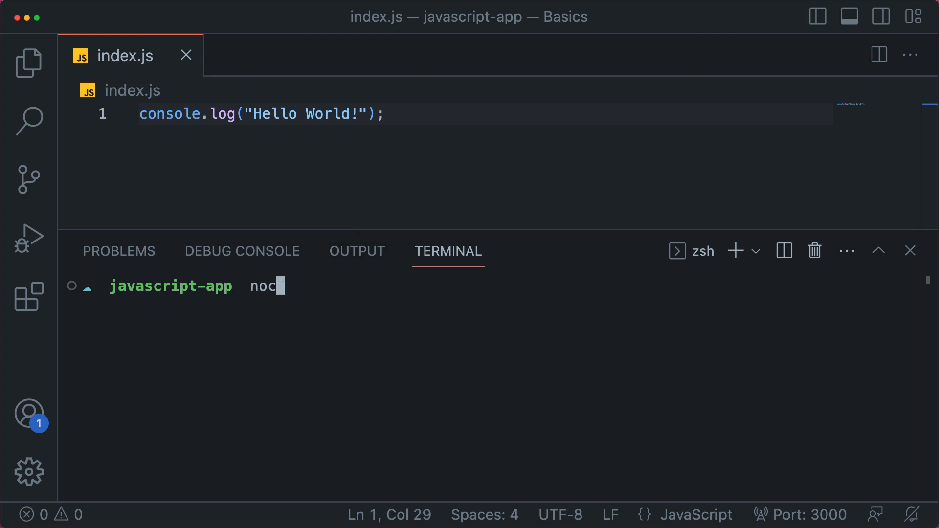
pyautogui.press('Return')
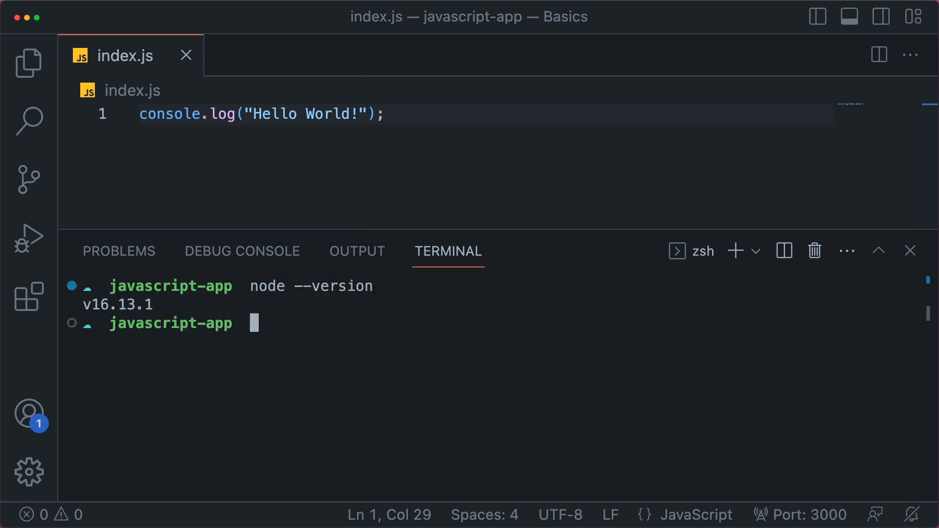
pyautogui.doubleClick(116, 305)
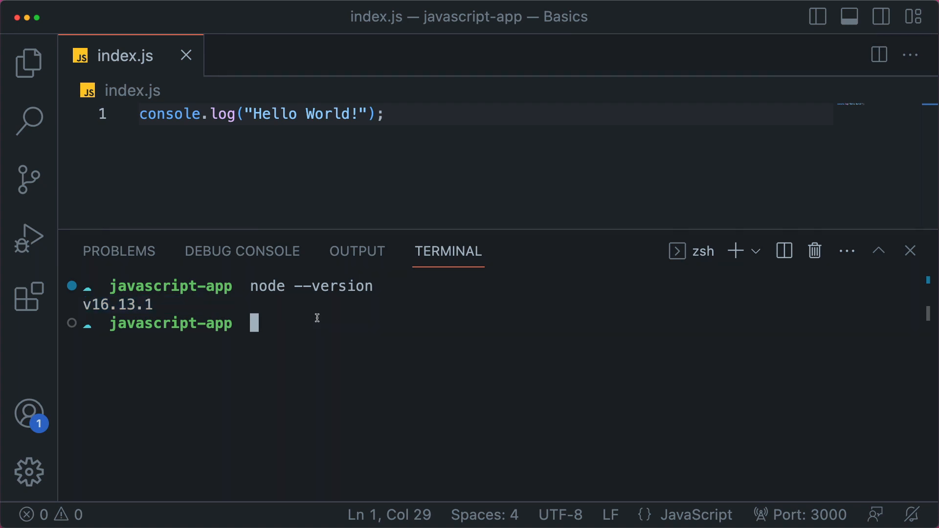
pyautogui.write('node index.js')
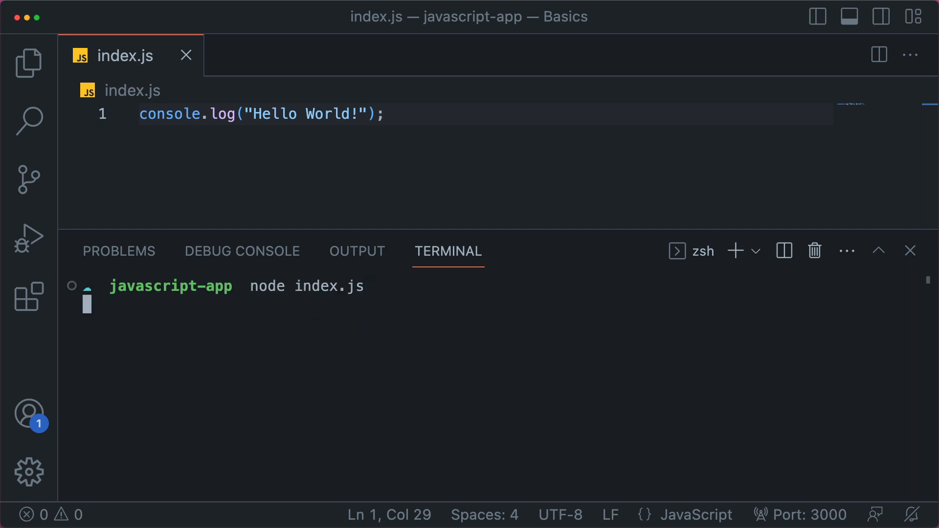
pyautogui.press('Return')
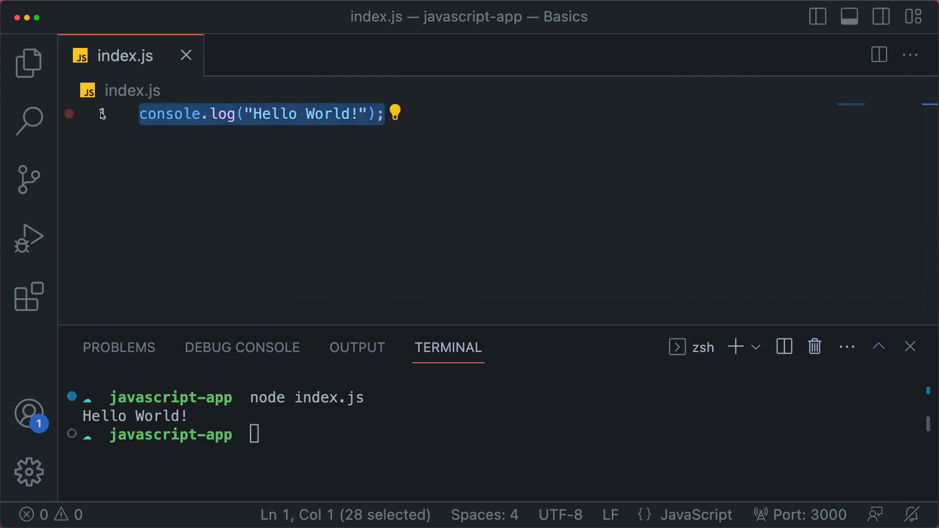
# Define function reverse(value) whose body starts with valueArr = value.split();.
pyautogui.write('function reve')
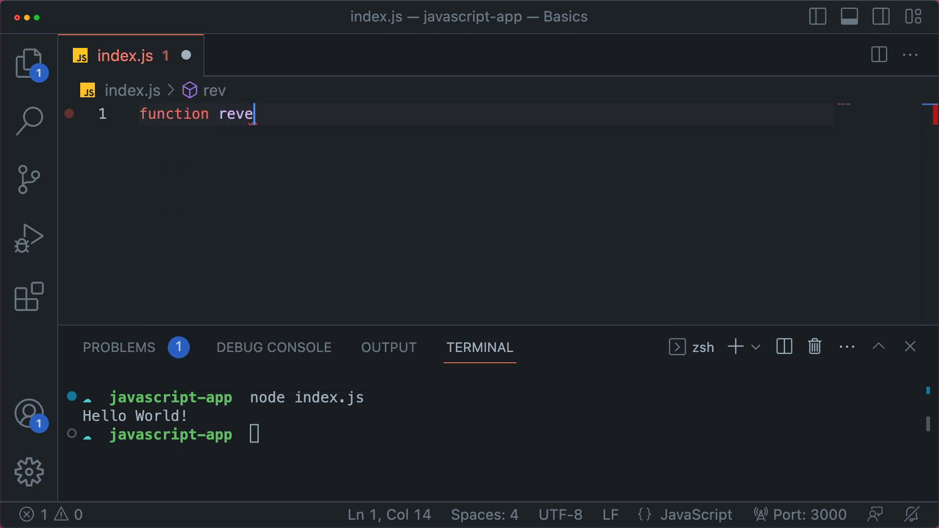
pyautogui.write('rse(value) {')
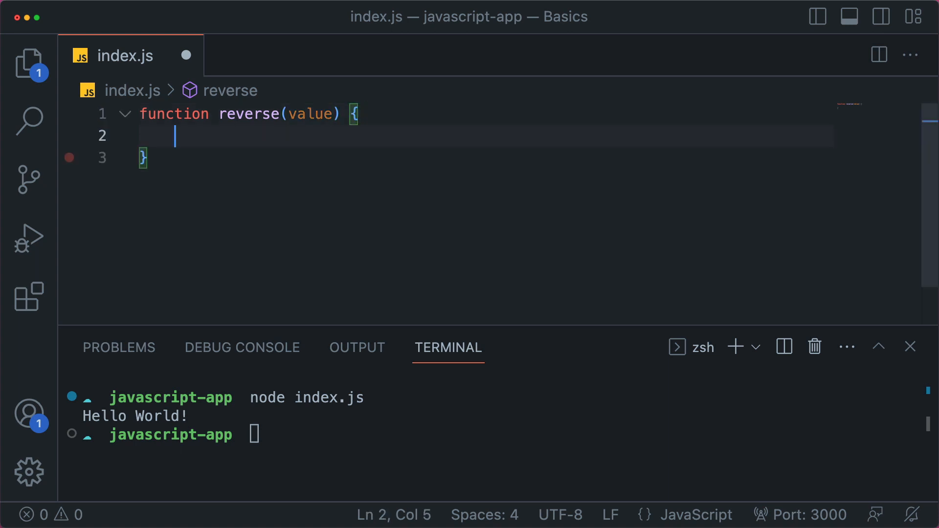
pyautogui.write('const valueA')
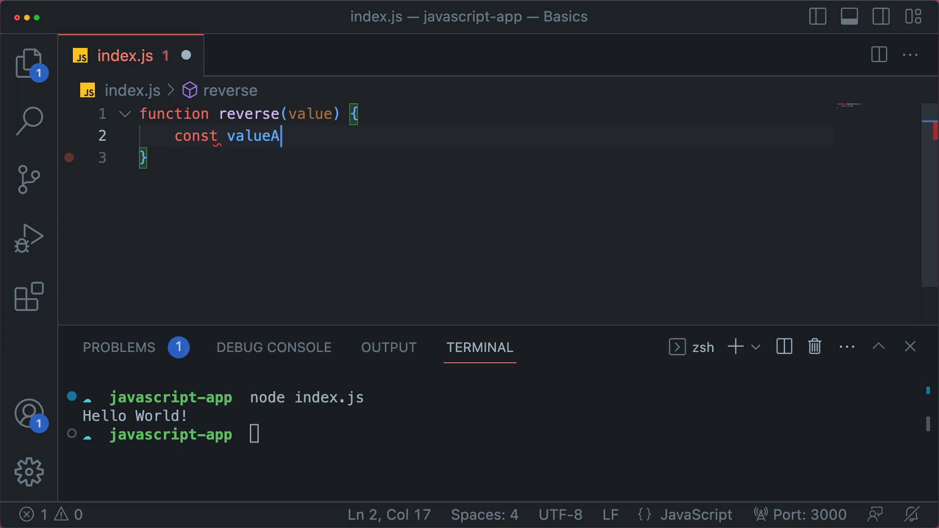
pyautogui.write('rr =')
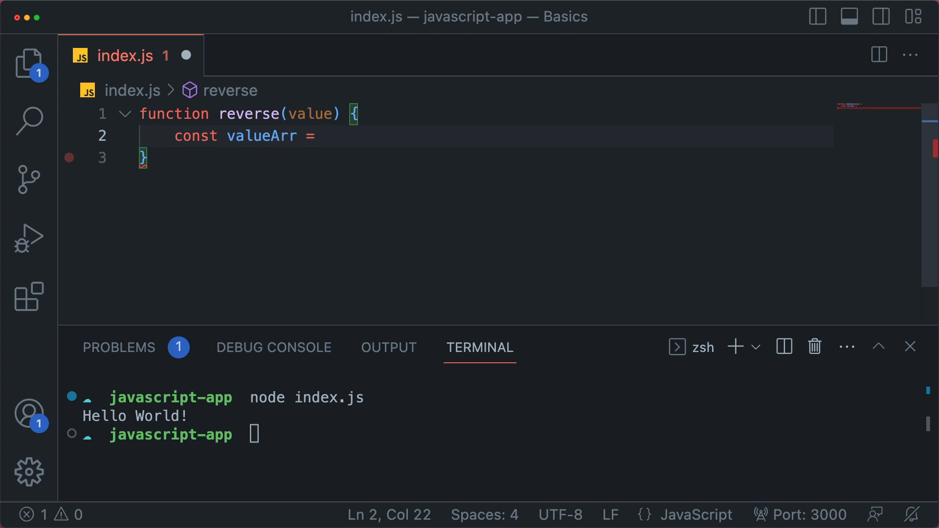
pyautogui.write('value()')
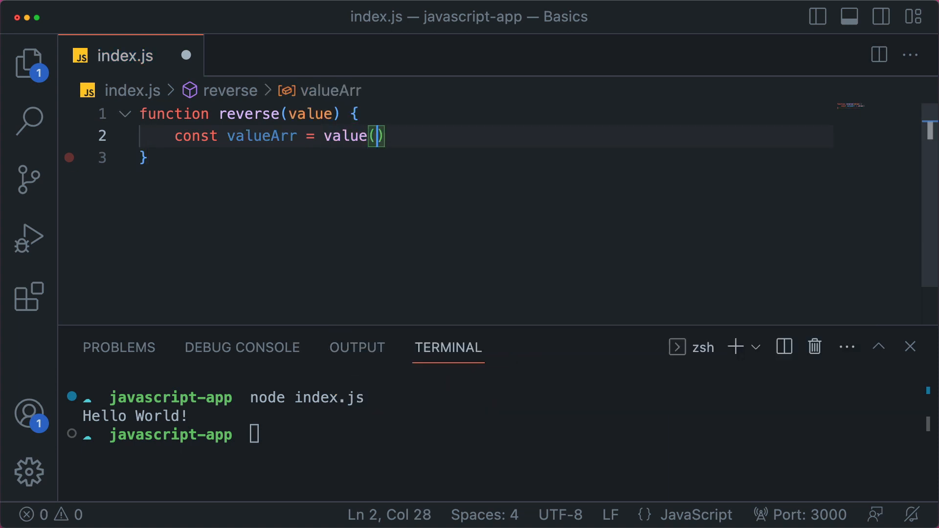
pyautogui.write('.sp')
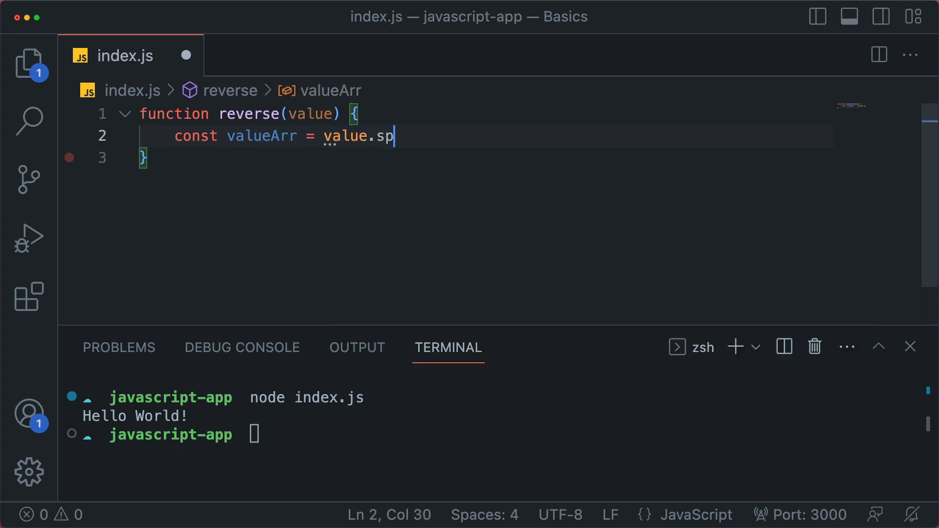
pyautogui.write('lit();')
pyautogui.write('return')
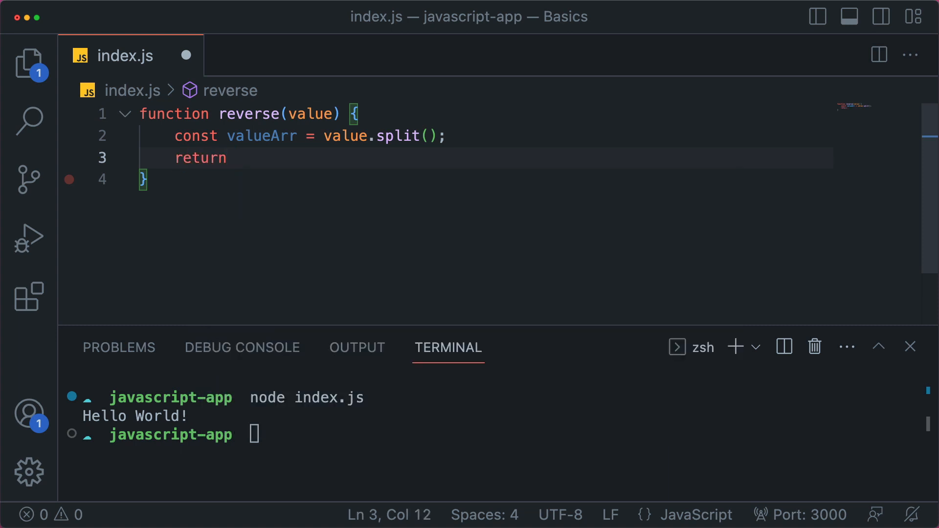
# Return valueArr reversed and joined with join(''), then log reverse("Hello World!").
pyautogui.write('valueArr.reverse')
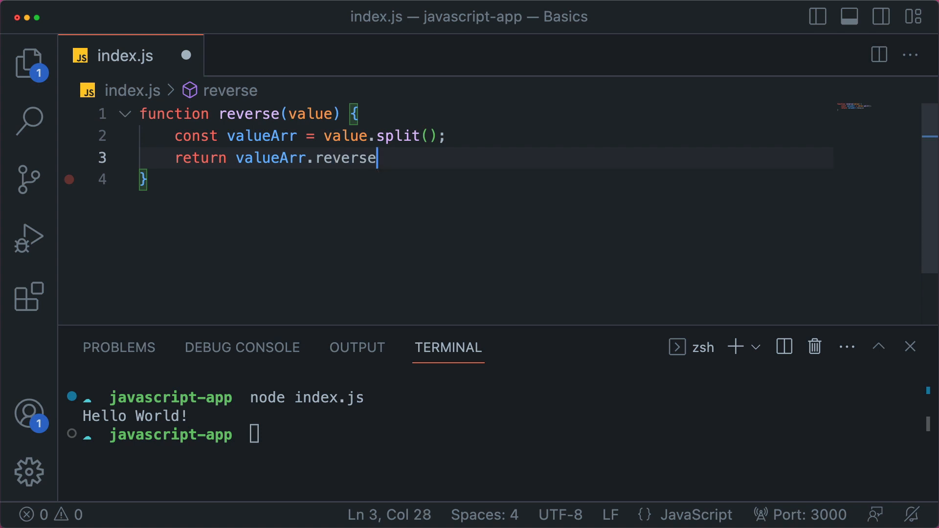
pyautogui.write('().')
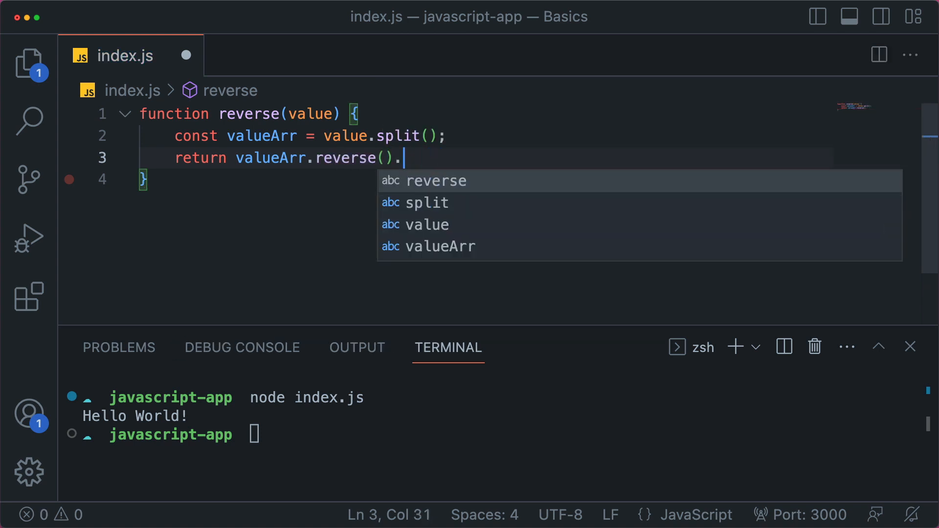
pyautogui.write("join('')")
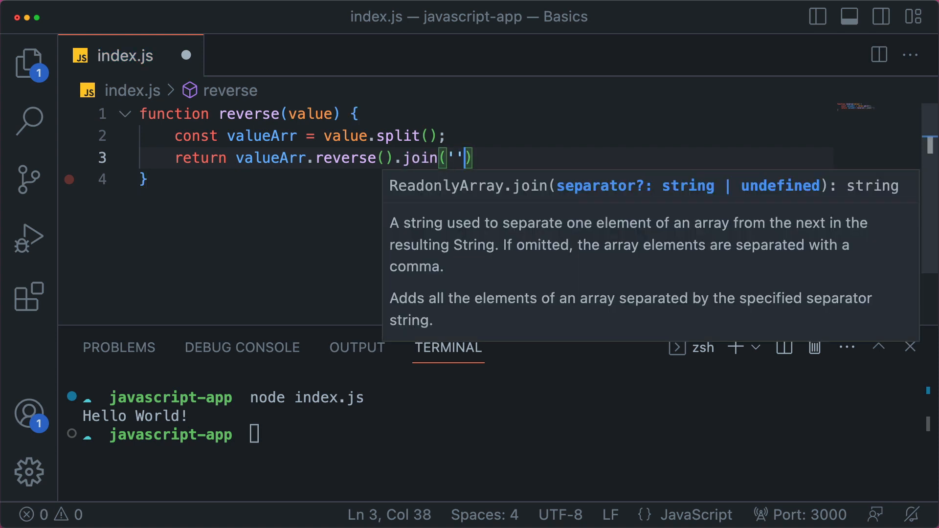
pyautogui.write(';')
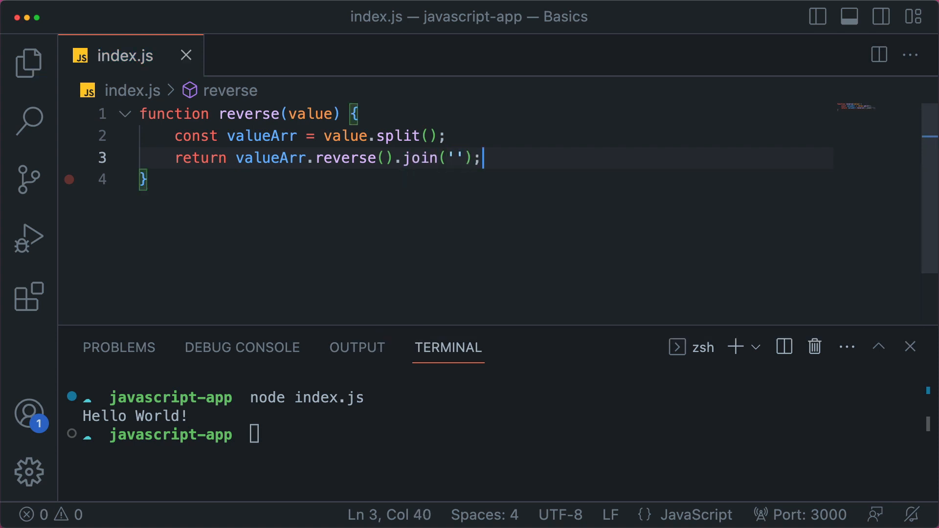
pyautogui.press('Enter')
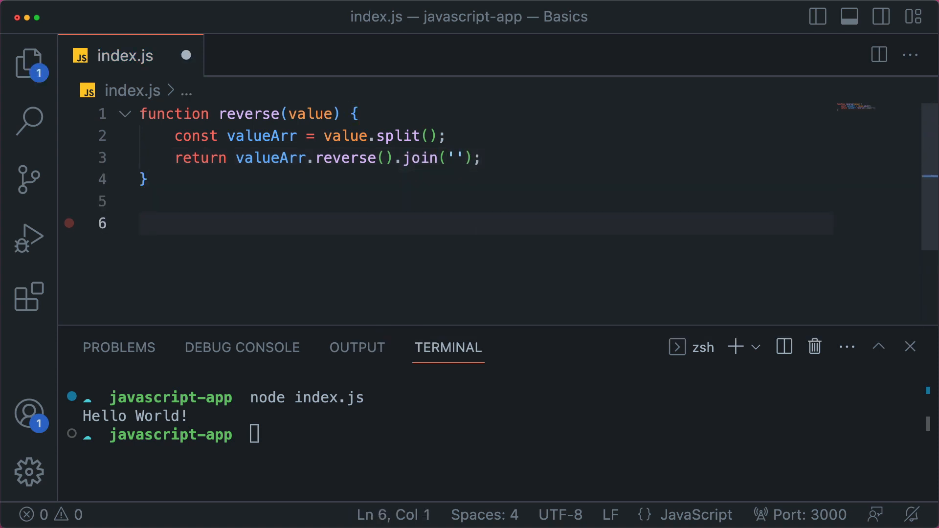
pyautogui.write('console.log(reverse("')
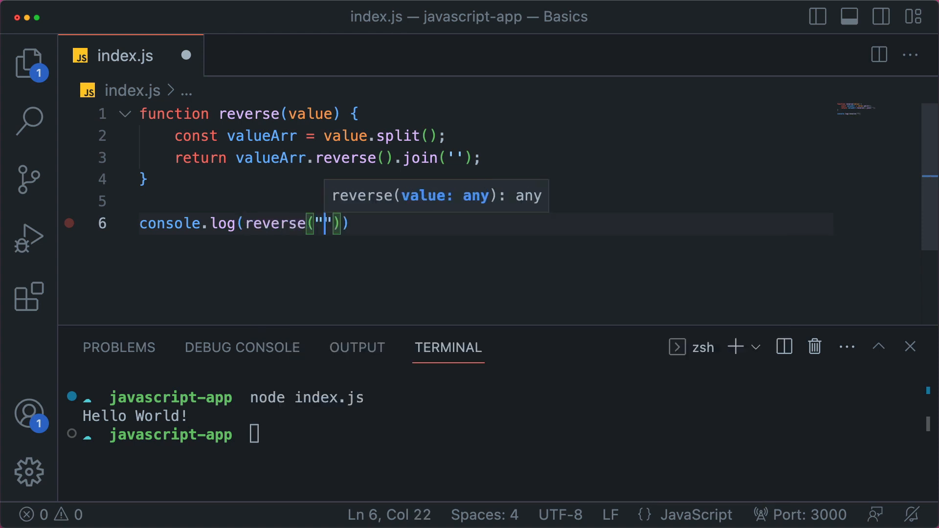
pyautogui.write('Hello World!')
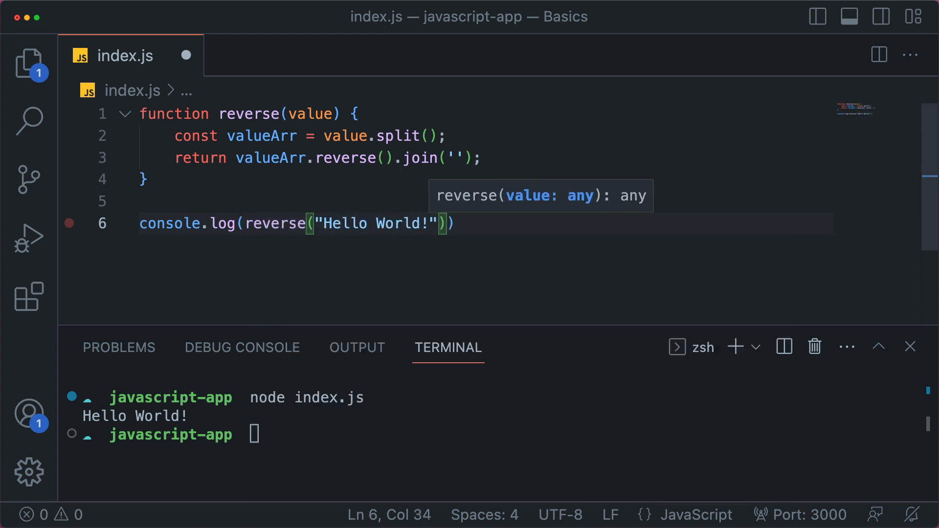
pyautogui.write(';')
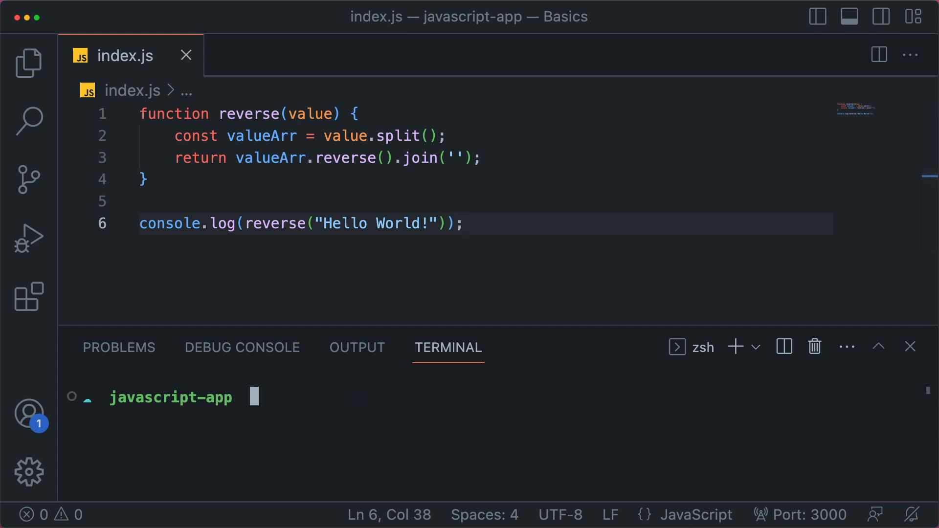
# Run node index.js (still prints Hello World!), then briefly add and remove a console.log(value) line.
pyautogui.write('node index.js')
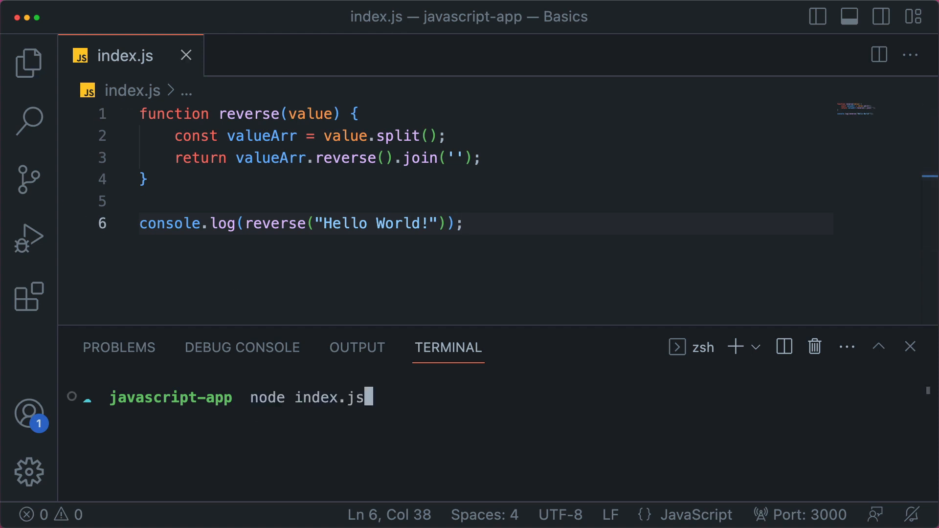
pyautogui.press('Return')
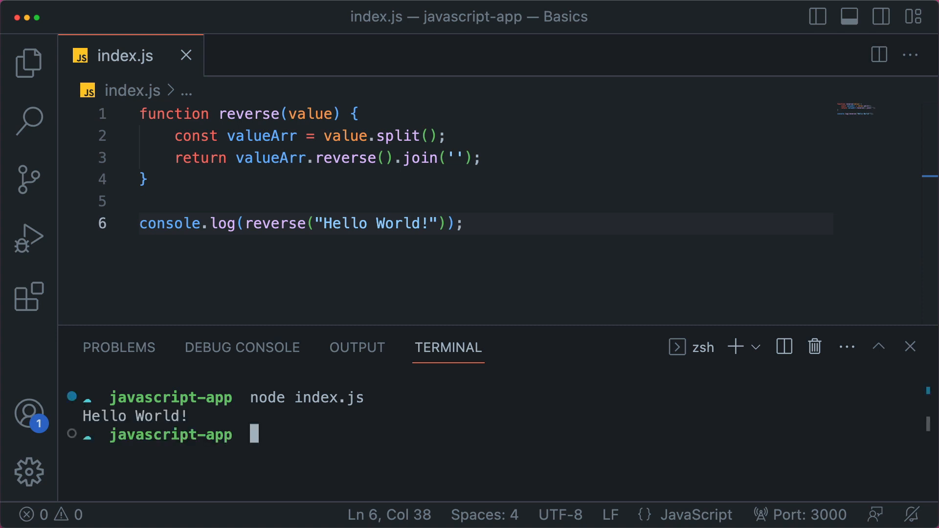
pyautogui.moveTo(556, 364)
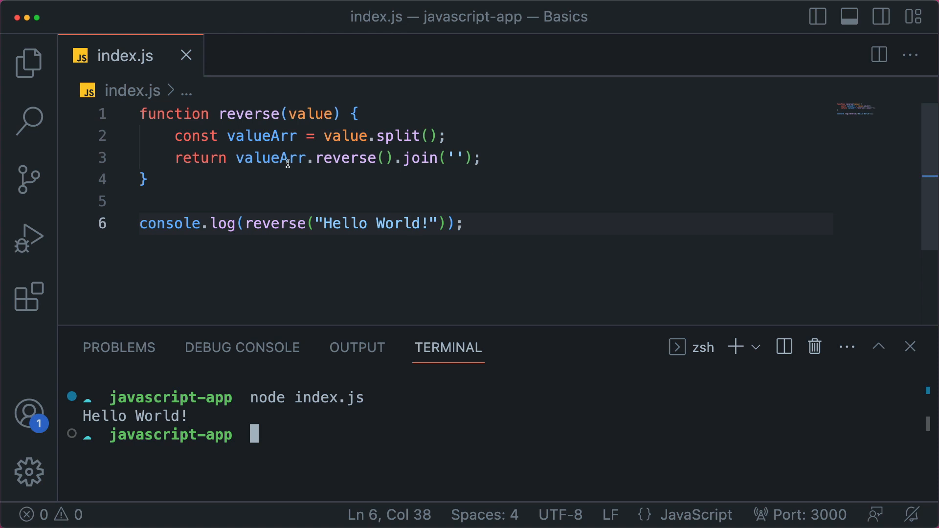
pyautogui.moveTo(250, 114)
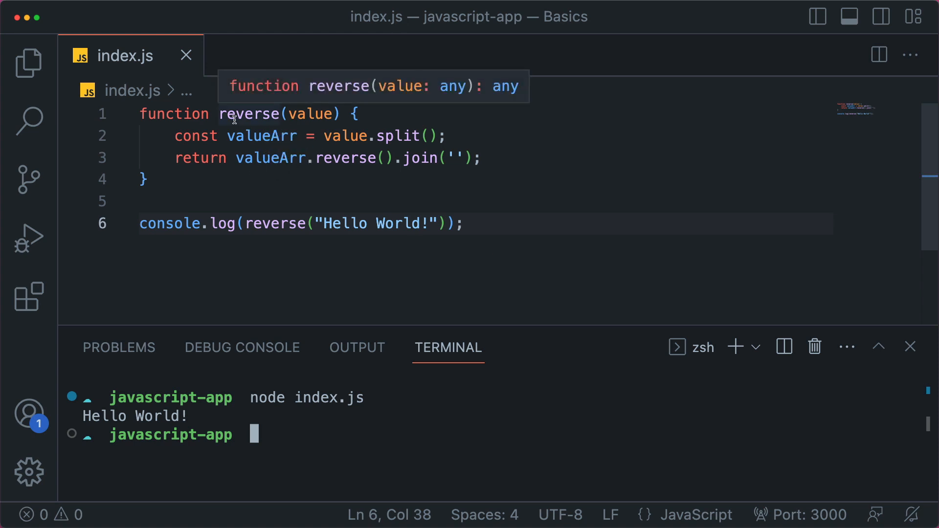
pyautogui.moveTo(444, 137)
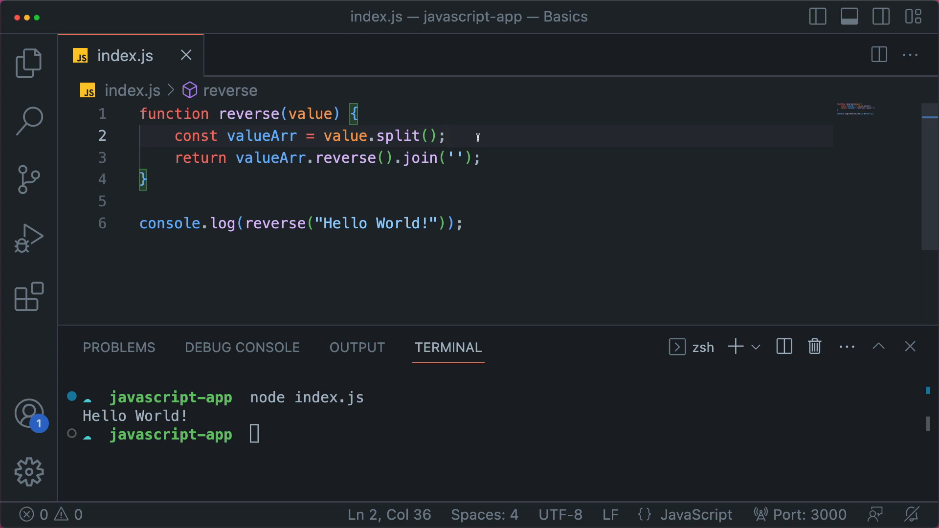
pyautogui.write('conso')
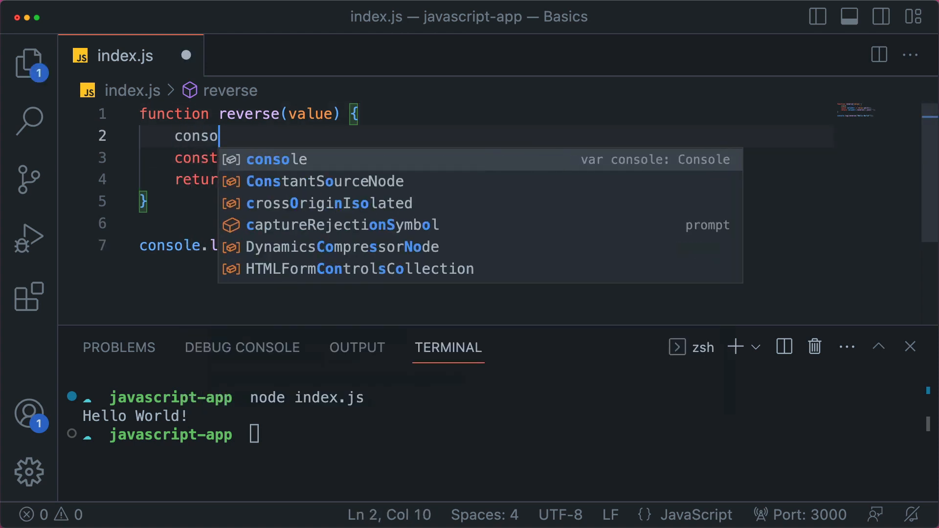
pyautogui.write('.log(value')
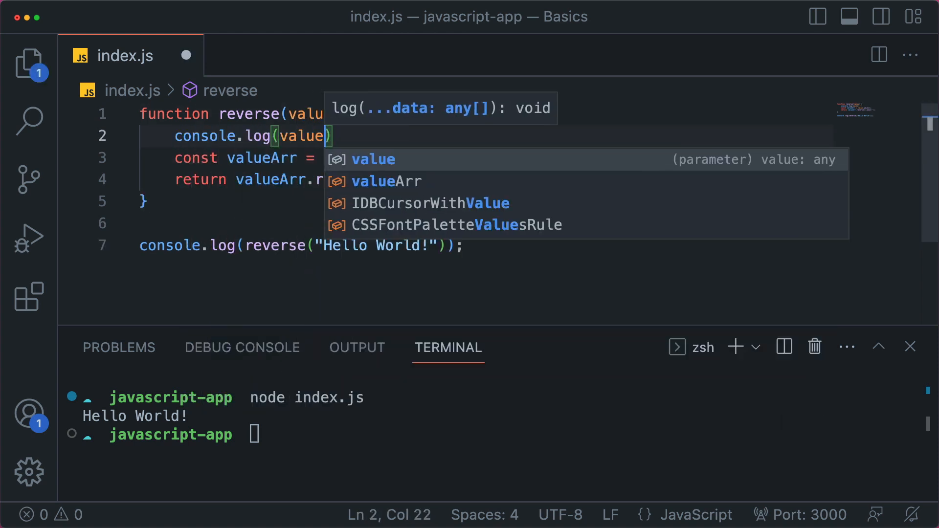
pyautogui.write('conso')
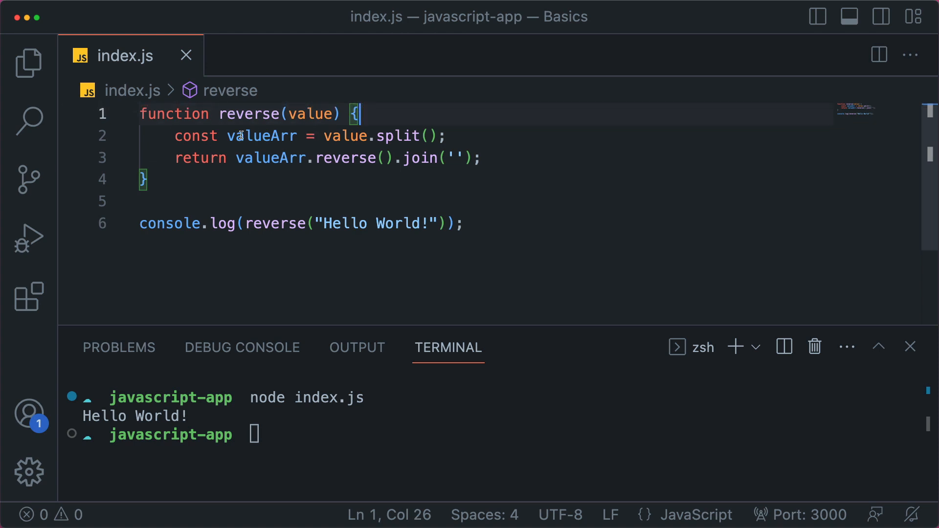
# Set a breakpoint on line 2, the valueArr line.
pyautogui.click(70, 136)
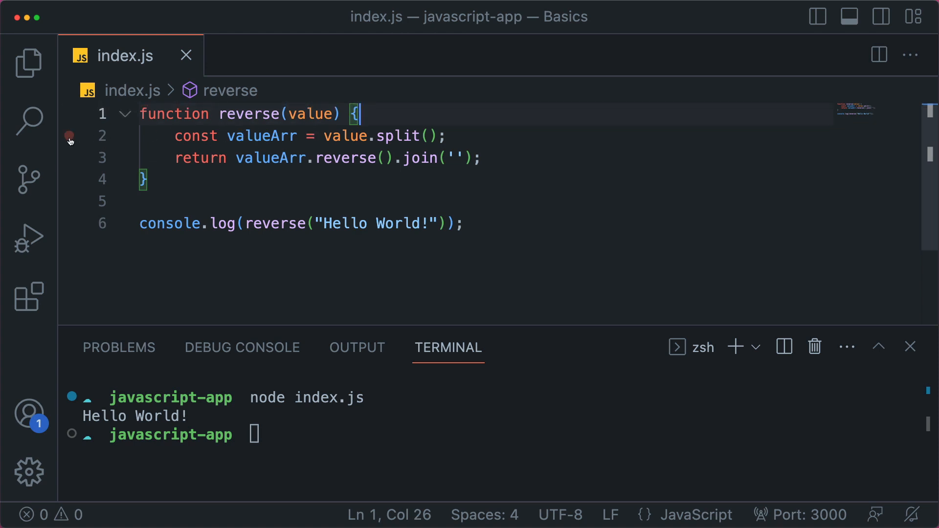
pyautogui.click(69, 136)
pyautogui.write('node index.js')
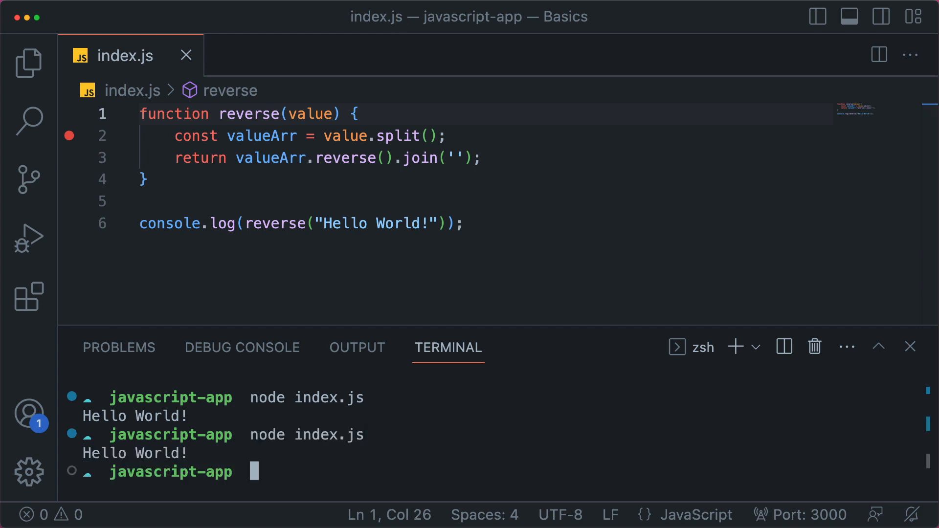
pyautogui.moveTo(276, 489)
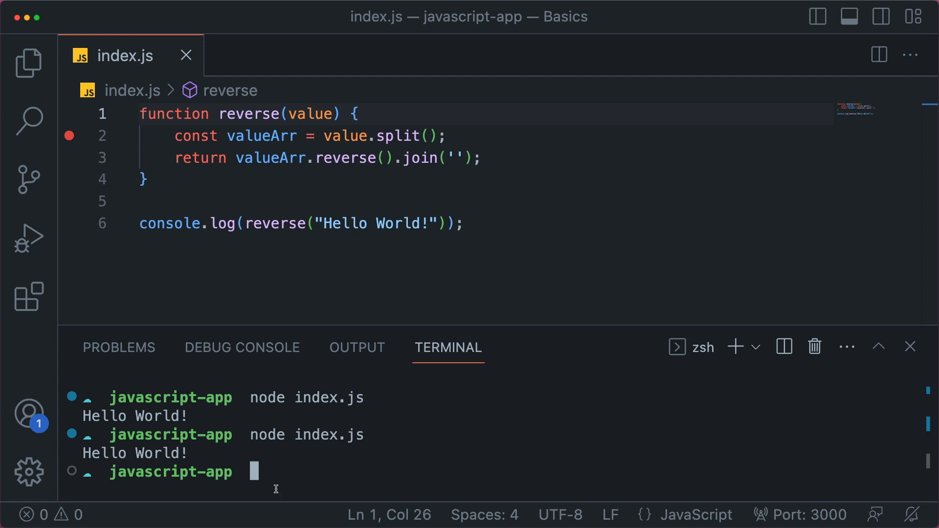
pyautogui.moveTo(315, 430)
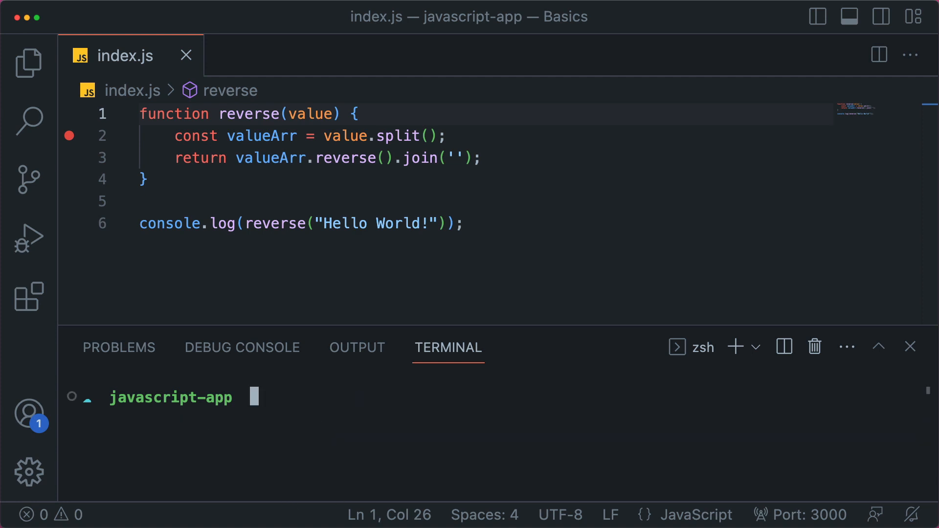
pyautogui.moveTo(28, 239)
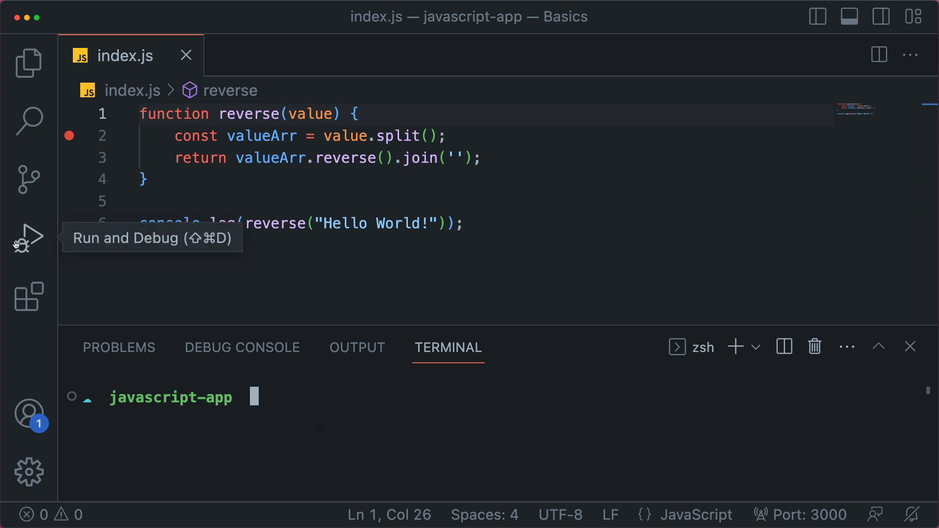
# From Run and Debug start a JavaScript Debug Terminal, hide the sidebar and make that terminal active.
pyautogui.click(28, 237)
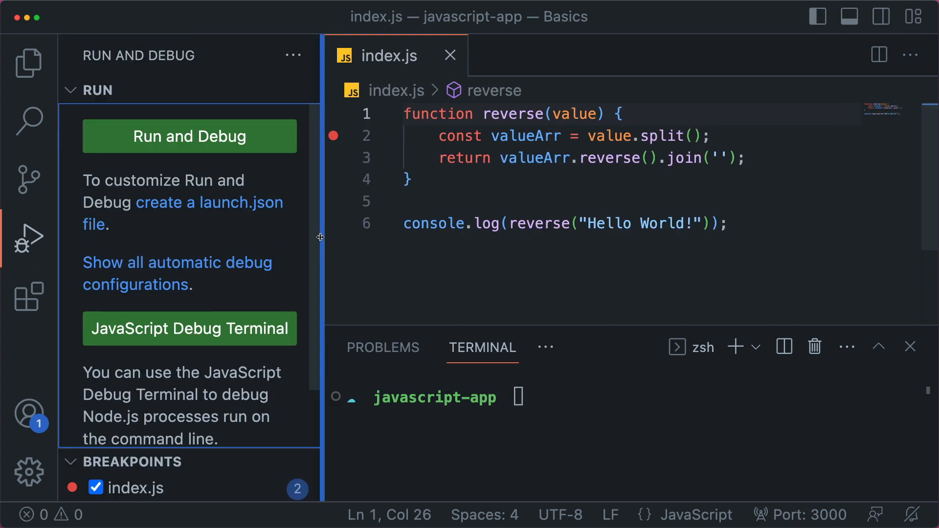
pyautogui.click(728, 224)
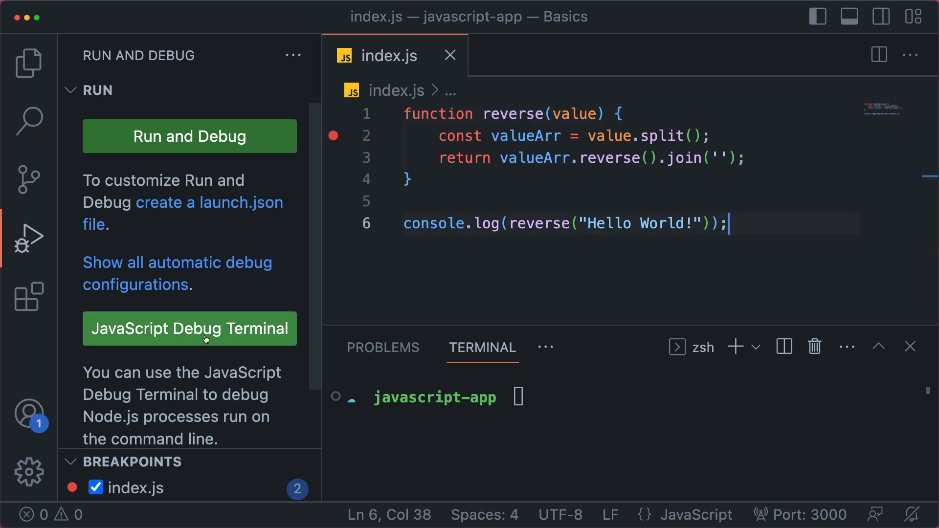
pyautogui.moveTo(389, 145)
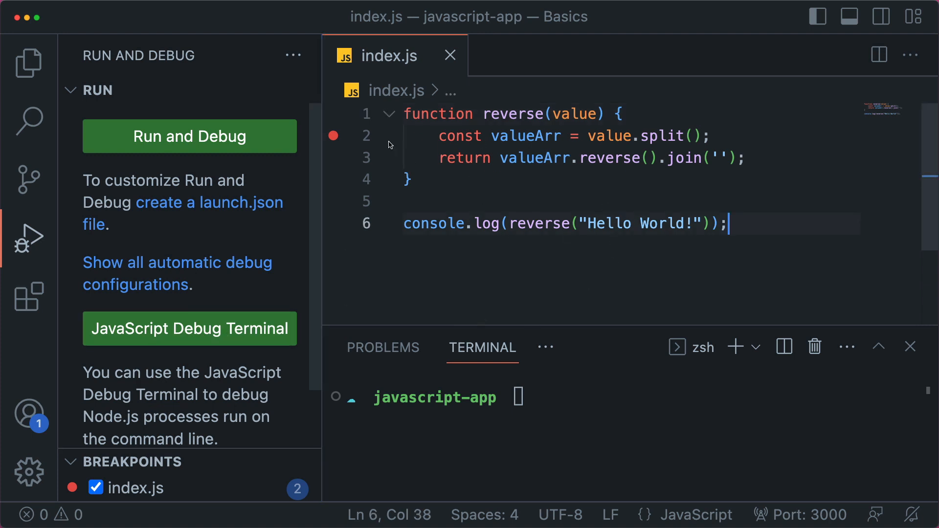
pyautogui.moveTo(236, 340)
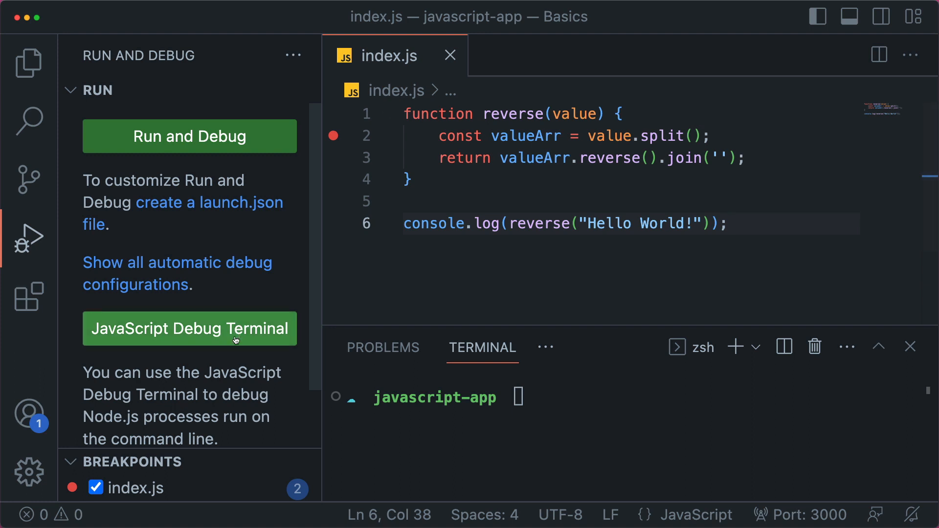
pyautogui.click(189, 328)
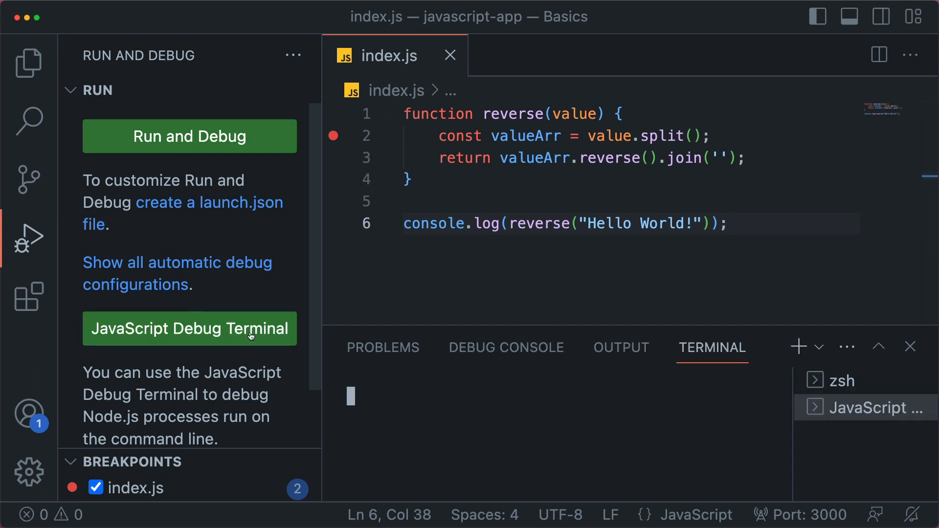
pyautogui.click(28, 239)
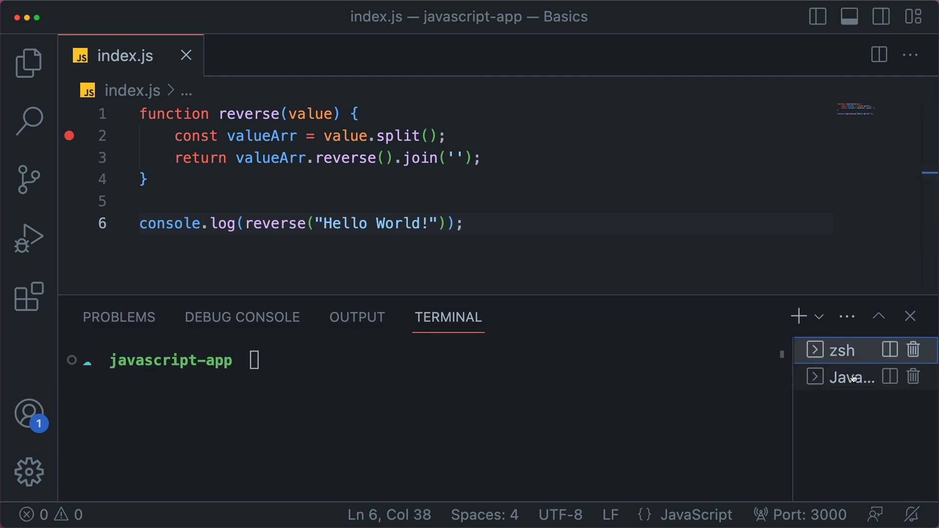
pyautogui.click(843, 377)
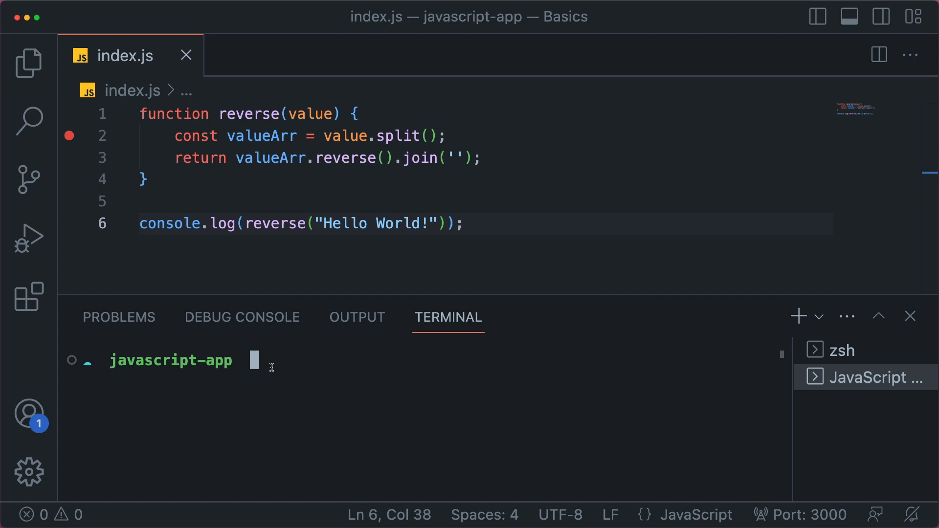
# Run node index.js in the debug terminal, watch value, step over and inspect valueArr as ['Hello World!'].
pyautogui.write('node index.js')
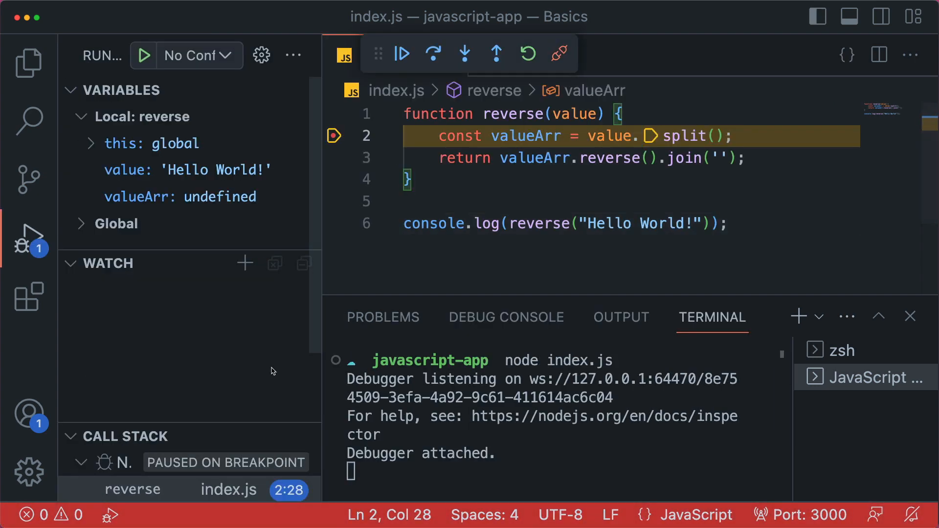
pyautogui.moveTo(444, 115)
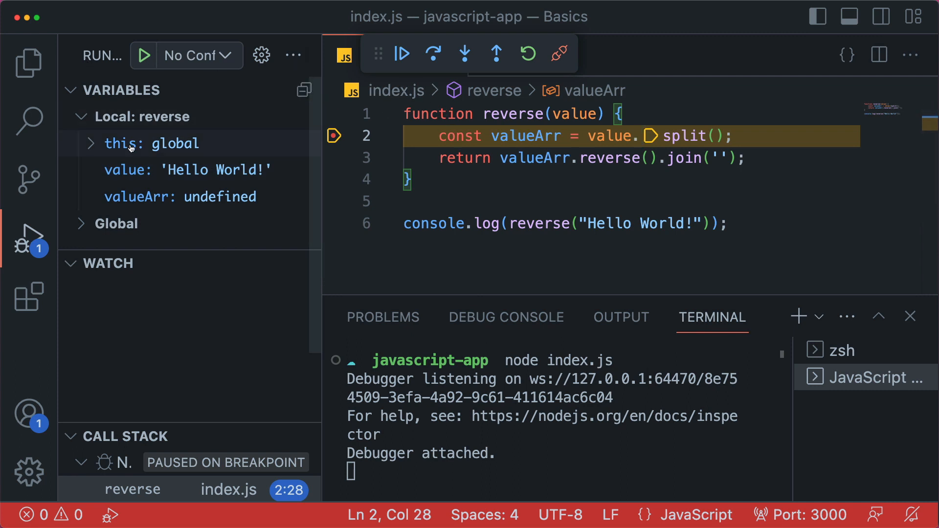
pyautogui.moveTo(143, 180)
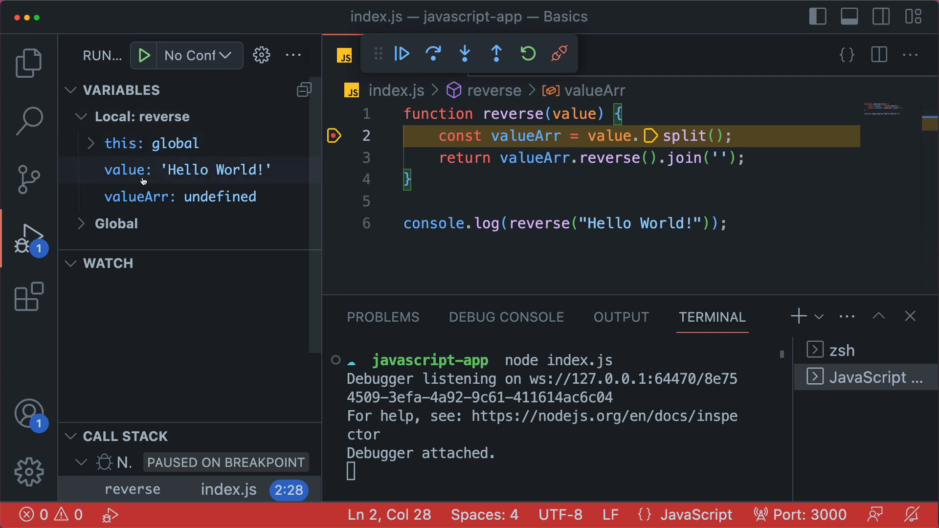
pyautogui.rightClick(186, 171)
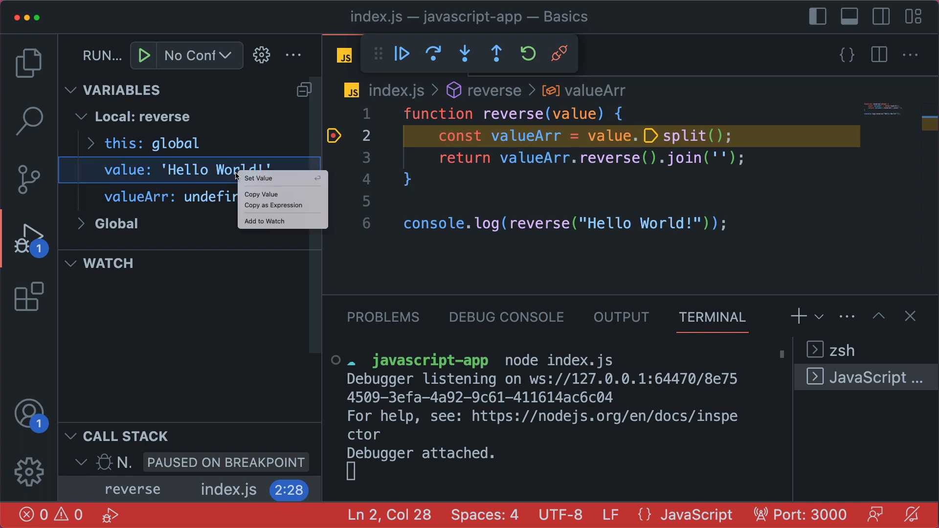
pyautogui.click(263, 221)
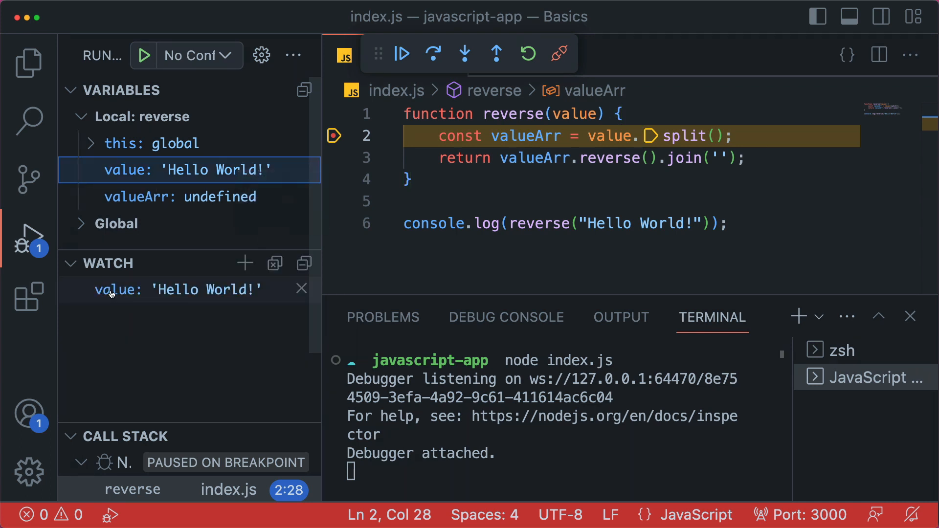
pyautogui.moveTo(533, 137)
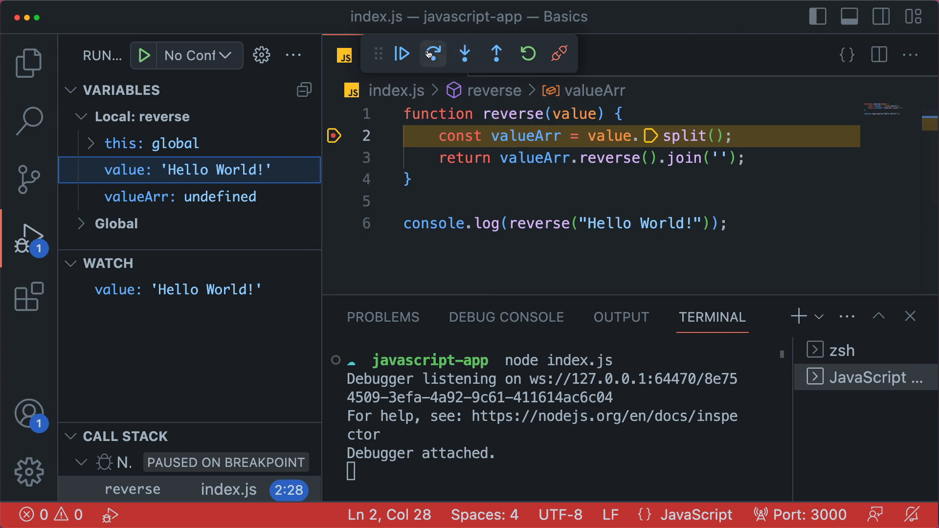
pyautogui.click(432, 54)
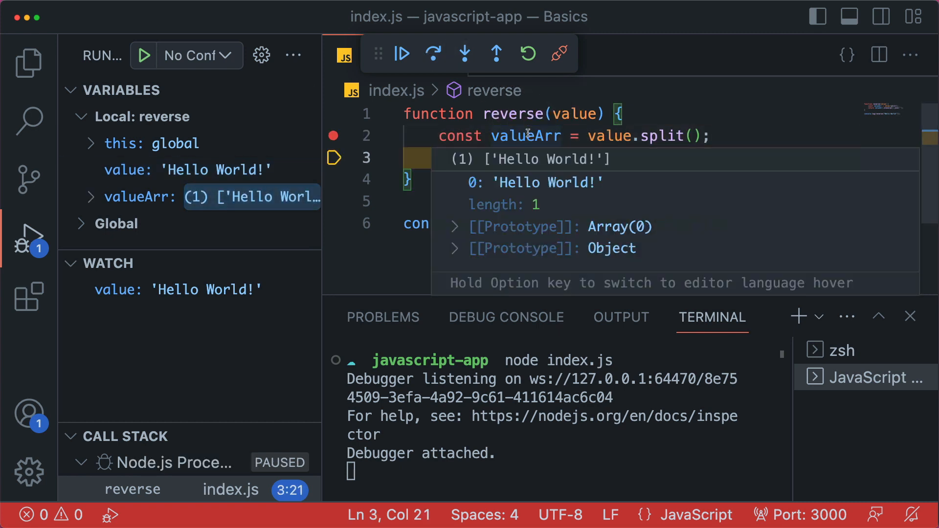
pyautogui.click(91, 197)
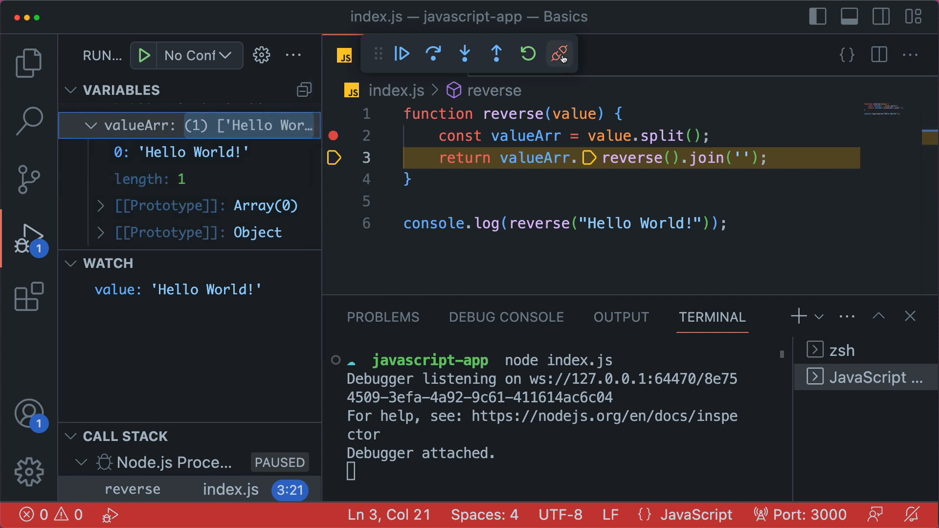
# Stop debugging, change line 2 to value.split(''), and run node index.js again.
pyautogui.click(560, 54)
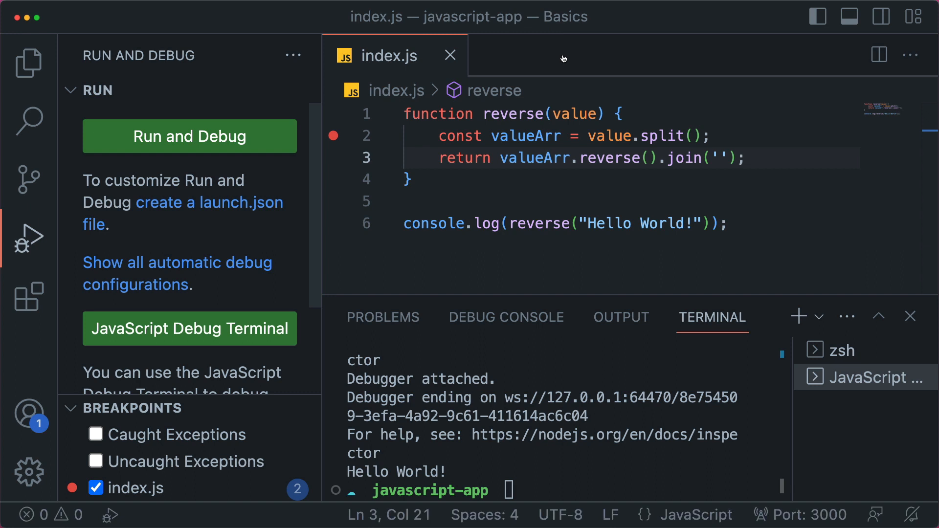
pyautogui.moveTo(701, 140)
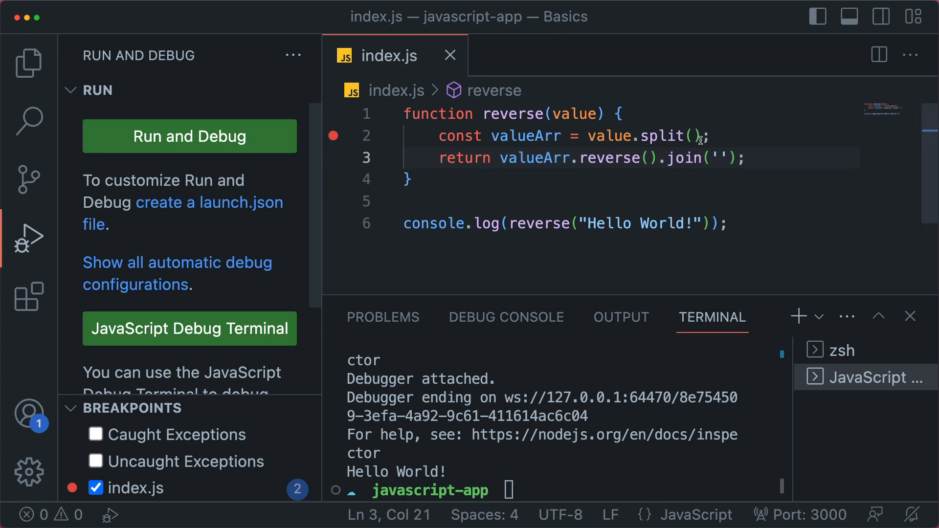
pyautogui.click(693, 135)
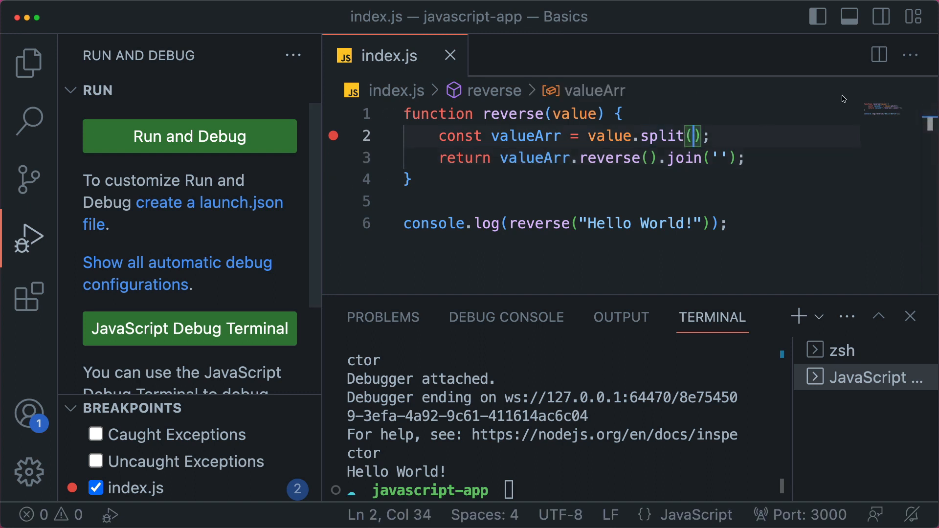
pyautogui.write("''")
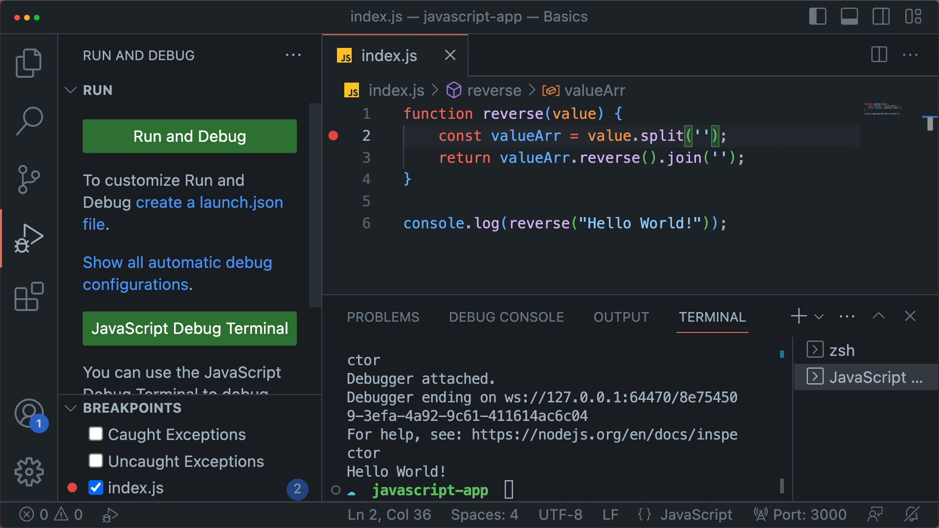
pyautogui.moveTo(548, 476)
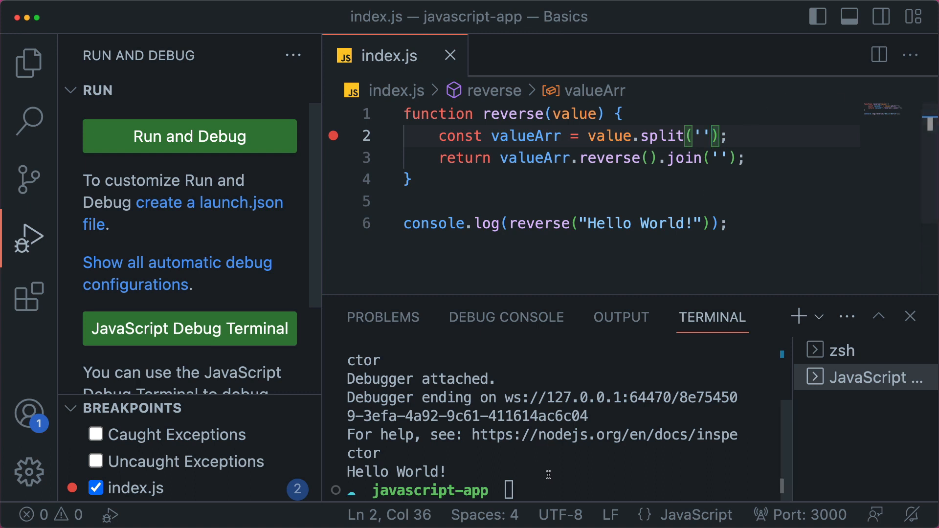
pyautogui.moveTo(392, 158)
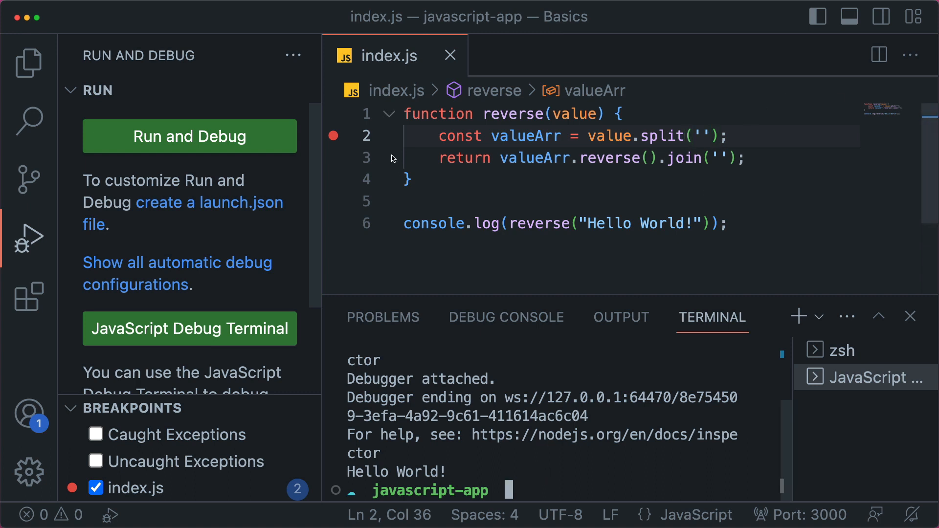
pyautogui.write('node index.js')
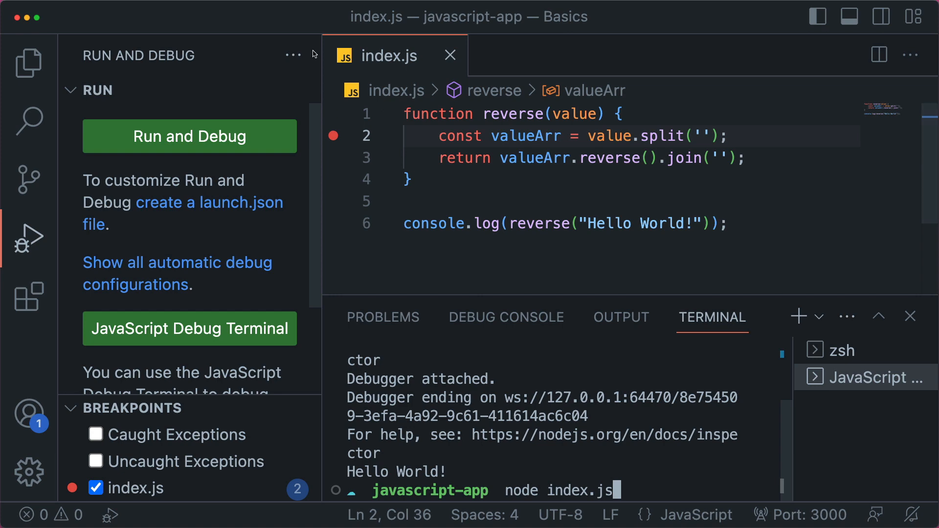
pyautogui.click(28, 238)
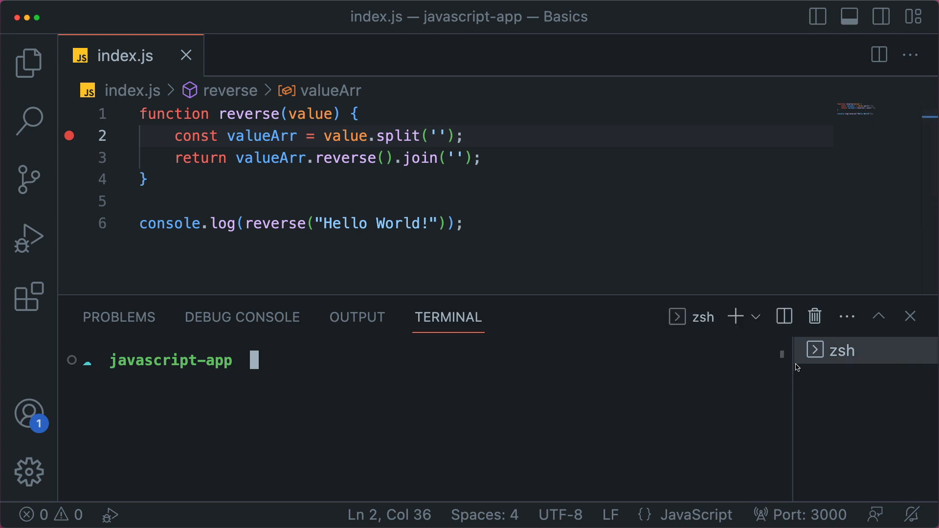
# Switch to the zsh terminal and enter node index.js at the javascript-app prompt.
pyautogui.click(755, 316)
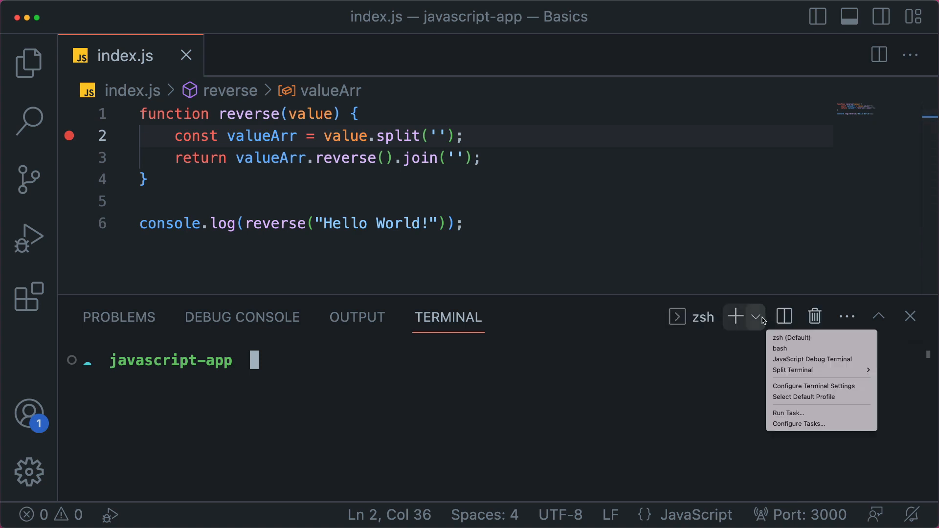
pyautogui.moveTo(812, 359)
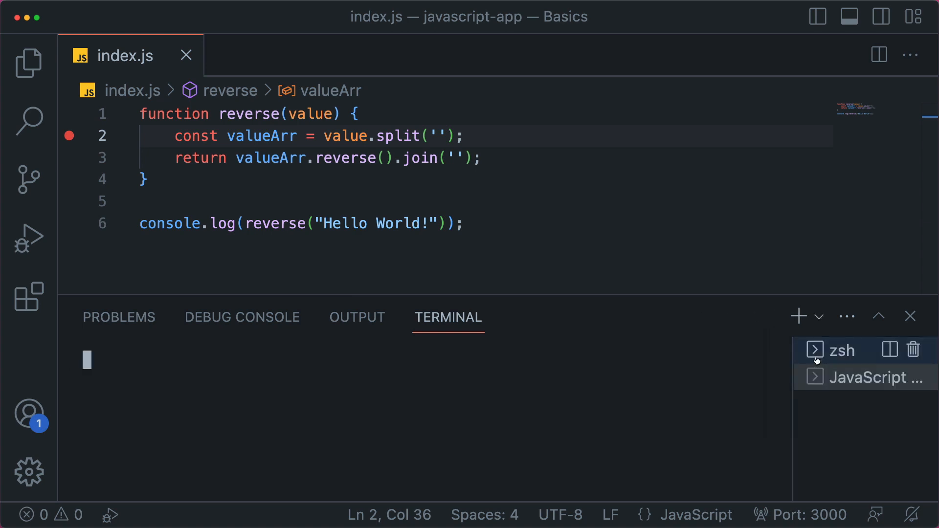
pyautogui.moveTo(475, 393)
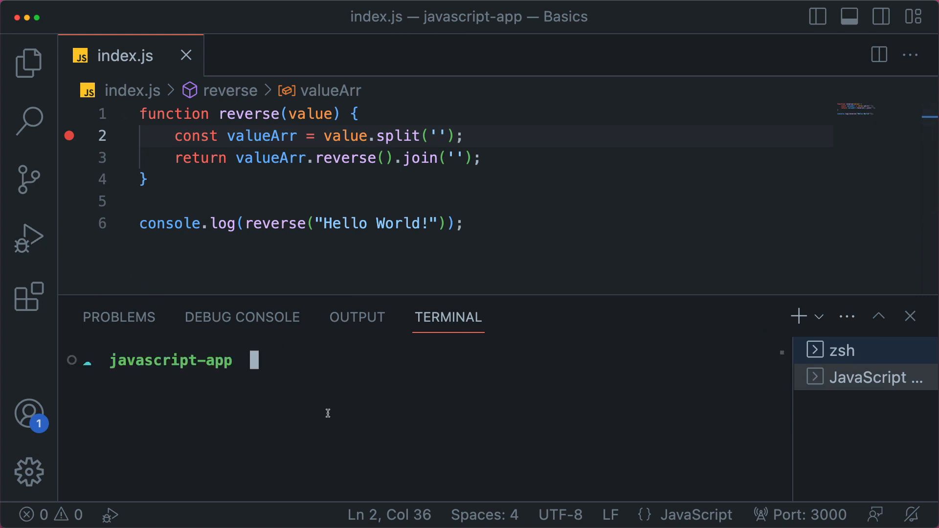
pyautogui.write('node index.js')
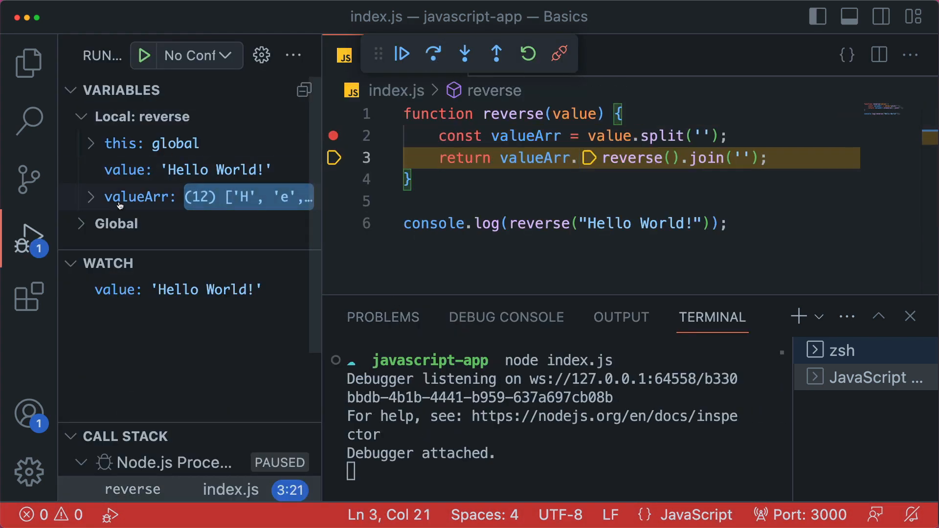
# Inspect valueArr, let the run finish printing !dlroW olleH, select it and hide the debug panel.
pyautogui.click(89, 197)
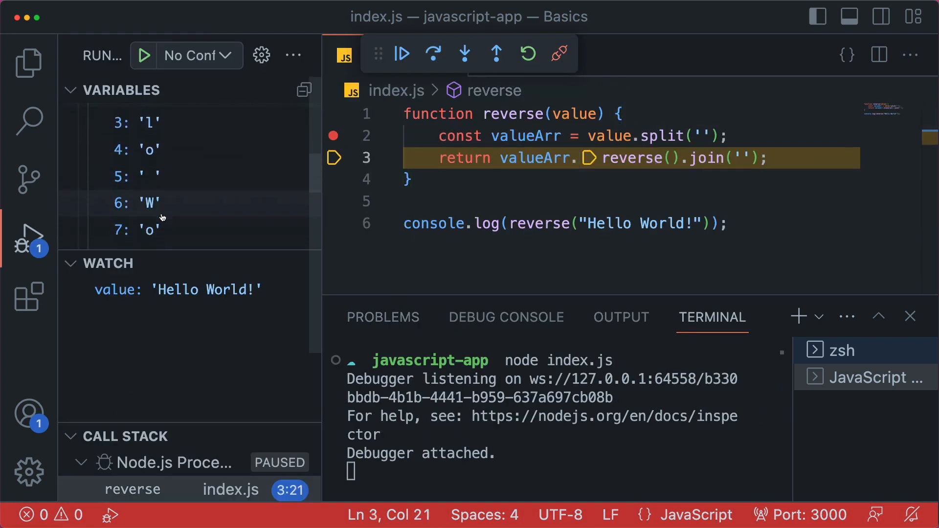
pyautogui.scroll(-3)
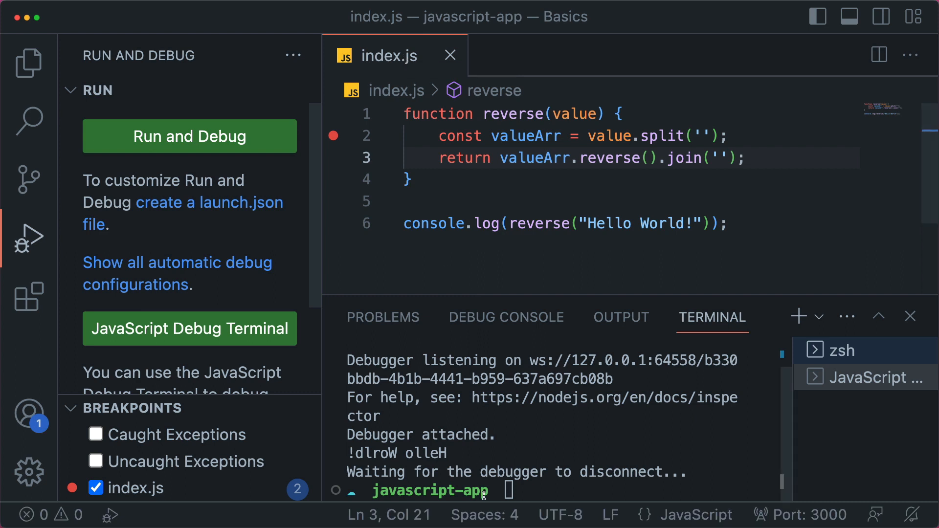
pyautogui.doubleClick(399, 453)
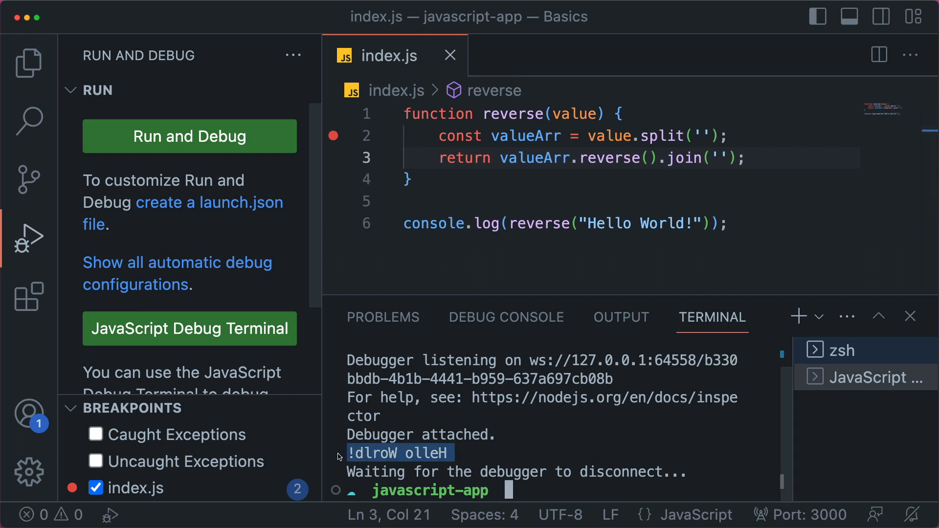
pyautogui.moveTo(910, 319)
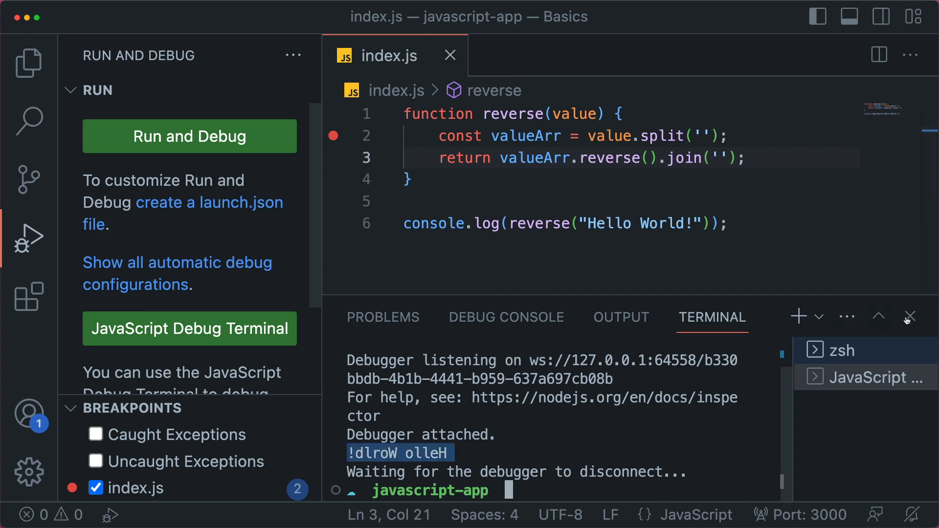
pyautogui.click(28, 238)
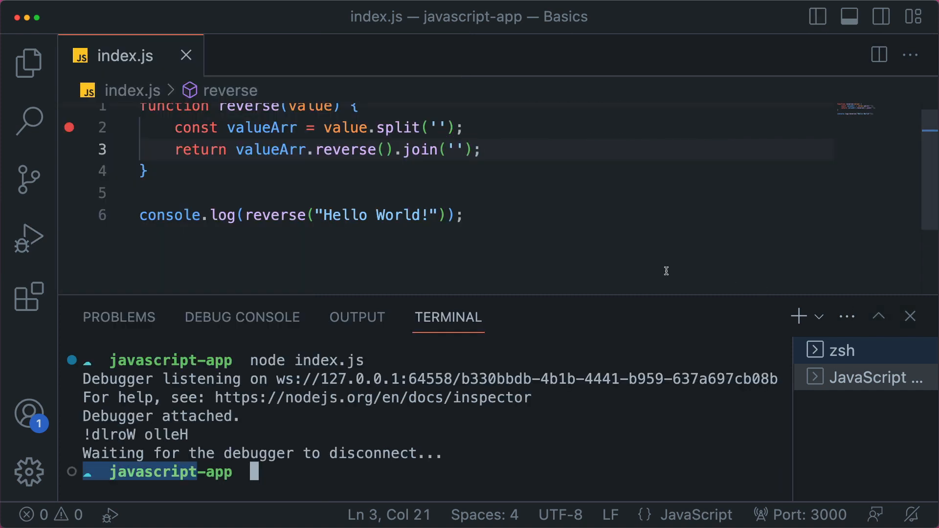
# Close the terminal panel so only index.js remains in the editor.
pyautogui.click(911, 316)
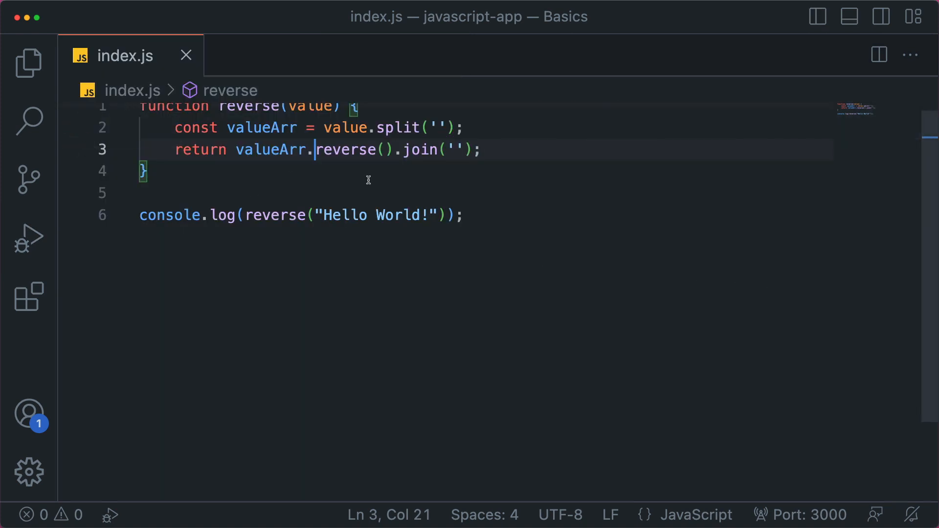
pyautogui.moveTo(373, 185)
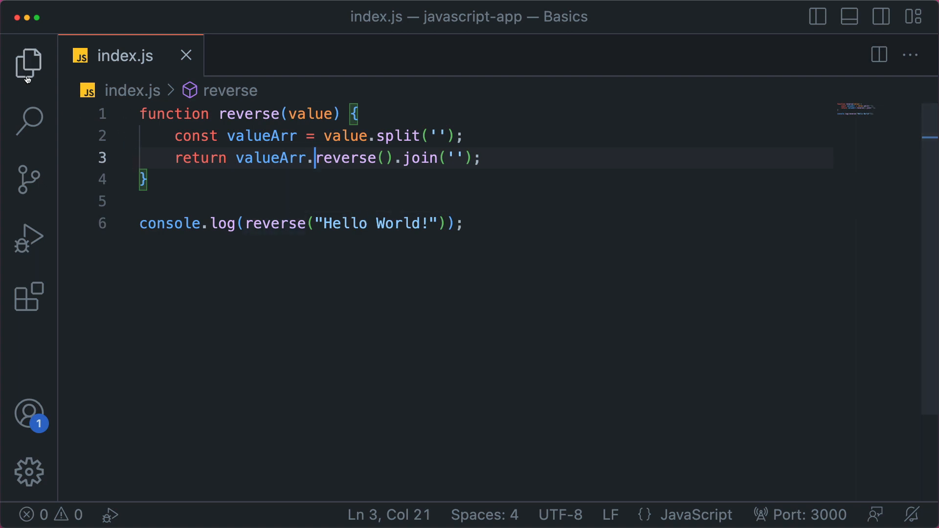
pyautogui.moveTo(28, 65)
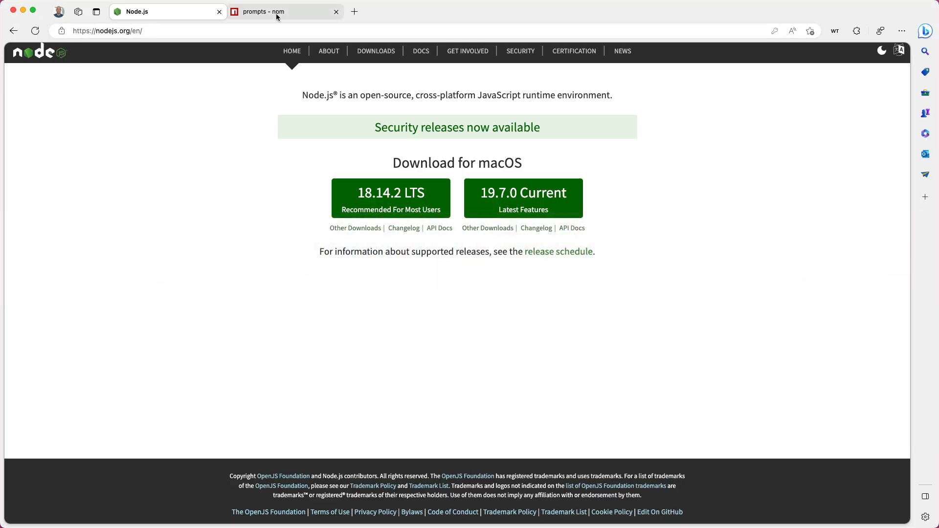
# View the npm page for the prompts package (v2.4.2) in Edge.
pyautogui.click(276, 12)
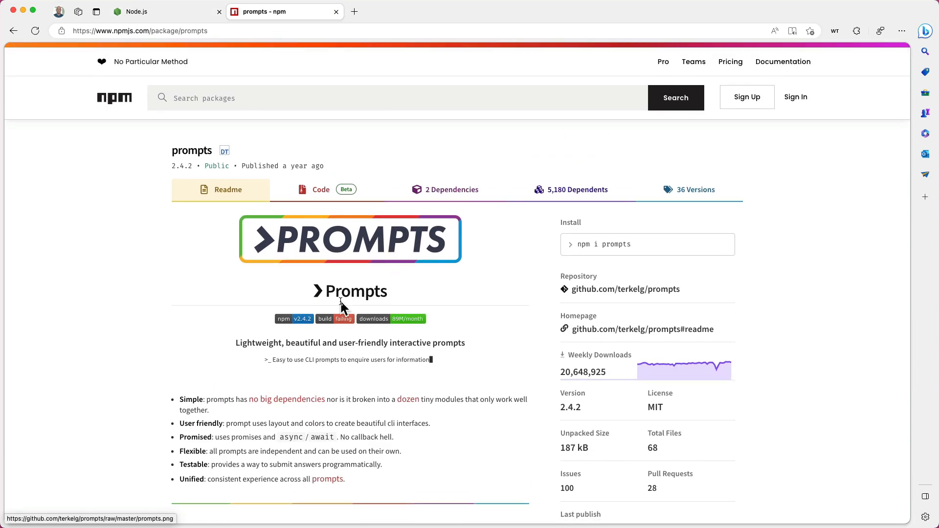
pyautogui.moveTo(232, 86)
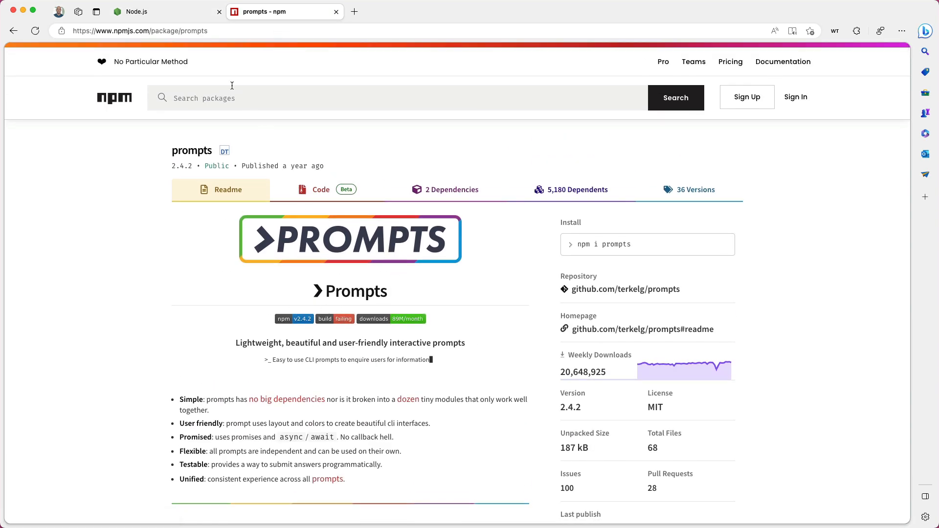
pyautogui.moveTo(256, 18)
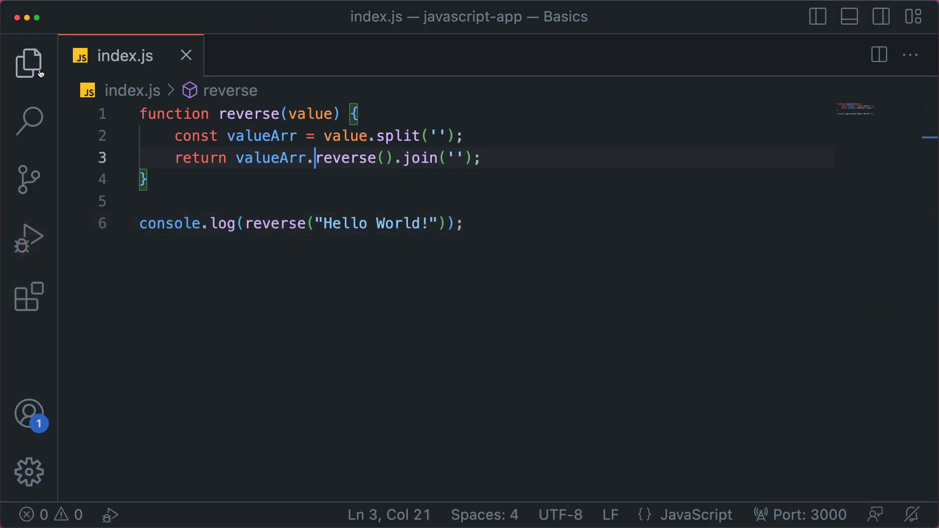
# Run npm init -y to create package.json in javascript-app, review it and return to index.js.
pyautogui.click(28, 63)
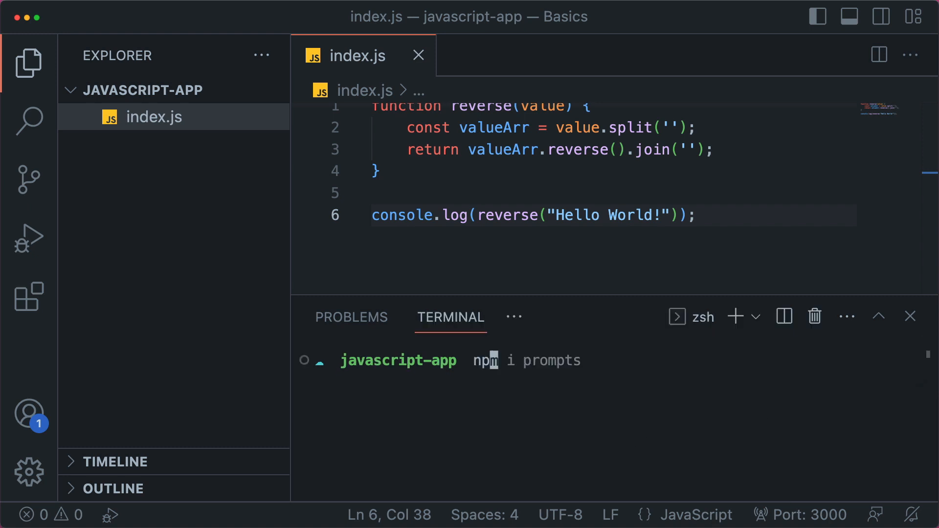
pyautogui.write('npm init -y')
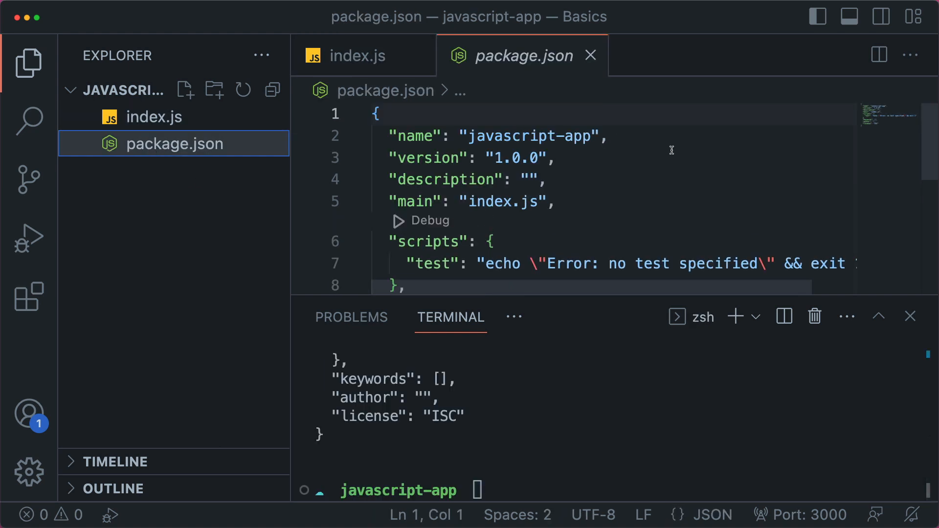
pyautogui.scroll(-3)
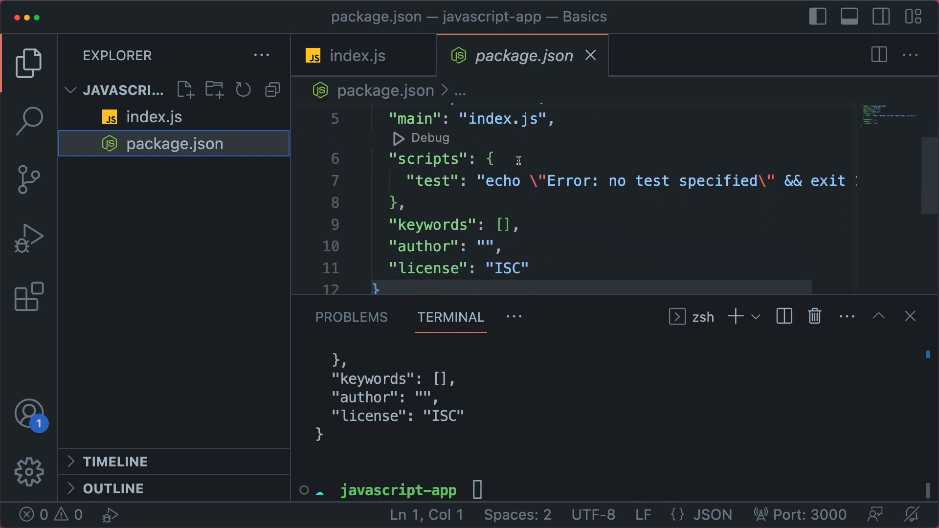
pyautogui.click(155, 117)
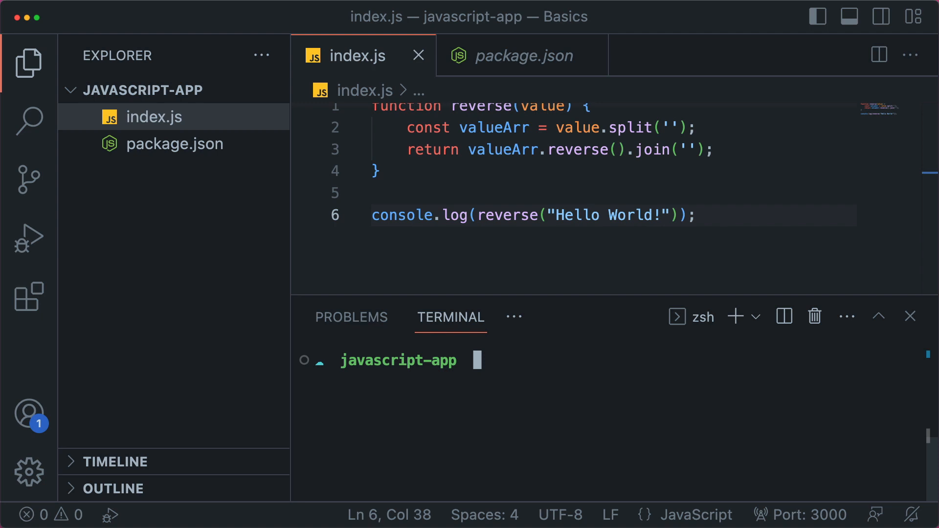
# Install prompts with npm i prompts, check node_modules and package.json (^2.4.2), then close the terminal.
pyautogui.write('npm init -y')
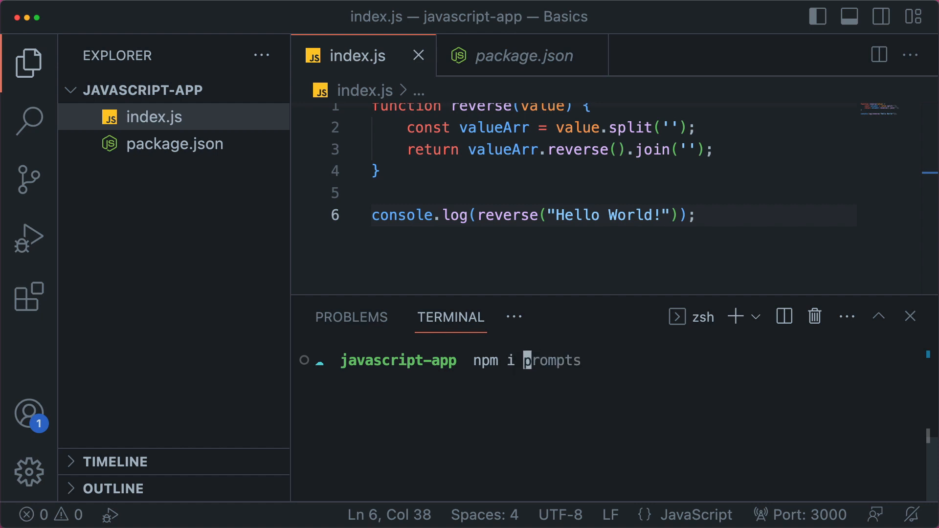
pyautogui.press('Return')
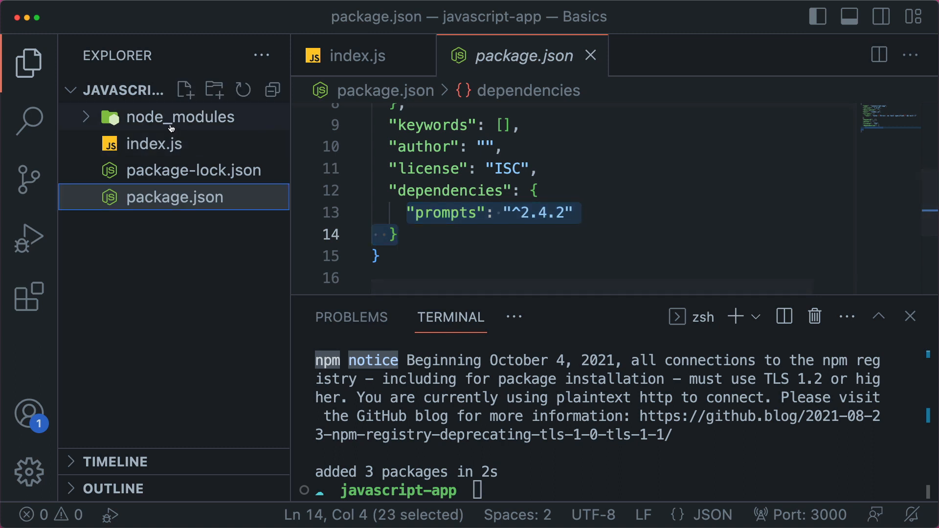
pyautogui.click(181, 117)
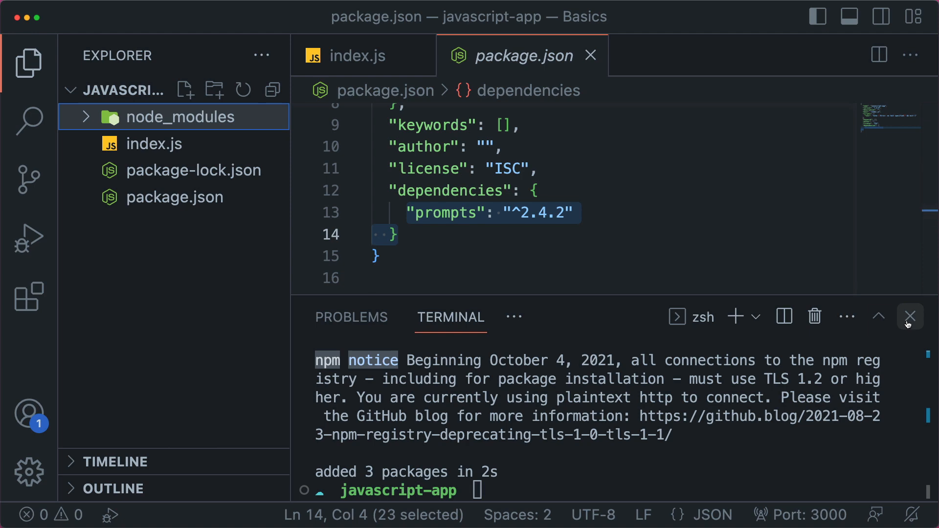
pyautogui.click(910, 316)
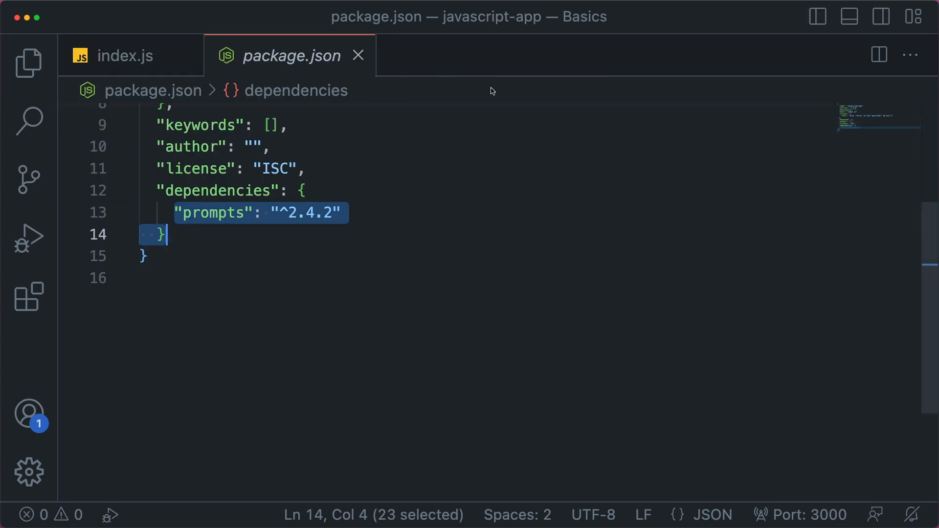
# Require prompts at the top of index.js and start a main() function after reverse.
pyautogui.click(124, 56)
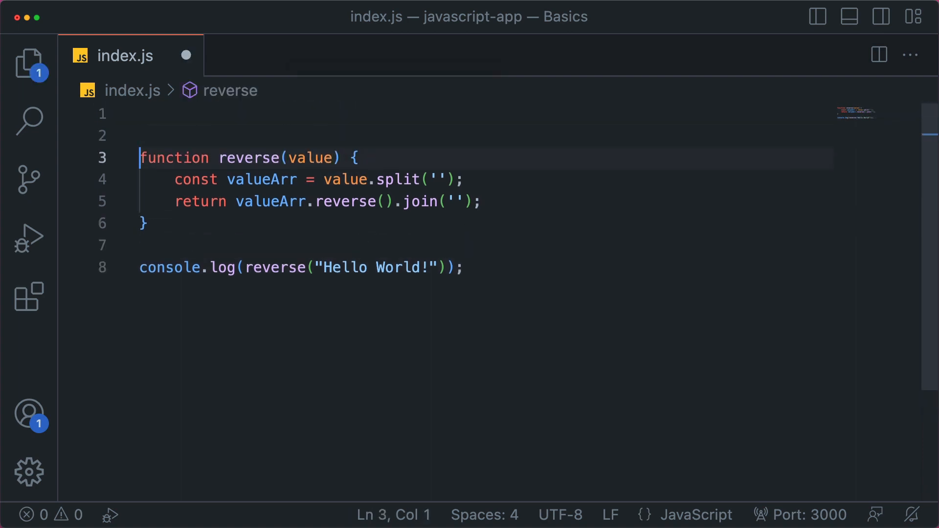
pyautogui.write("const promps = require('prompts")
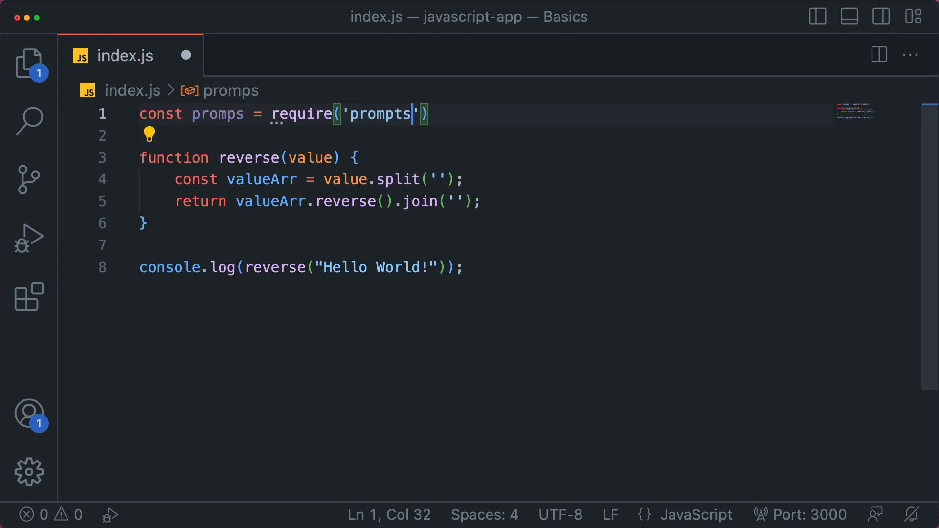
pyautogui.write(';')
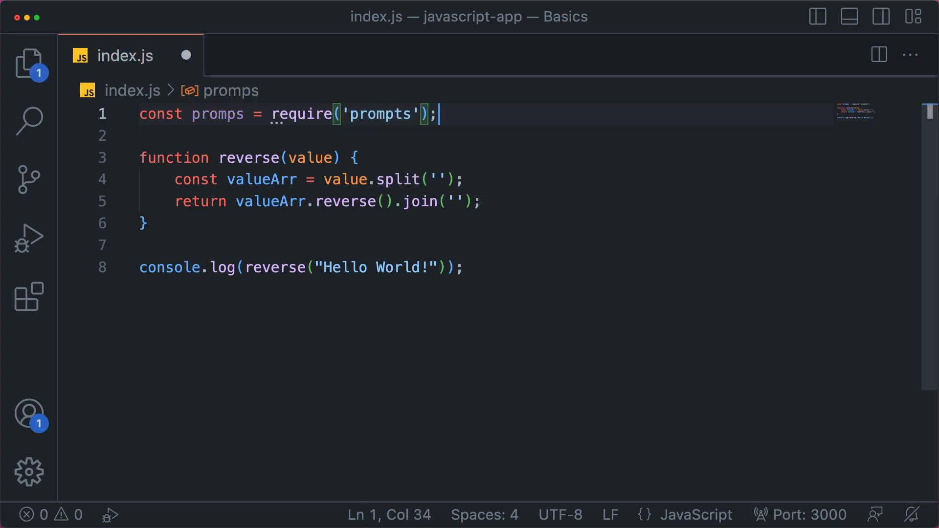
pyautogui.click(443, 201)
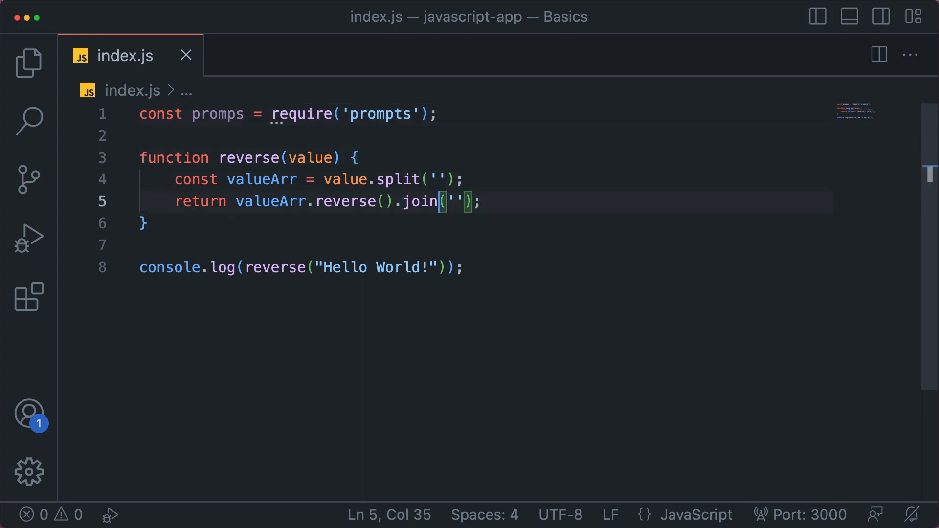
pyautogui.write('function')
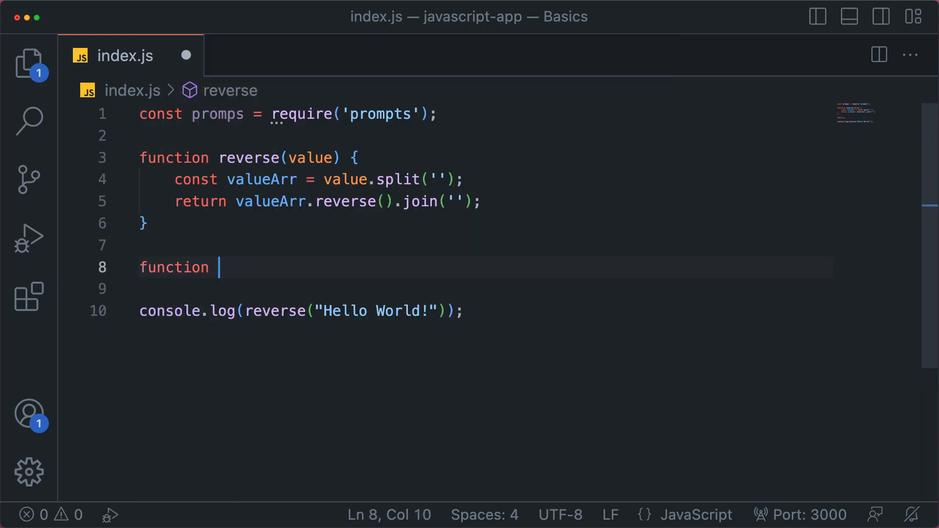
pyautogui.write('main() {')
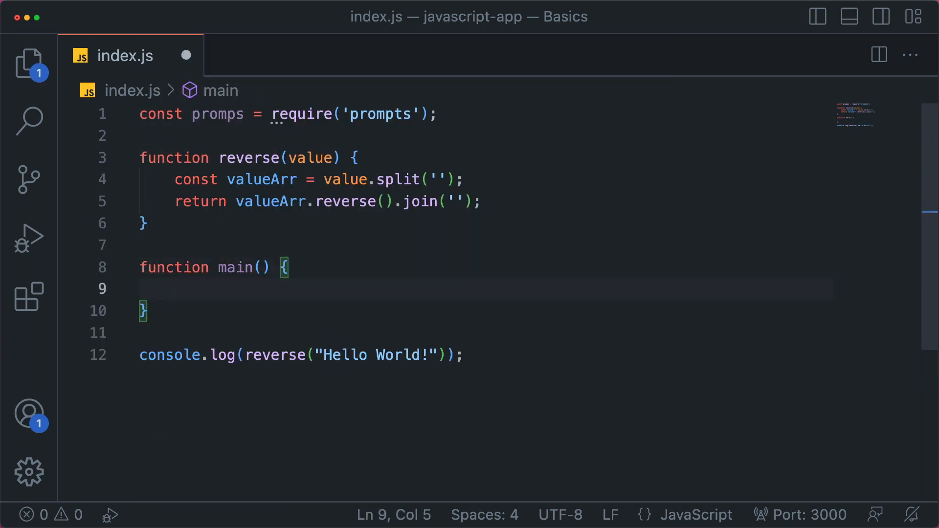
# Await a prompts text question named value with message 'Please enter a string to reverse it'.
pyautogui.write('const result =')
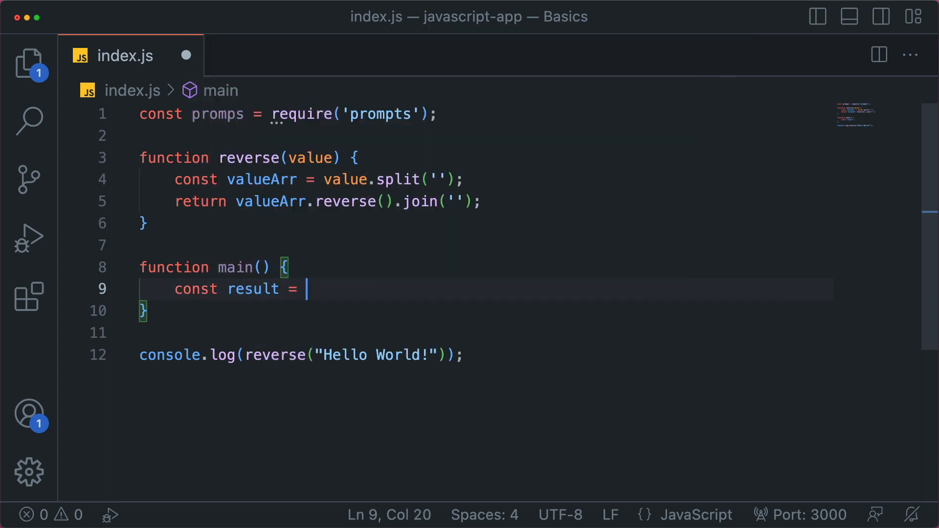
pyautogui.write('a')
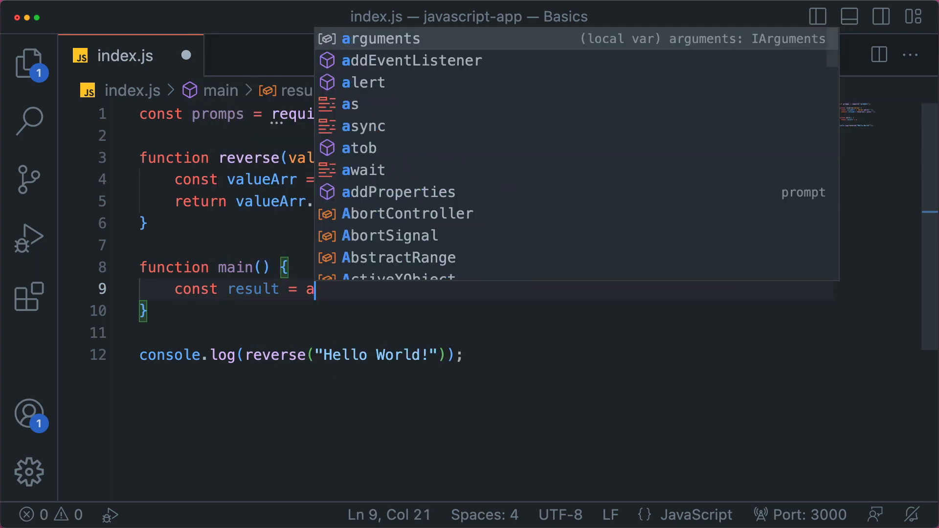
pyautogui.write('wait prompts({')
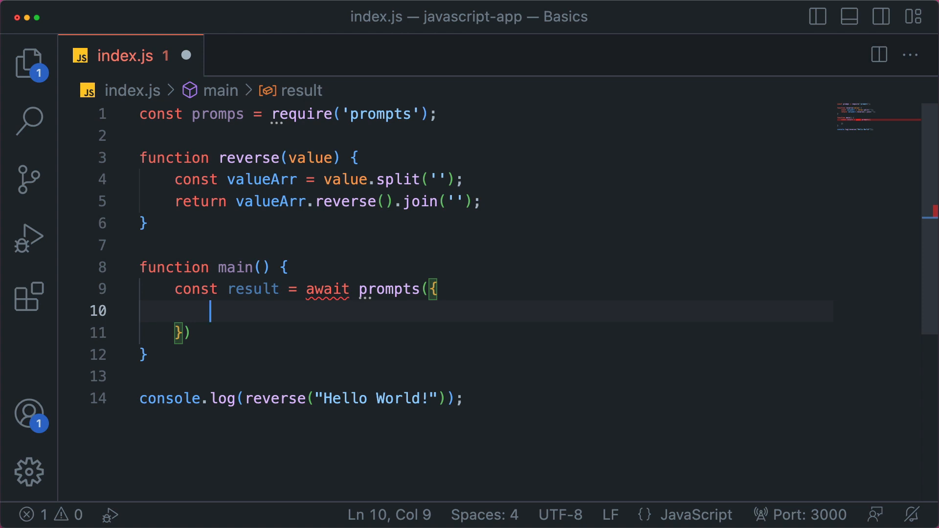
pyautogui.write("type: 'text',")
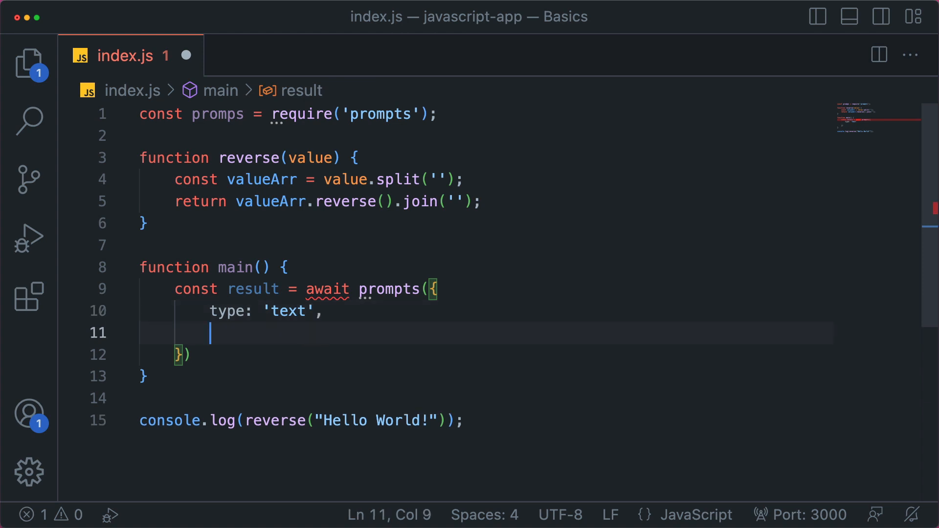
pyautogui.write("name: 'value',")
pyautogui.write("message: 'Please e")
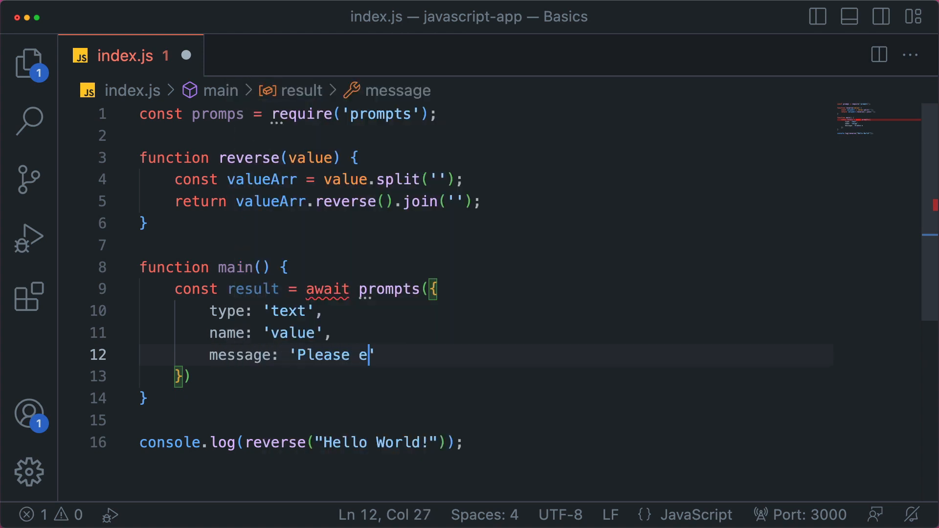
pyautogui.write('nter a string to reve')
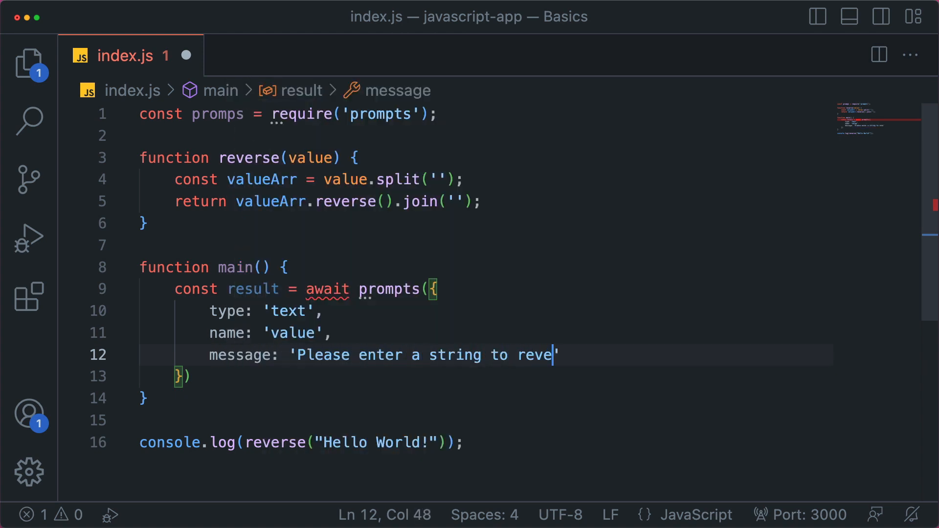
pyautogui.write('rse it')
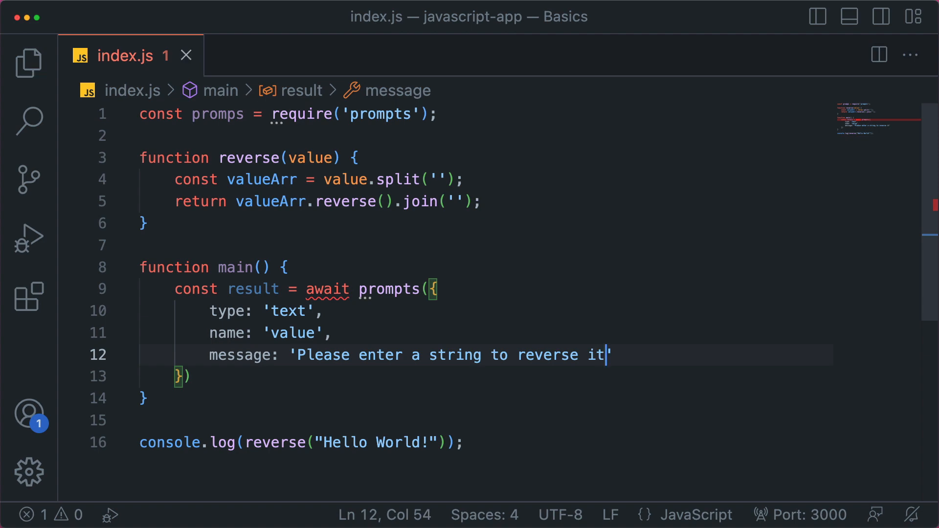
# Log reverse(result.value) inside main instead of 'Hello World!' and mark main async.
pyautogui.write('console.log(reverse("Hello World!"));')
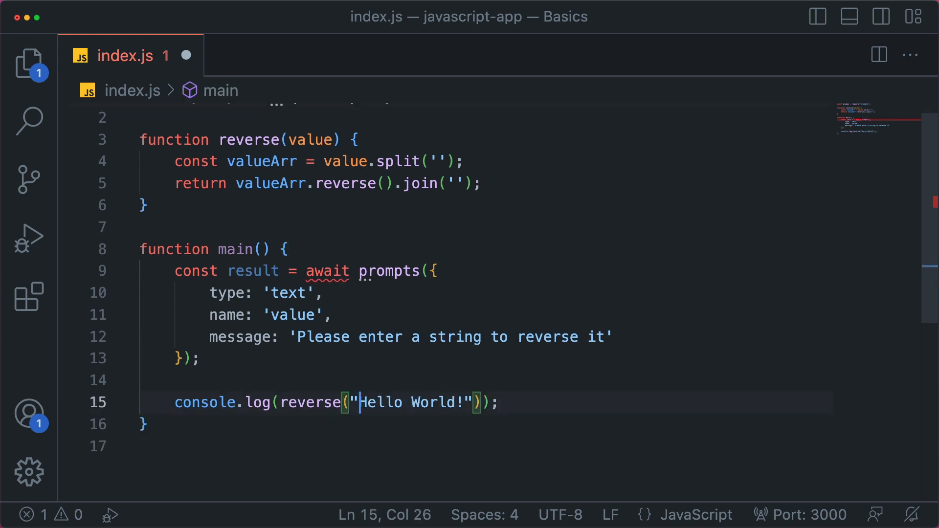
pyautogui.press('Left')
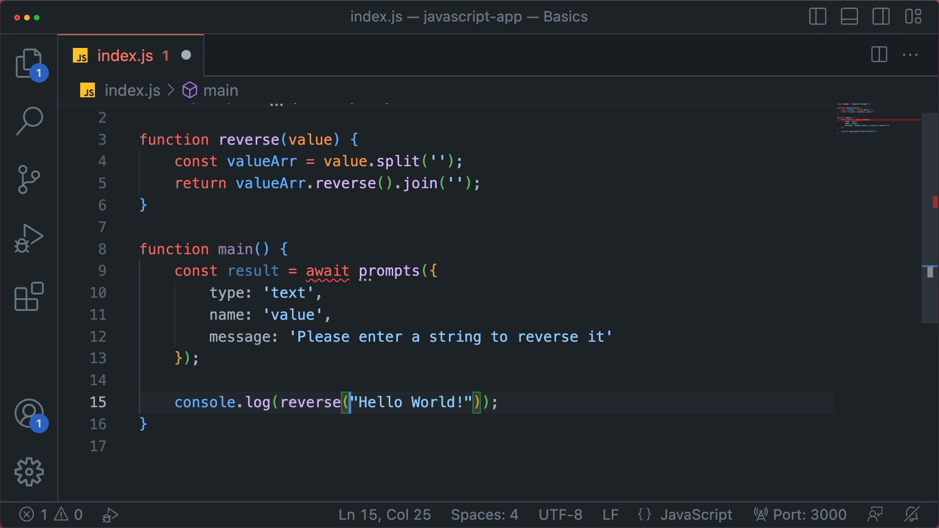
pyautogui.doubleClick(410, 403)
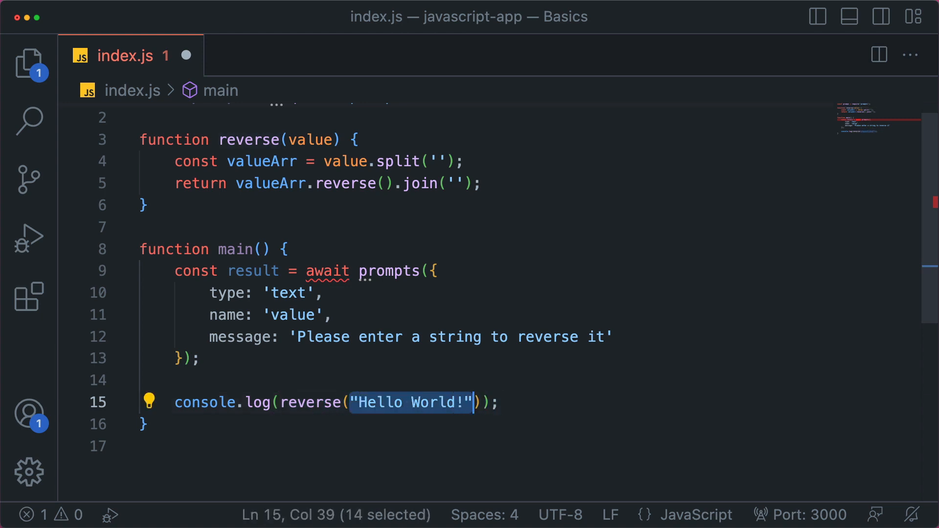
pyautogui.write('result.value')
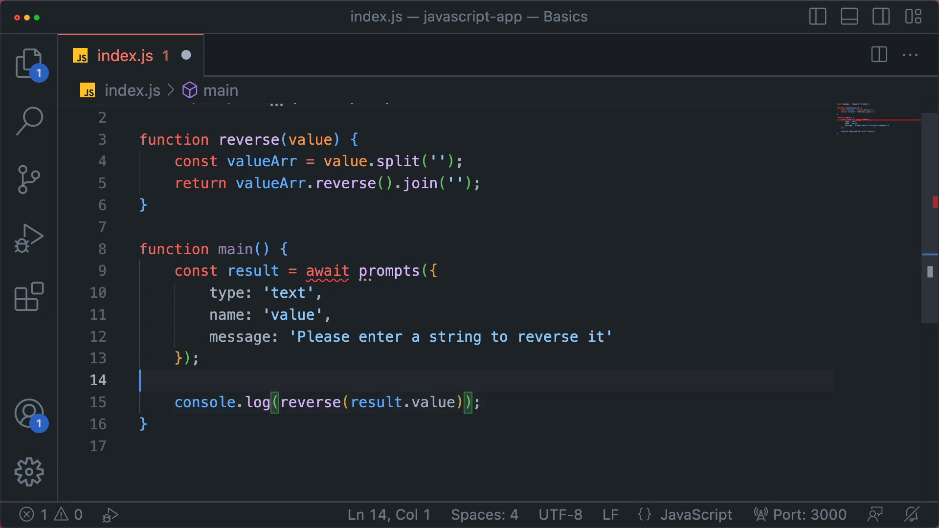
pyautogui.doubleClick(293, 315)
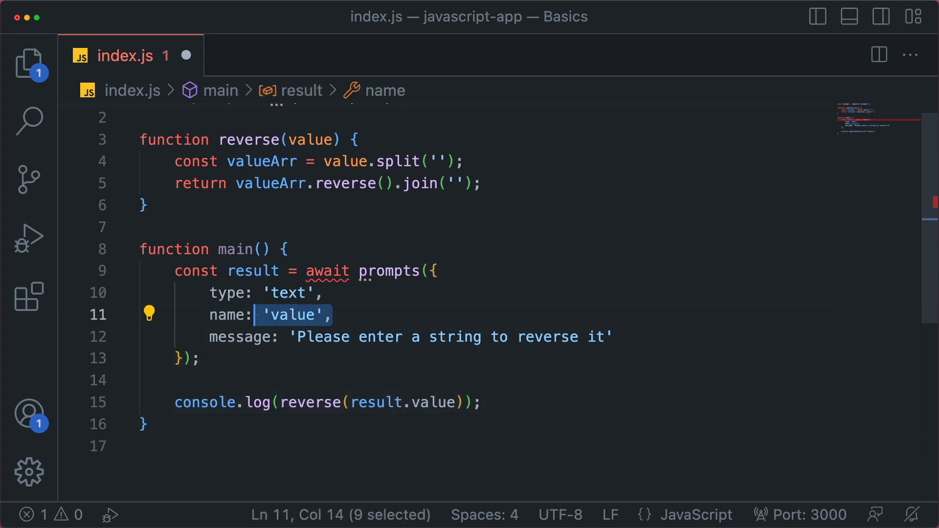
pyautogui.click(251, 271)
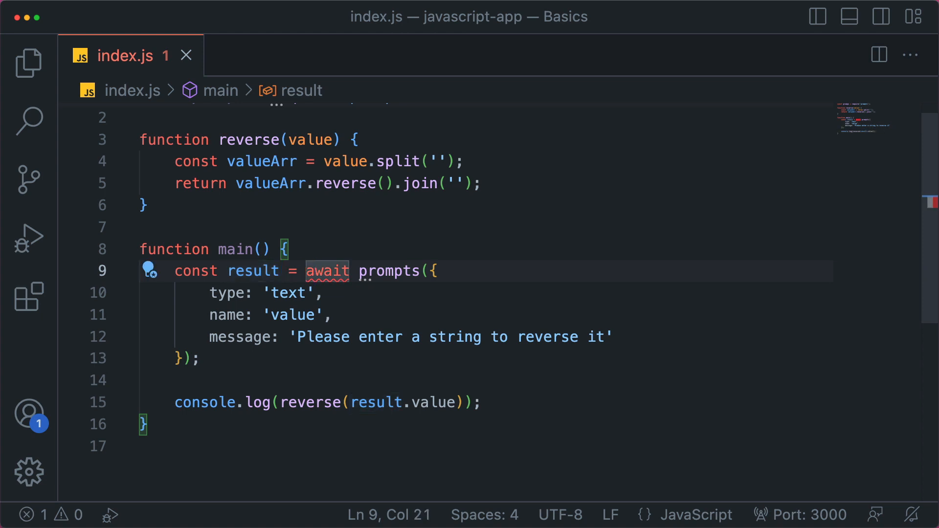
pyautogui.moveTo(327, 271)
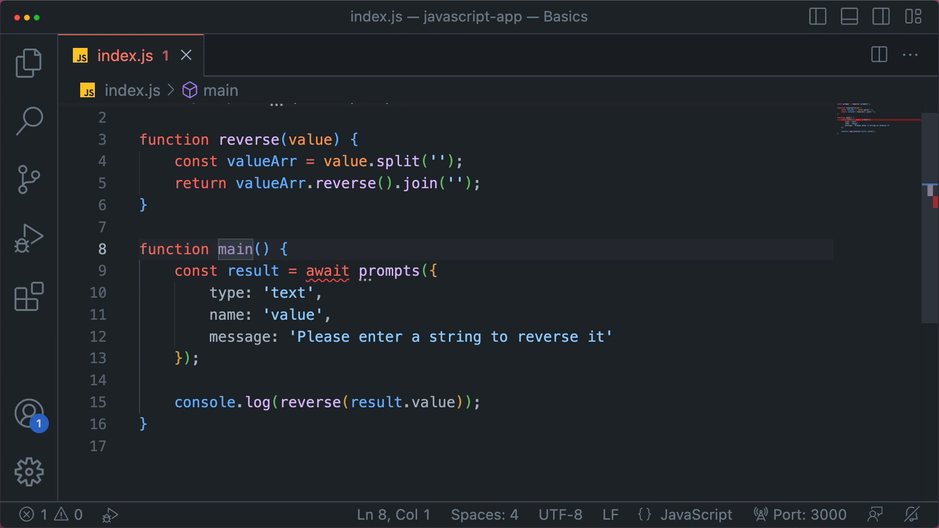
pyautogui.write('async')
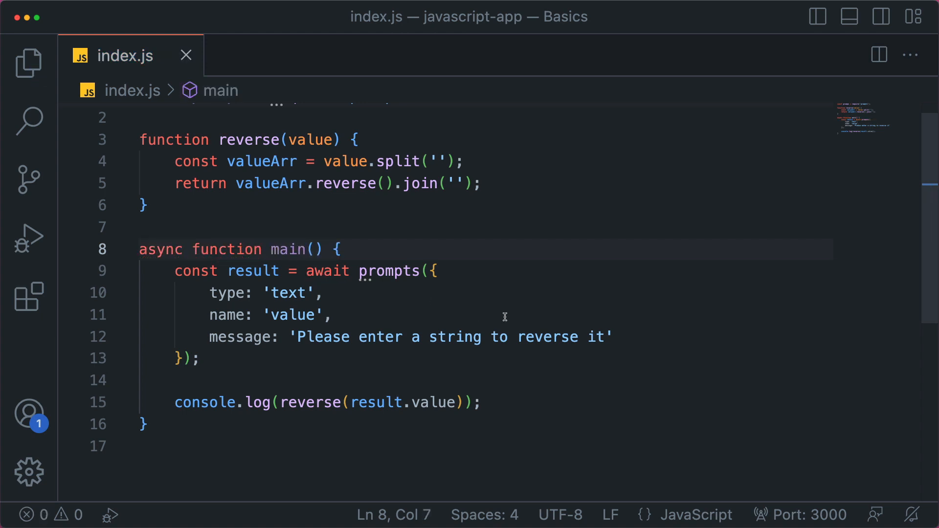
pyautogui.scroll(3)
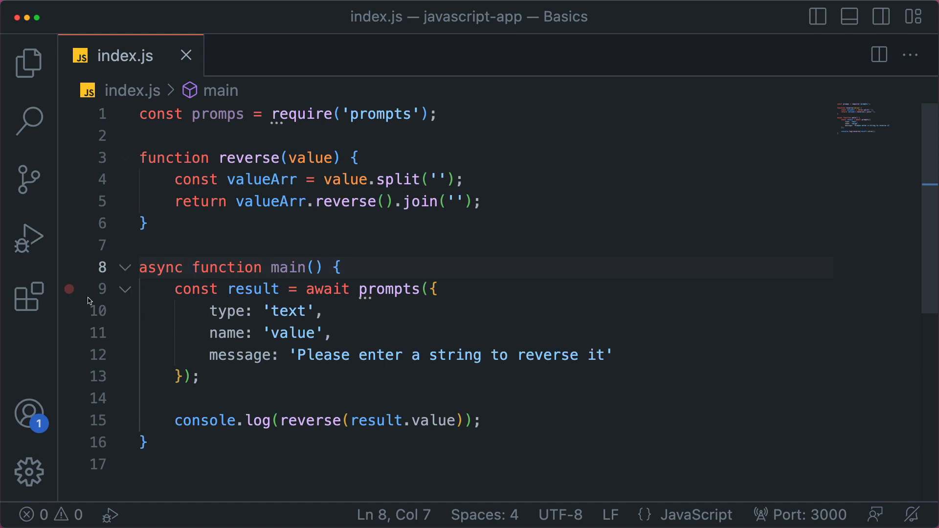
pyautogui.moveTo(346, 244)
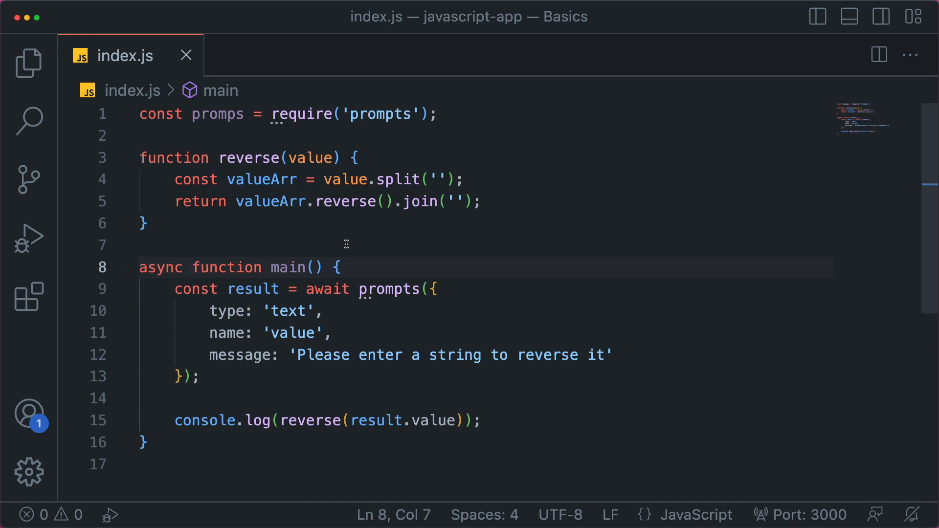
pyautogui.moveTo(29, 239)
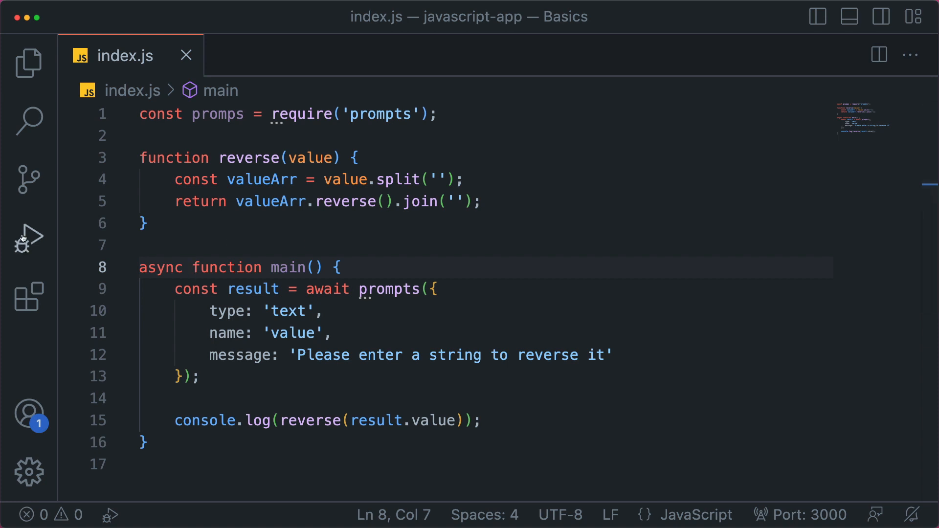
# Start Run and Debug with Node.js, dismiss the missing Node binary error and retry.
pyautogui.click(28, 238)
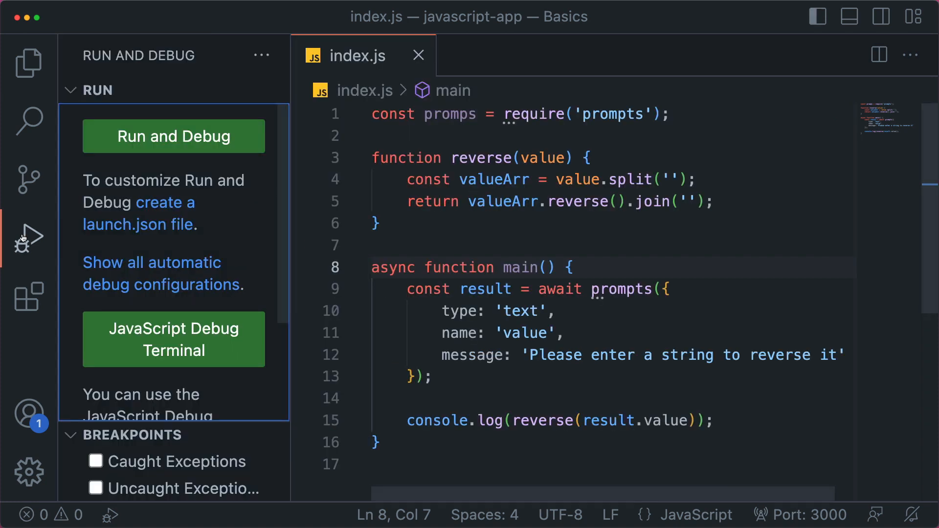
pyautogui.moveTo(149, 225)
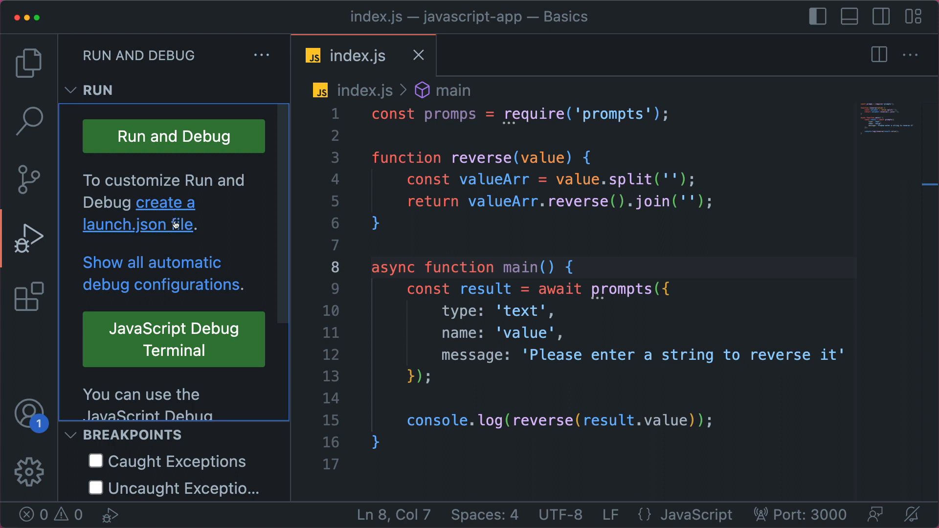
pyautogui.moveTo(198, 152)
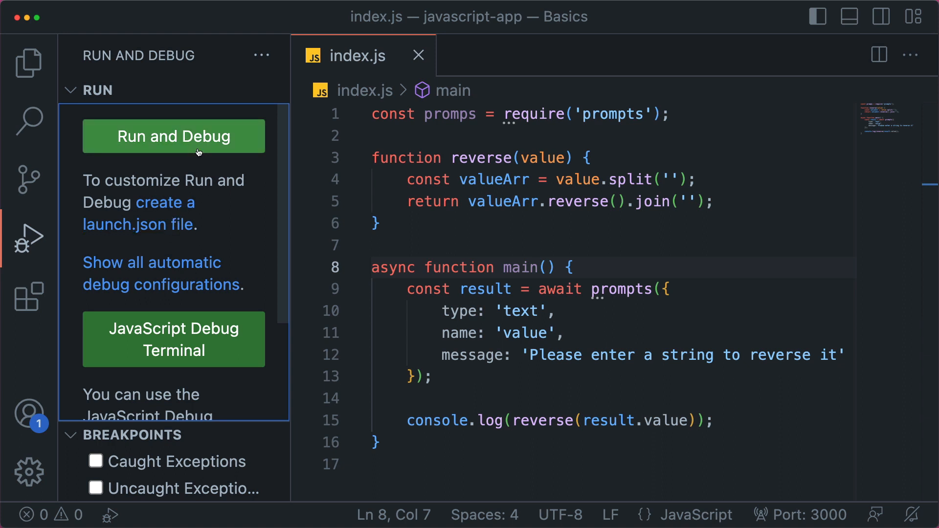
pyautogui.moveTo(290, 198)
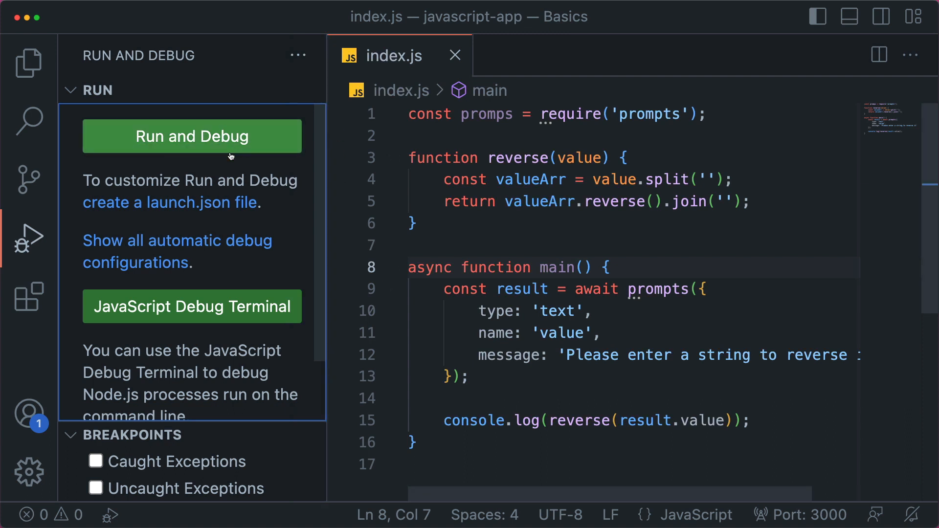
pyautogui.moveTo(186, 143)
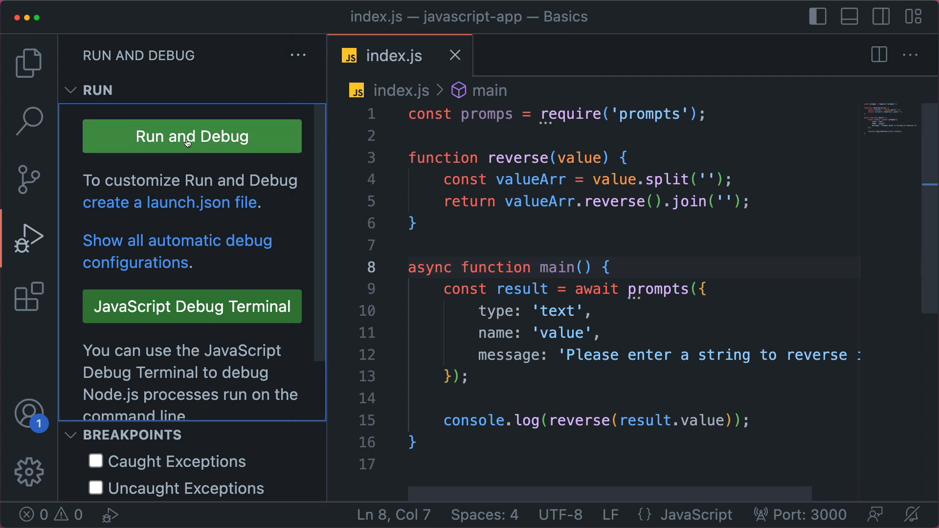
pyautogui.click(191, 136)
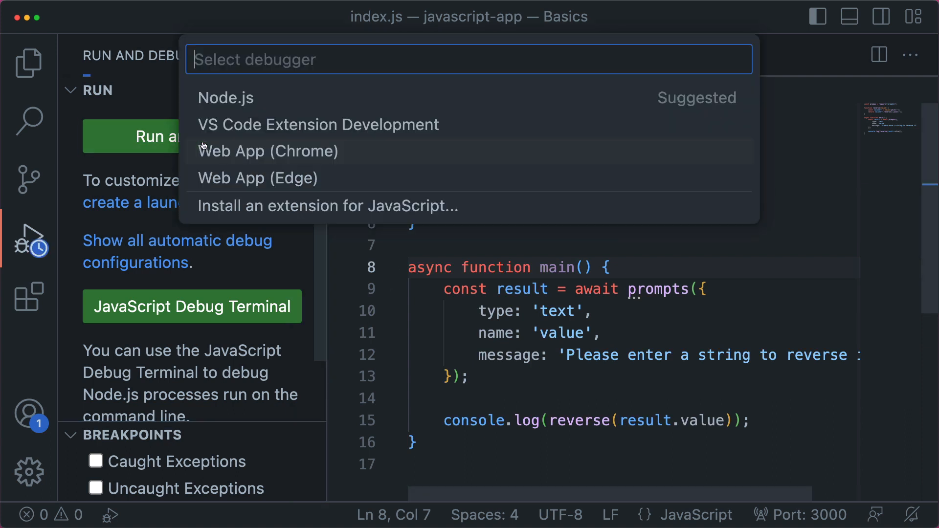
pyautogui.click(226, 98)
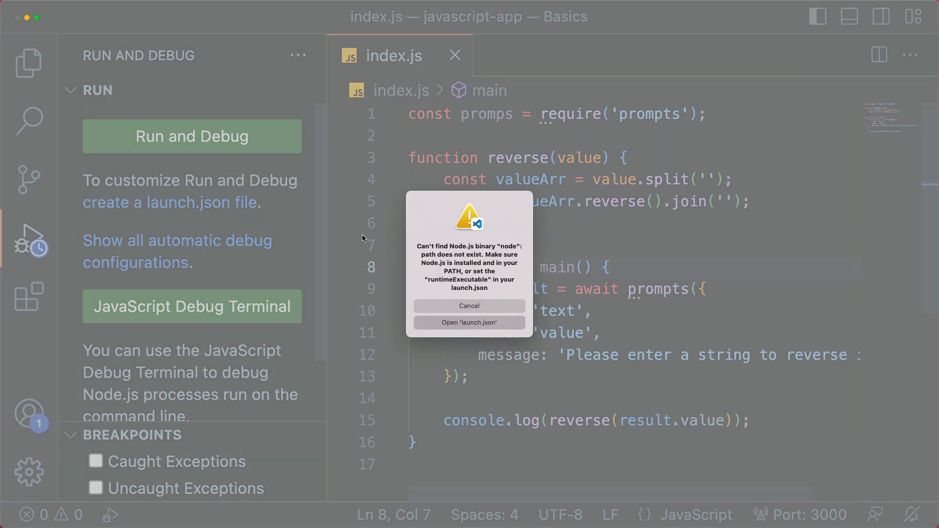
pyautogui.moveTo(479, 284)
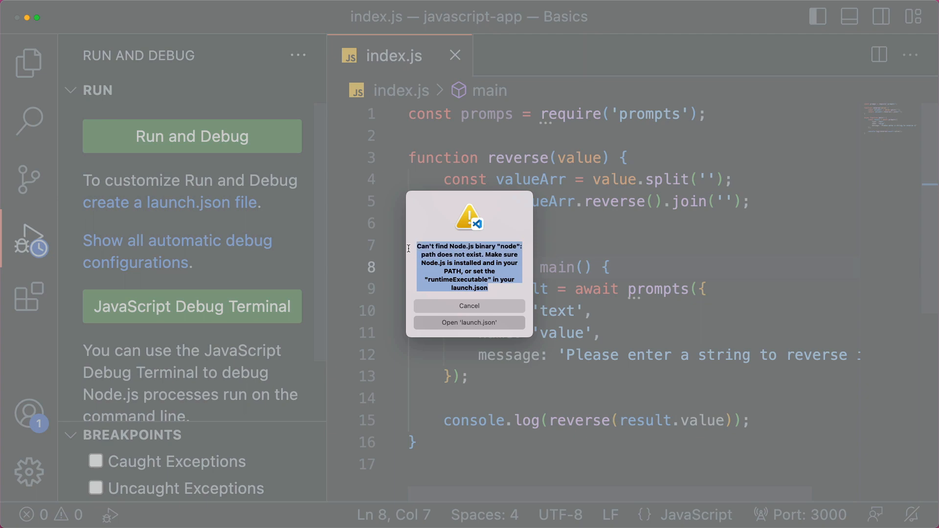
pyautogui.click(468, 305)
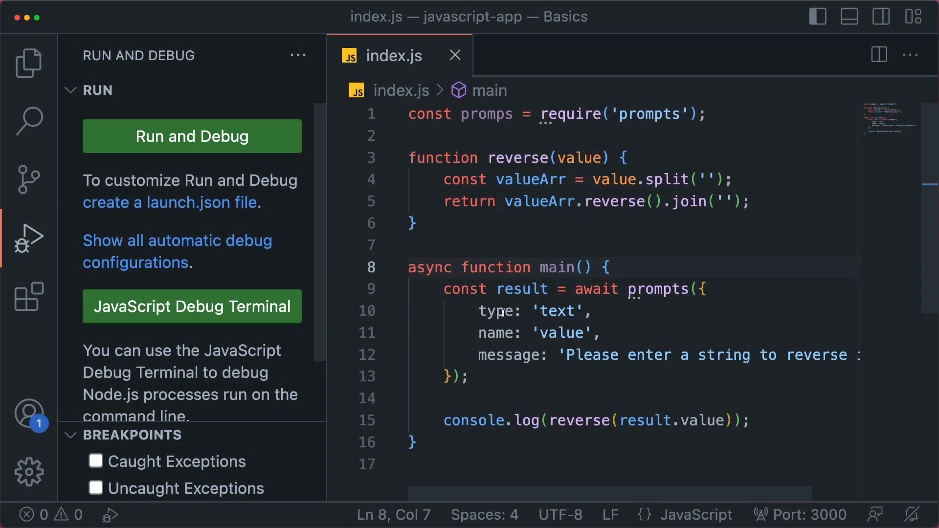
pyautogui.click(192, 136)
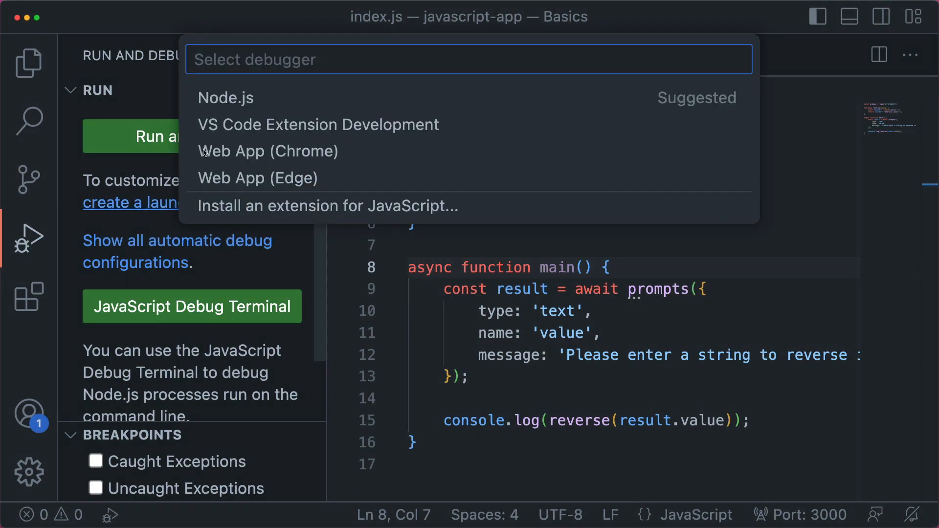
# Create a Node.js launch.json and set runtimeExecutable to the nvm Node v16.13.1 binary path.
pyautogui.click(226, 98)
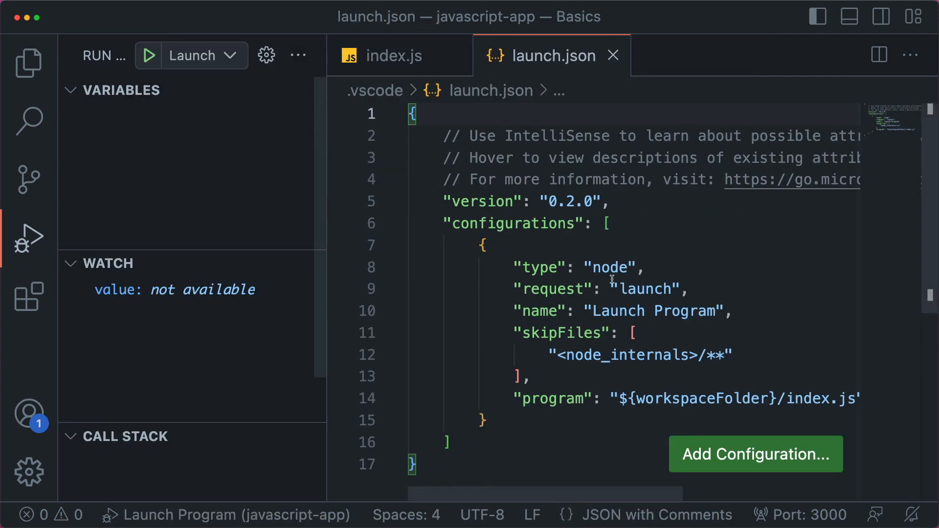
pyautogui.scroll(-3)
pyautogui.write('"r')
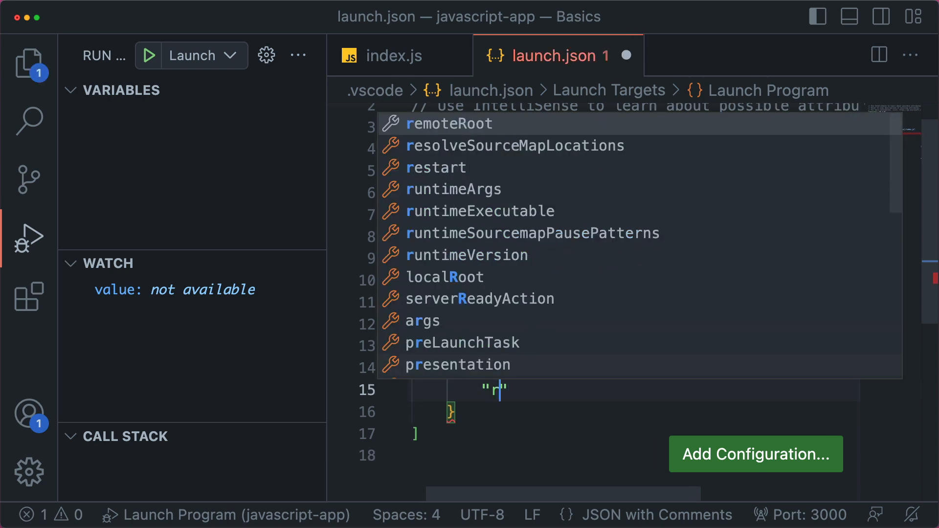
pyautogui.write('untime')
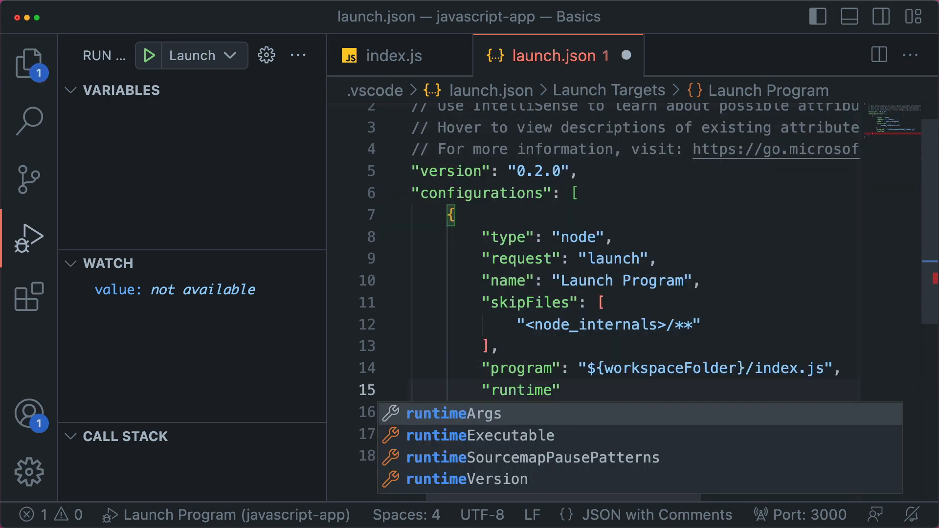
pyautogui.click(483, 435)
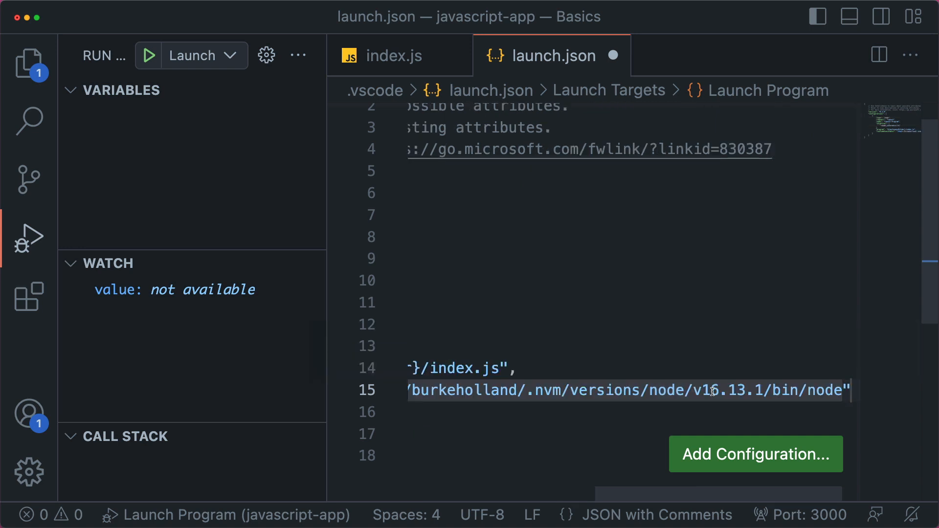
pyautogui.hscroll(-3)
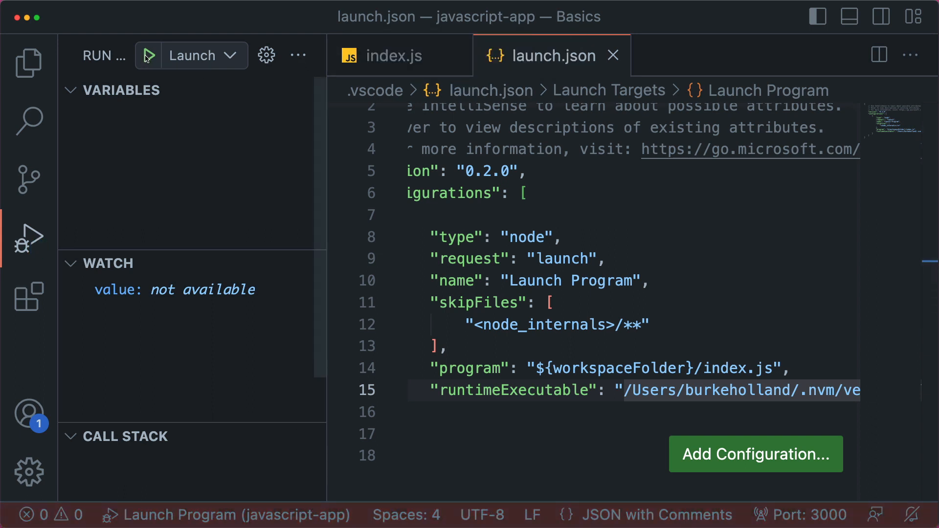
pyautogui.moveTo(184, 77)
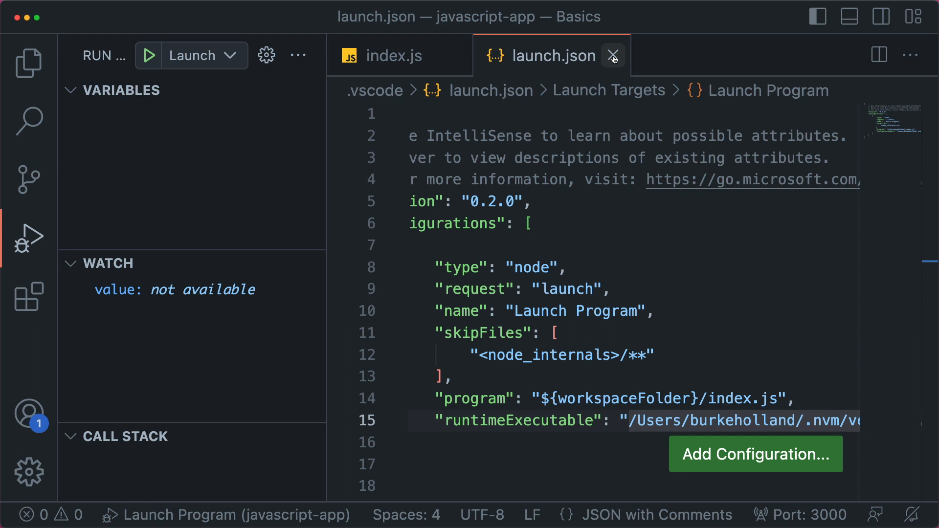
# Close launch.json, debug and continue index.js, then add a main(); call at the bottom.
pyautogui.click(614, 55)
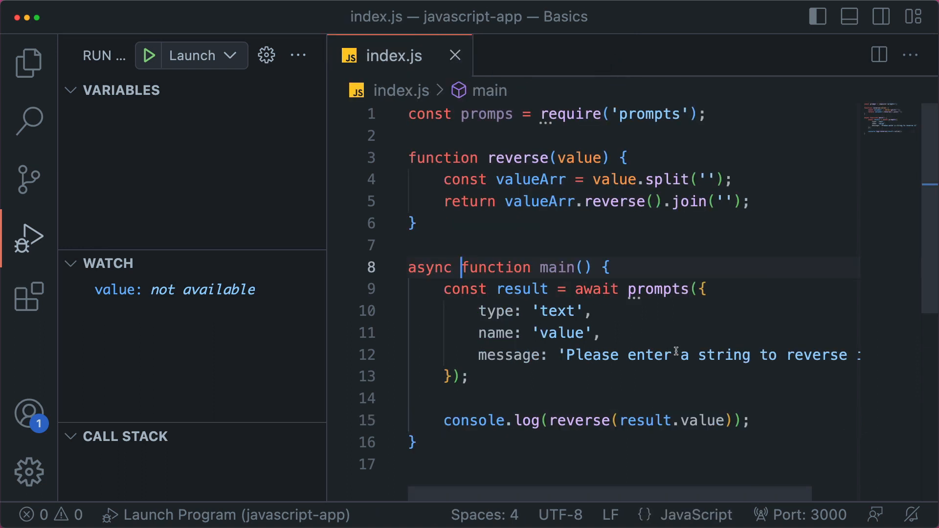
pyautogui.click(340, 290)
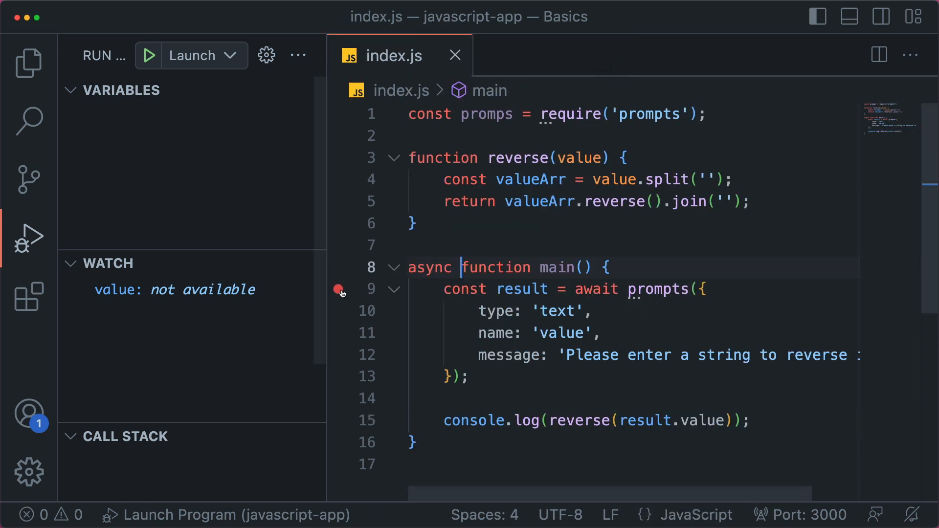
pyautogui.click(147, 55)
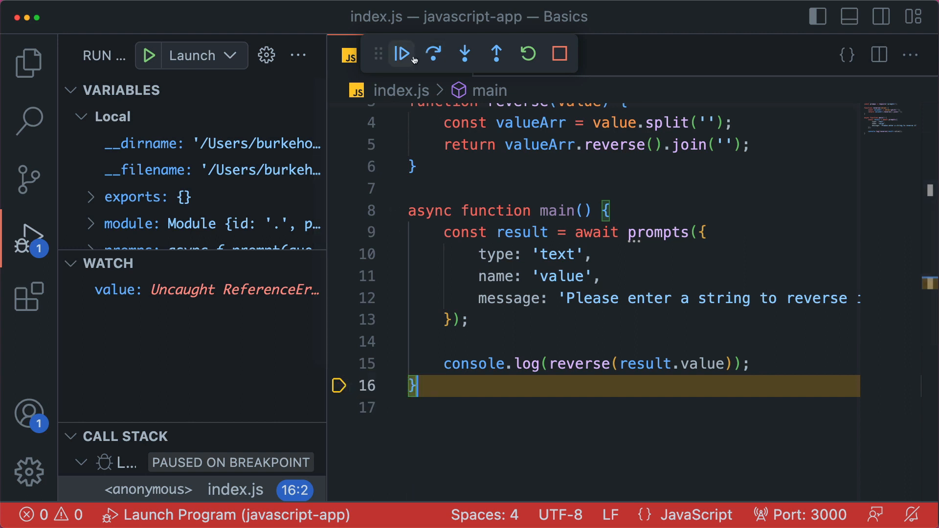
pyautogui.click(402, 54)
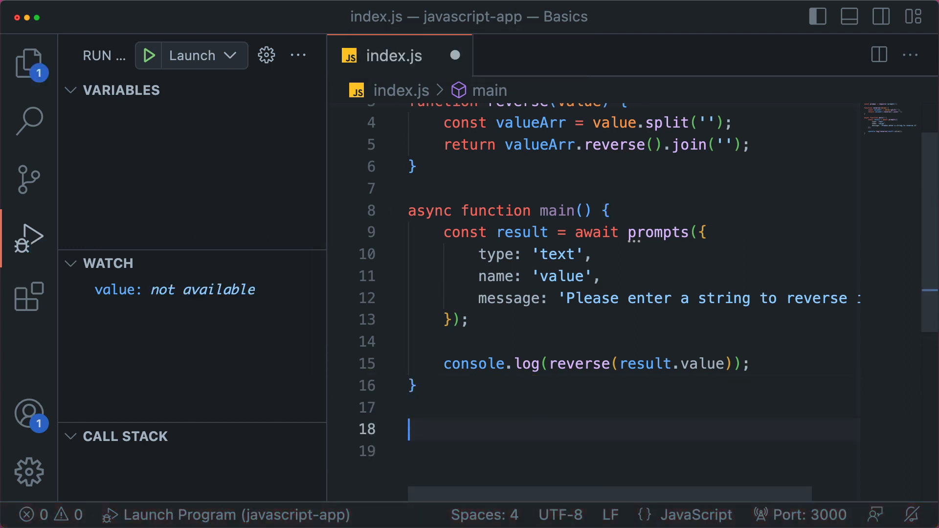
pyautogui.write('main();')
pyautogui.write('which node')
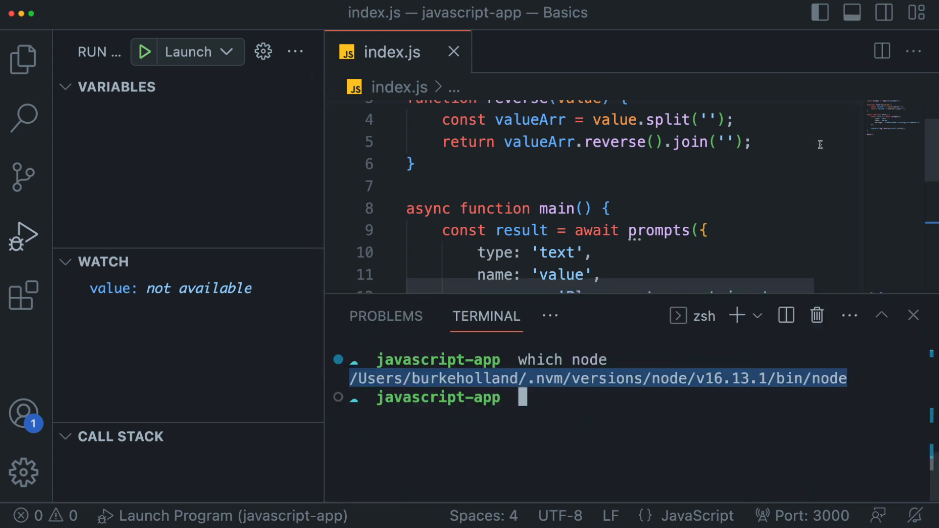
# Run node index.js in a JavaScript Debug Terminal and read the 'prompts is not defined' ReferenceError.
pyautogui.click(757, 316)
pyautogui.write('nod')
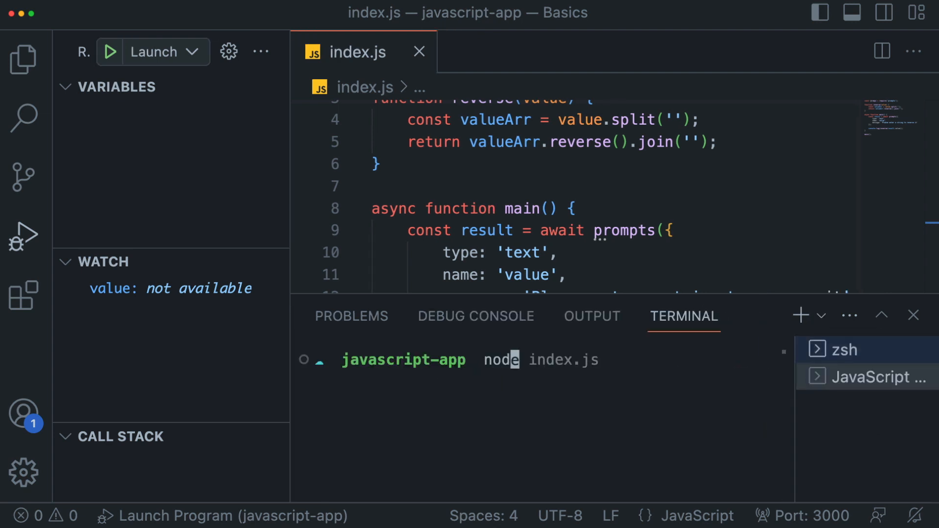
pyautogui.press('Return')
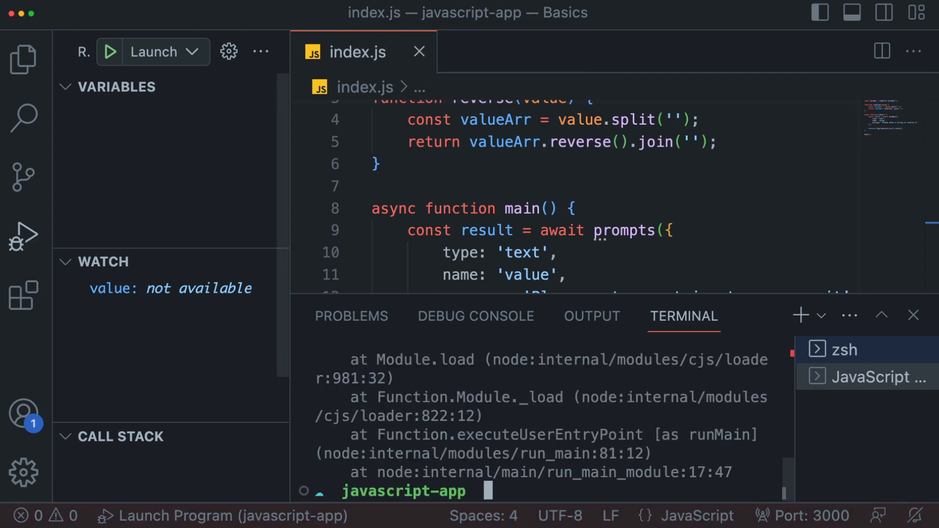
pyautogui.scroll(3)
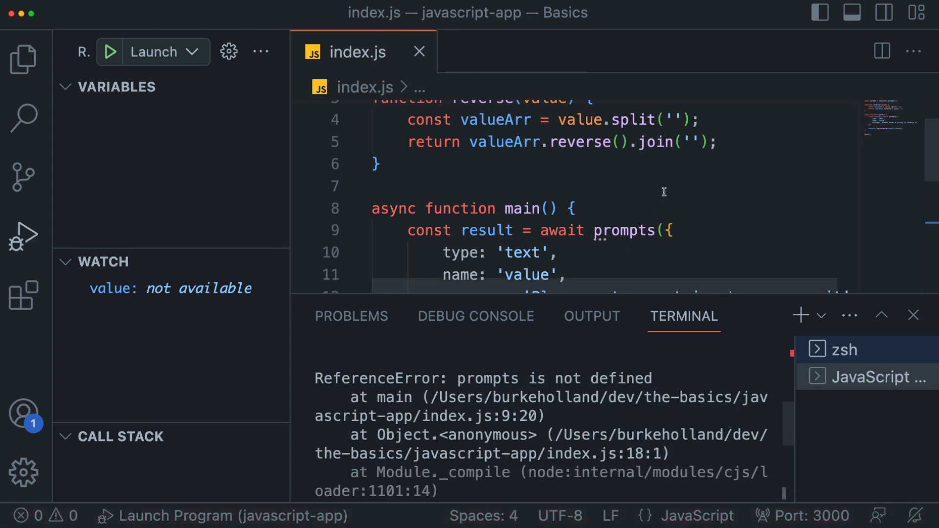
pyautogui.scroll(3)
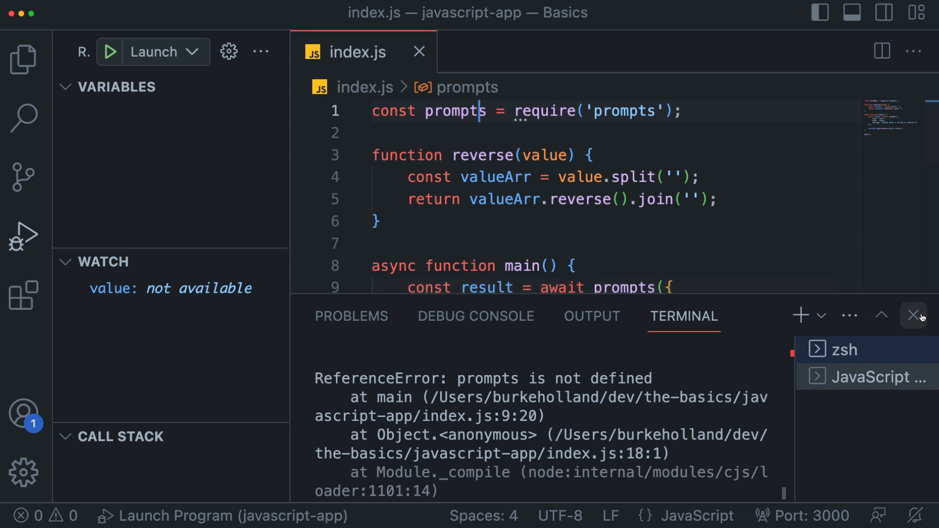
# Dismiss the terminal panel, stop the running Launch Program debug session and switch to Explorer.
pyautogui.click(110, 52)
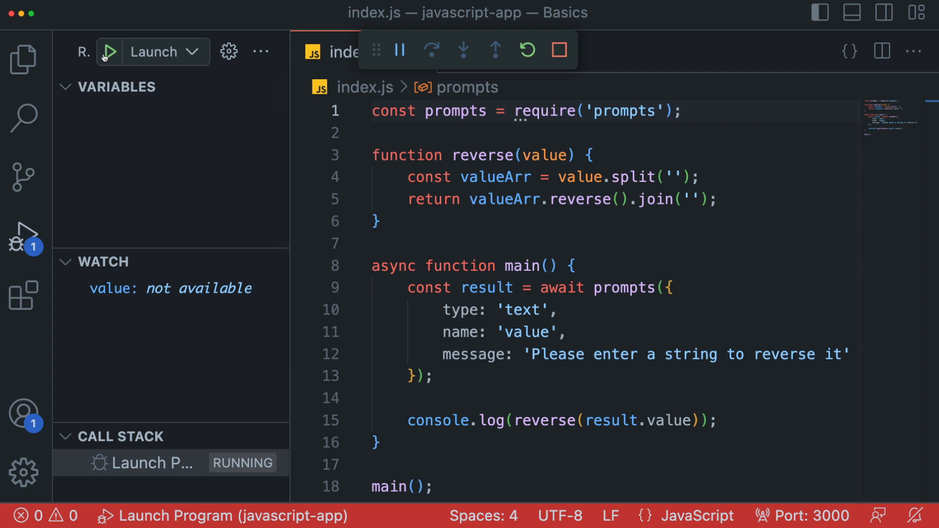
pyautogui.moveTo(433, 220)
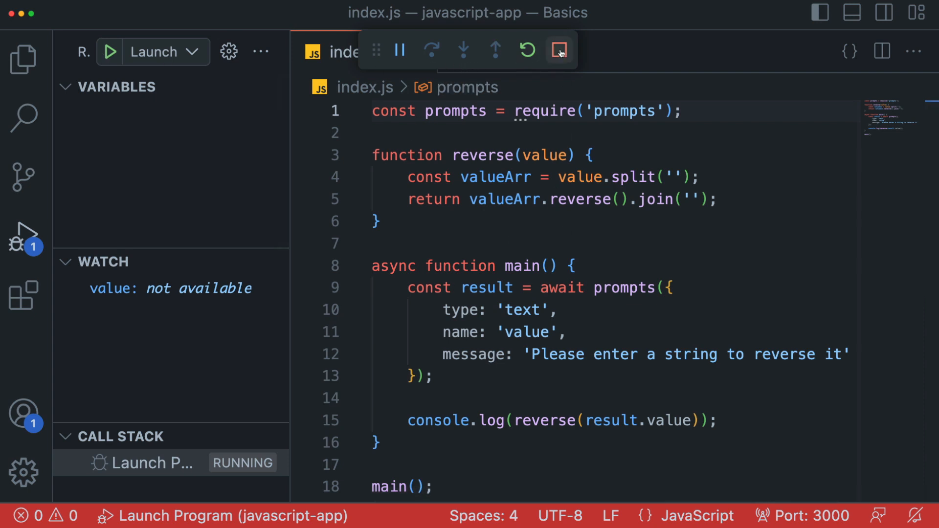
pyautogui.moveTo(560, 50)
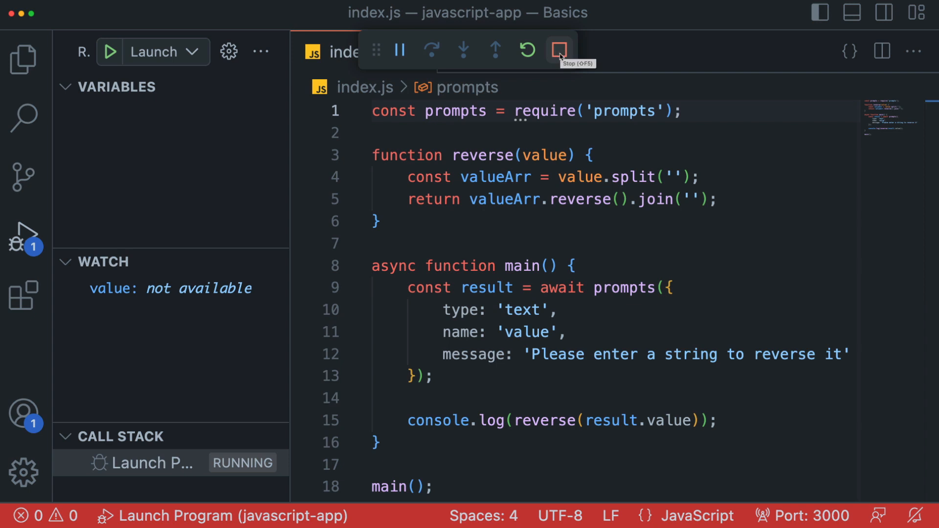
pyautogui.click(560, 50)
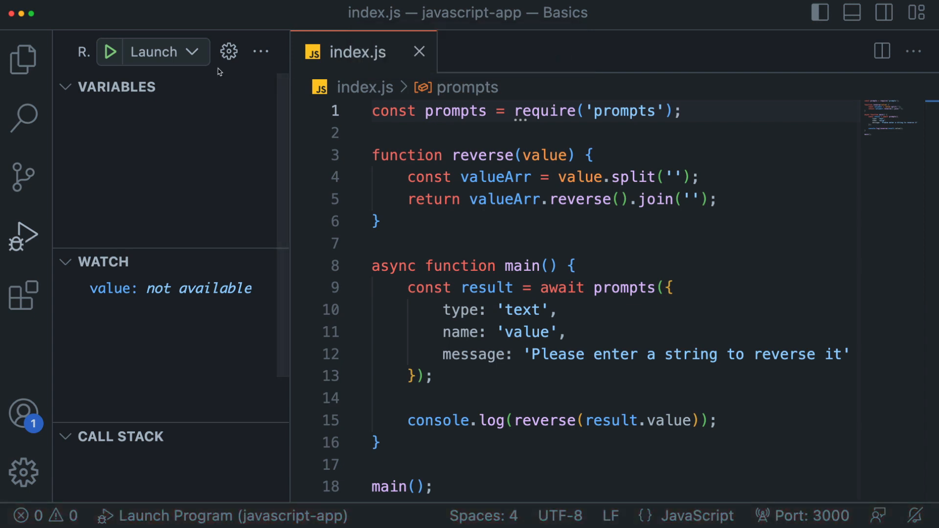
pyautogui.click(23, 59)
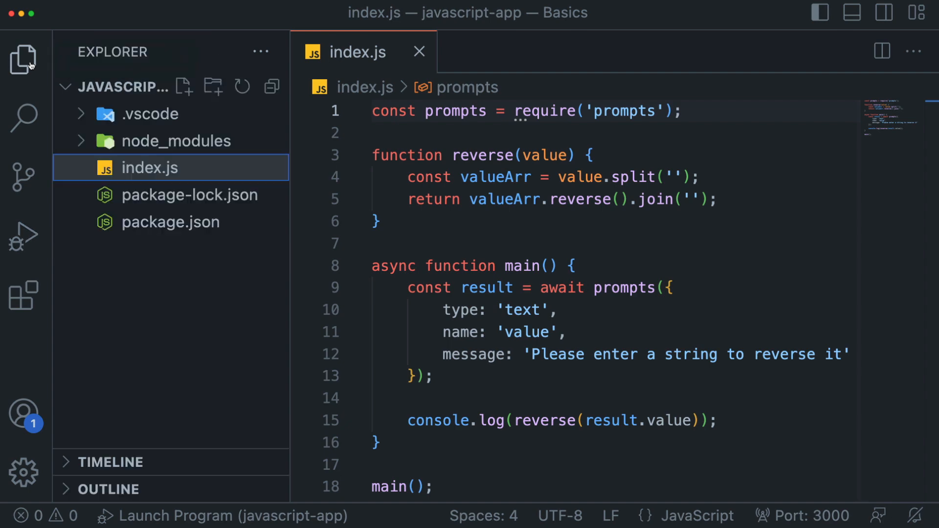
# In .vscode/launch.json add "console": "integratedTerminal" to Launch Program and save.
pyautogui.click(149, 113)
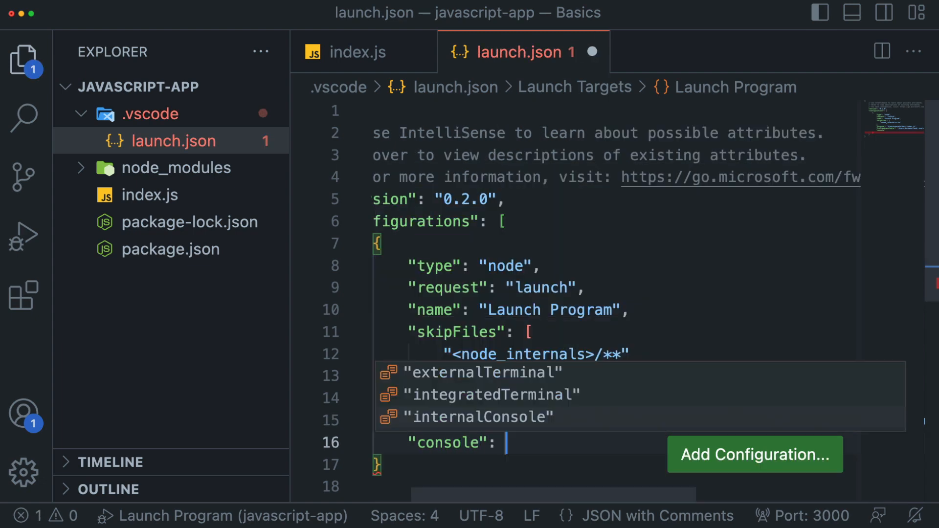
pyautogui.click(492, 394)
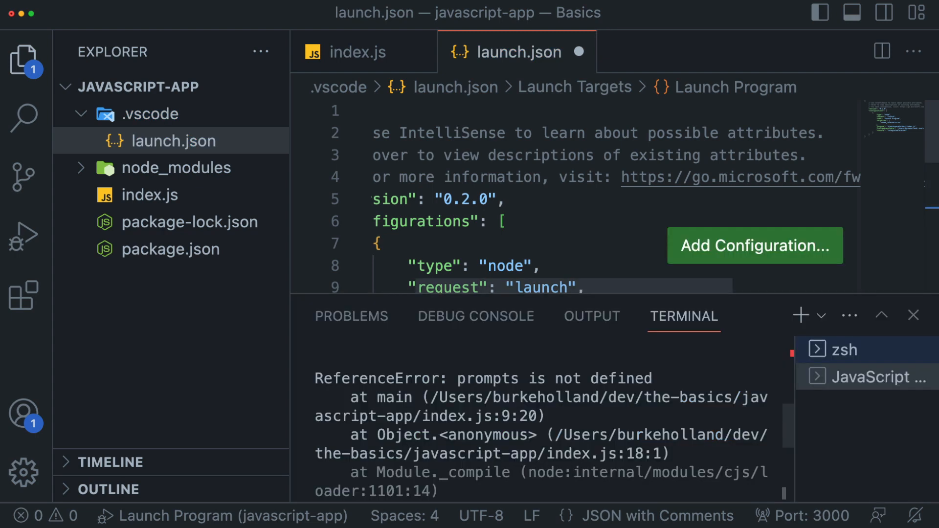
pyautogui.click(914, 316)
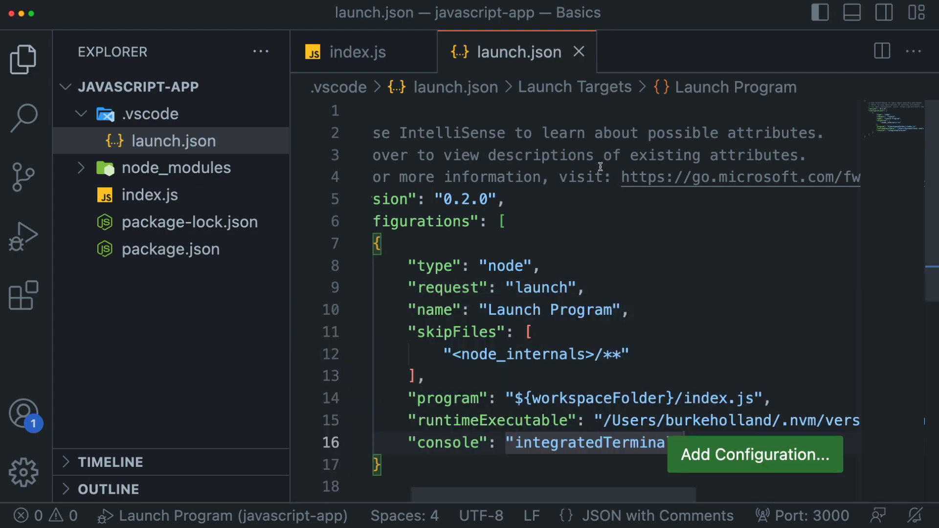
# Launch the config so index.js runs in the integrated terminal and enter Hello World! to get !dlroW olleH.
pyautogui.click(24, 234)
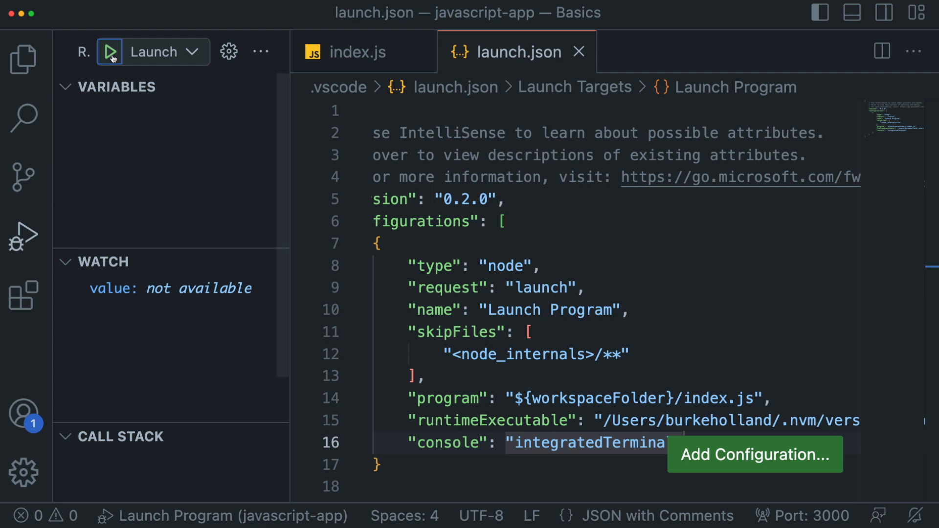
pyautogui.click(111, 52)
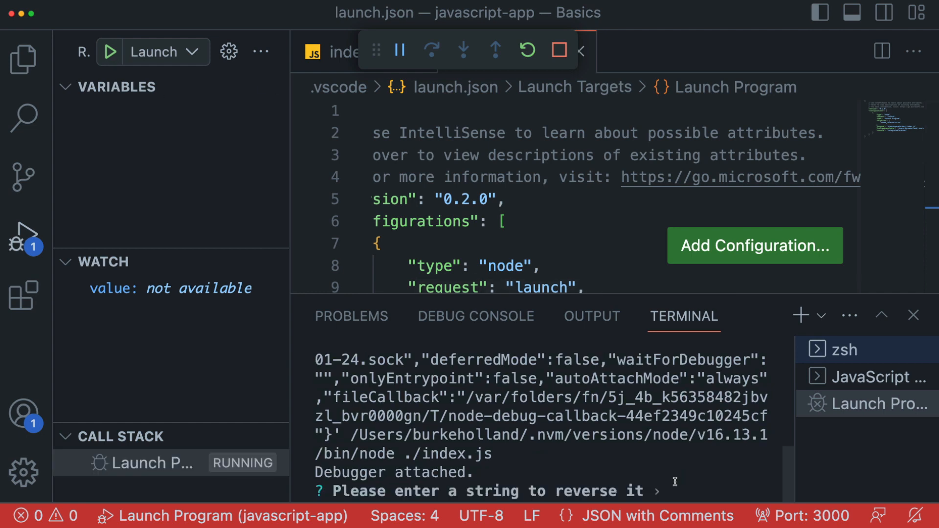
pyautogui.write('Hello World!')
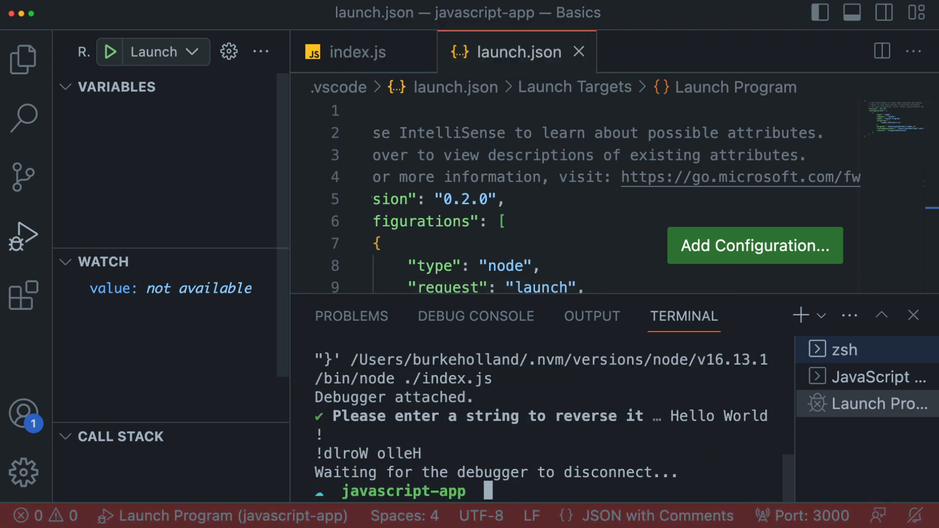
pyautogui.moveTo(620, 399)
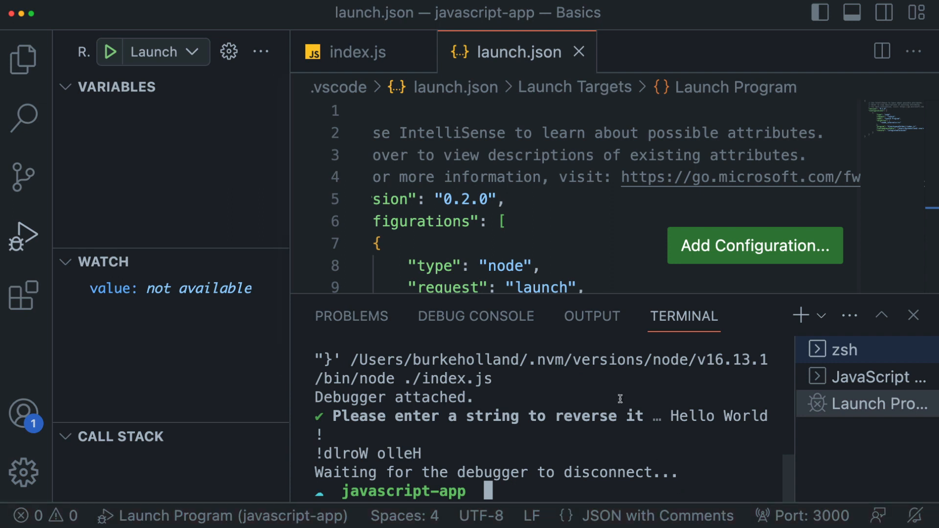